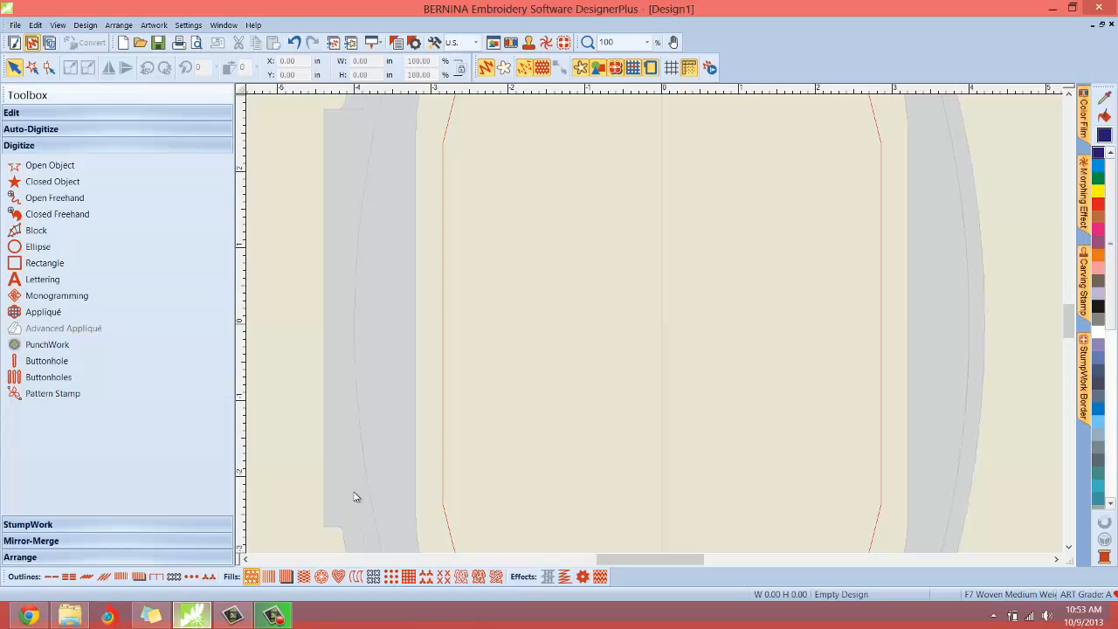
{"action": "mouse_move", "coordinate": [587, 274]}
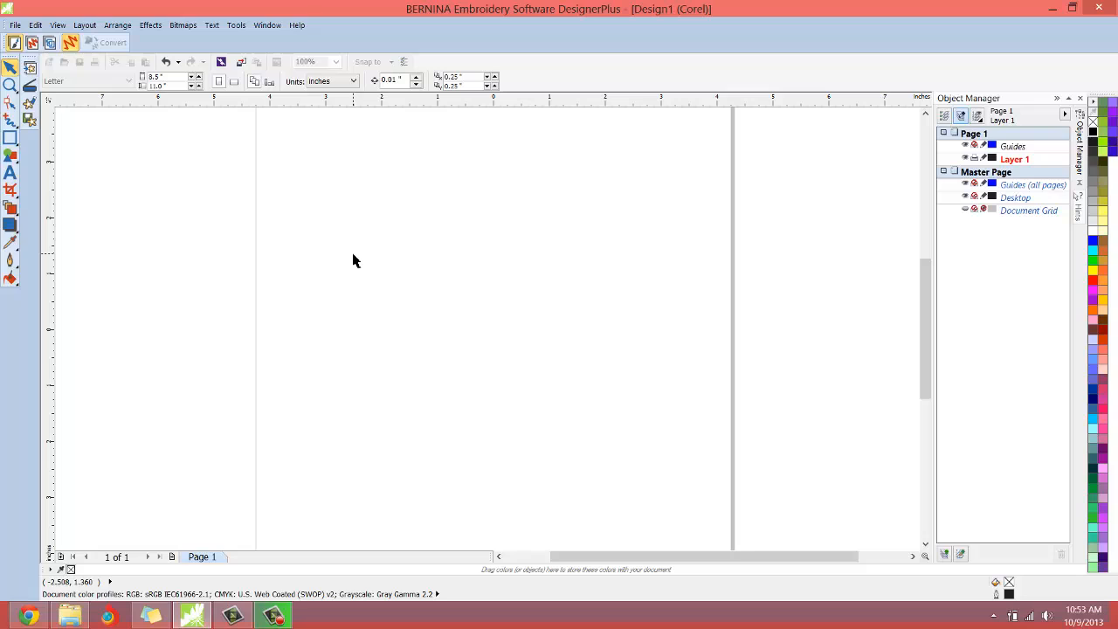
{"action": "mouse_move", "coordinate": [56, 150]}
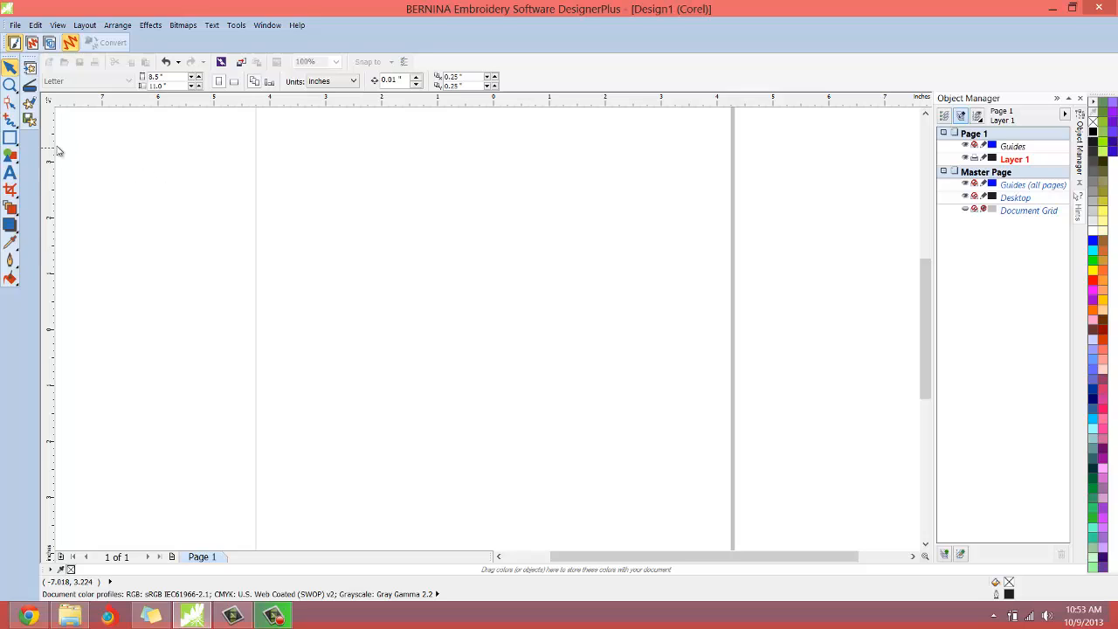
Draw a roughly three-inch circle with the Ellipse tool and fill it solid red.
{"action": "left_click", "coordinate": [11, 137]}
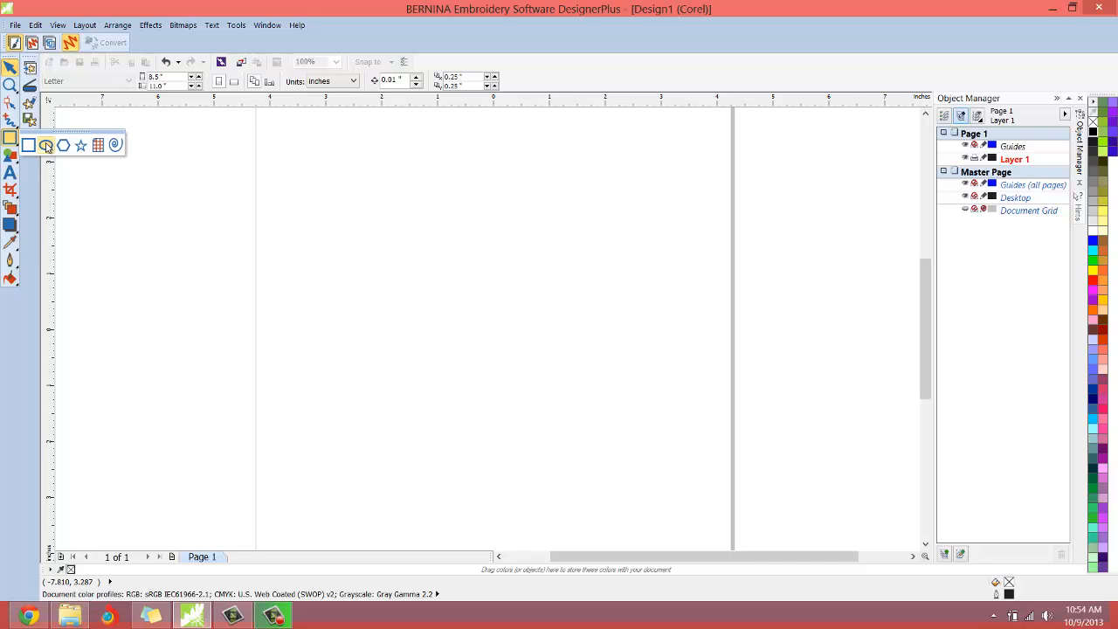
{"action": "left_click", "coordinate": [12, 136]}
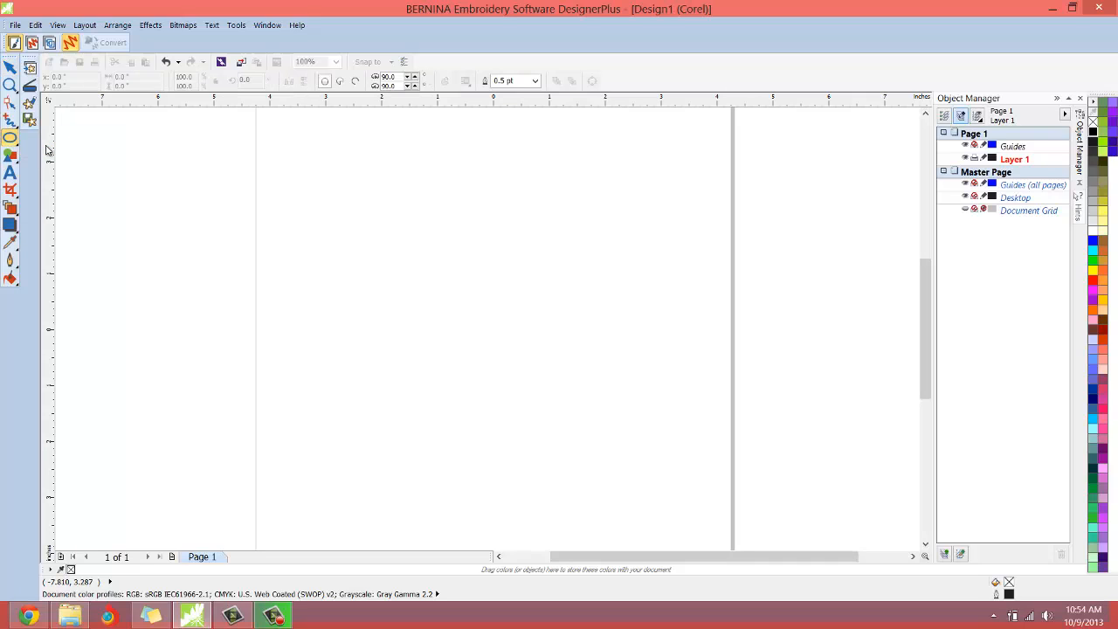
{"action": "left_click_drag", "start_coordinate": [333, 231], "coordinate": [361, 269]}
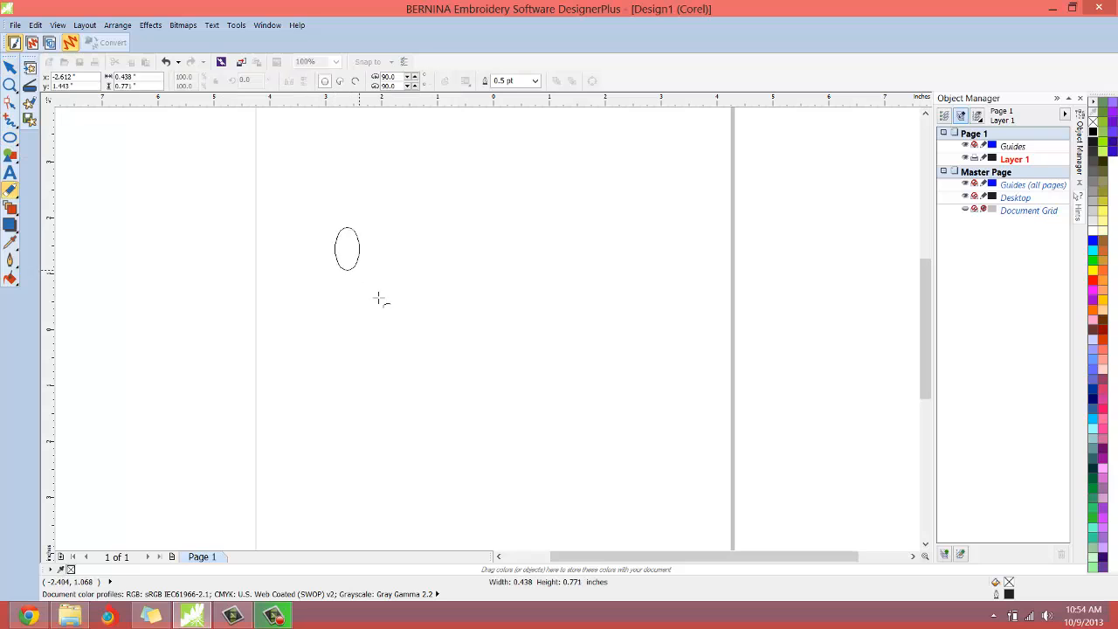
{"action": "left_click_drag", "start_coordinate": [346, 249], "coordinate": [506, 387]}
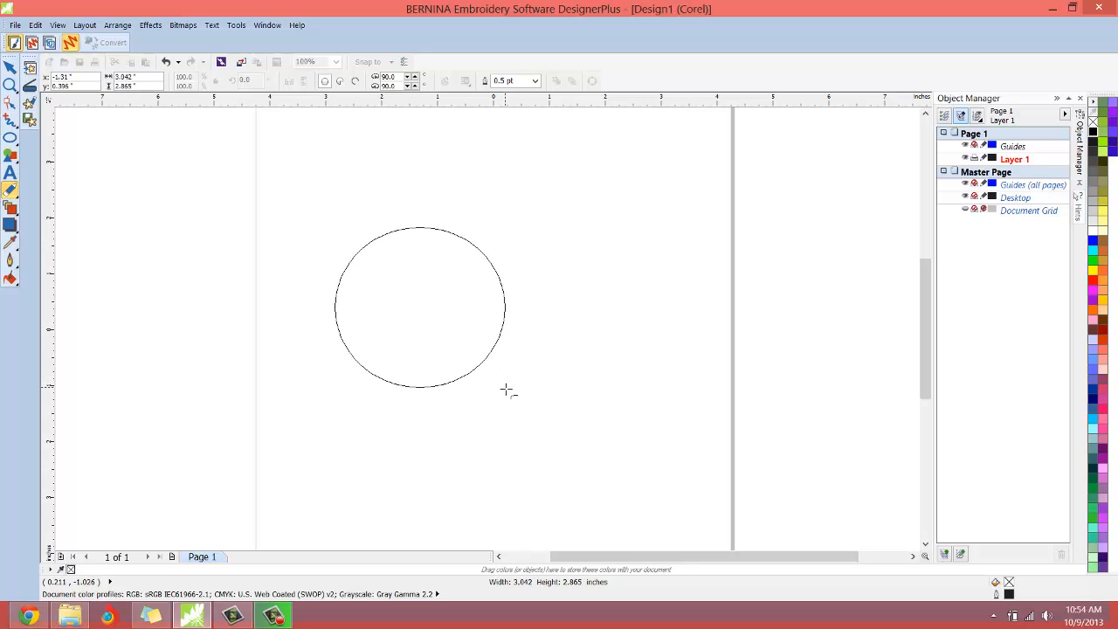
{"action": "left_click", "coordinate": [419, 306]}
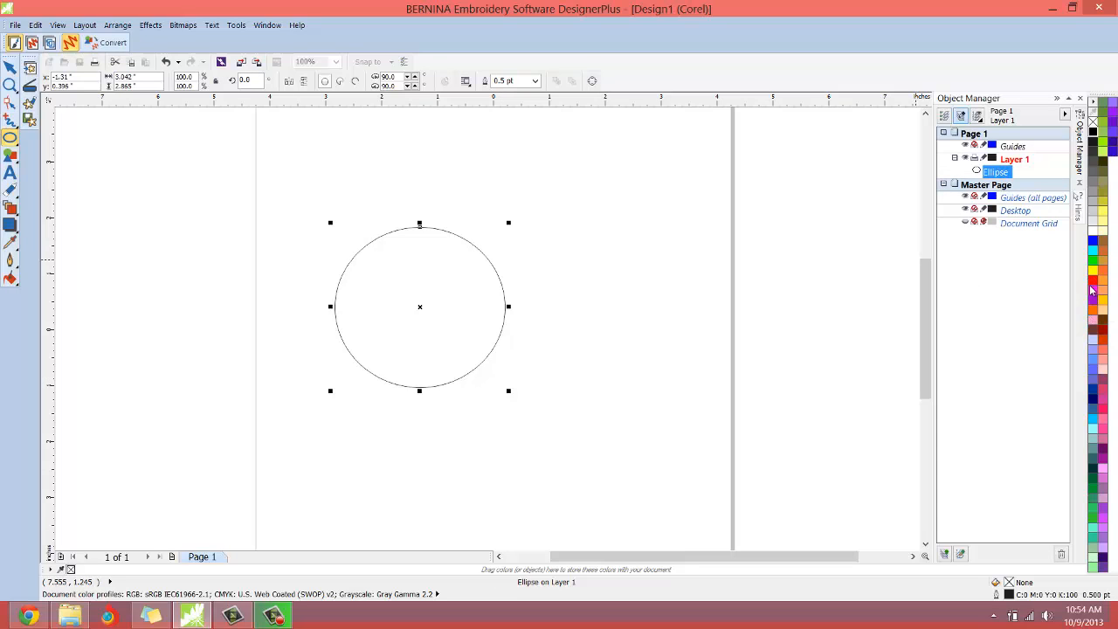
{"action": "left_click", "coordinate": [1093, 131]}
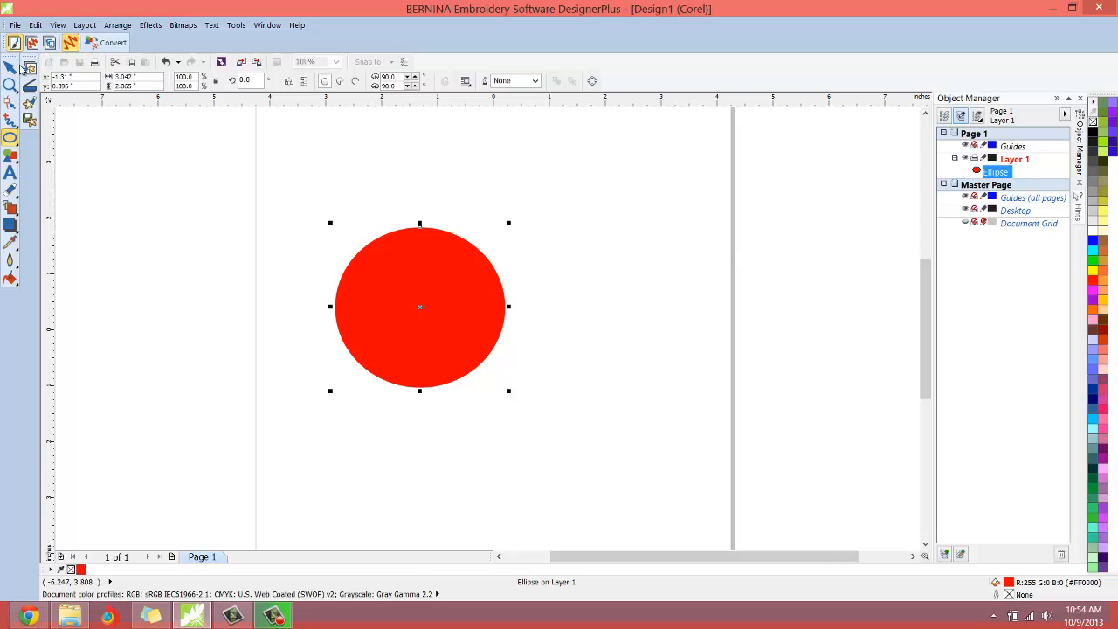
{"action": "mouse_move", "coordinate": [104, 208]}
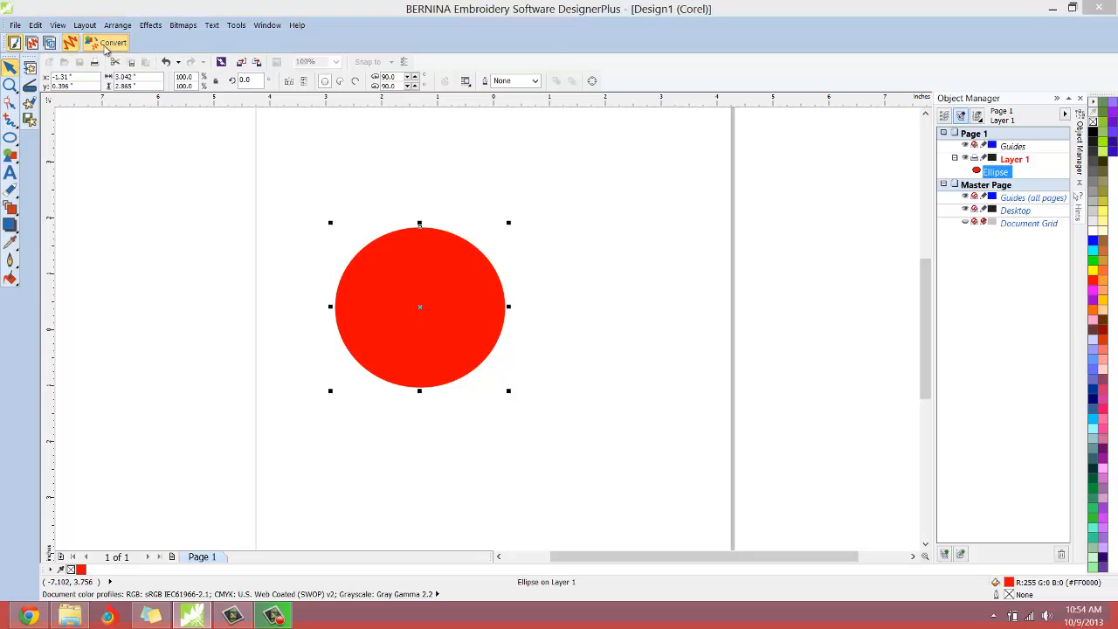
Convert the red circle artwork into a stitched embroidery fill object.
{"action": "left_click", "coordinate": [113, 43]}
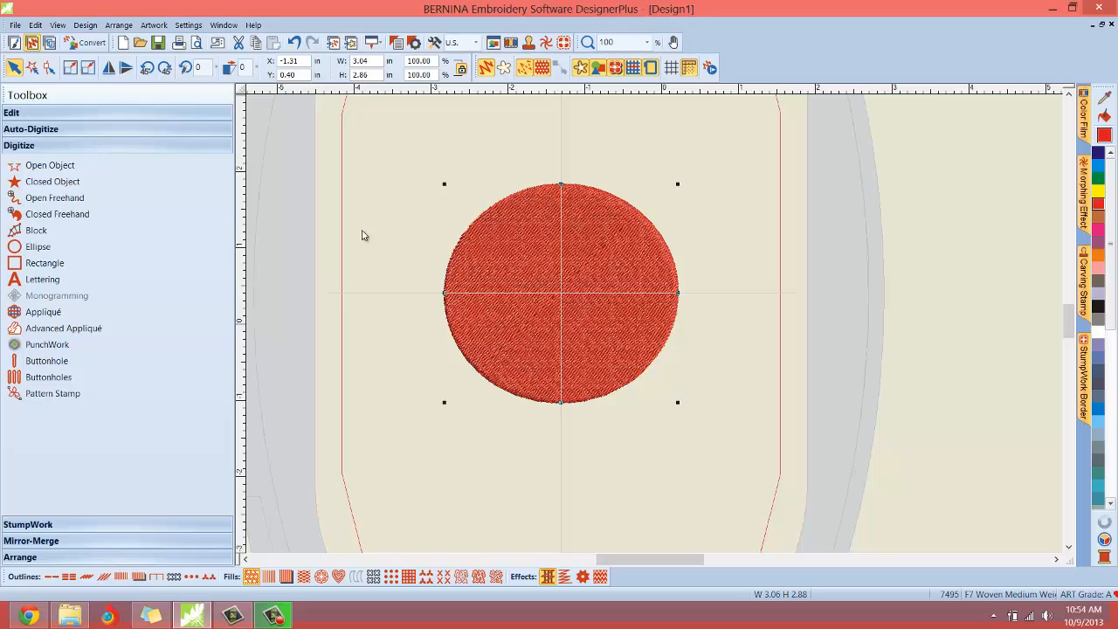
{"action": "mouse_move", "coordinate": [159, 207]}
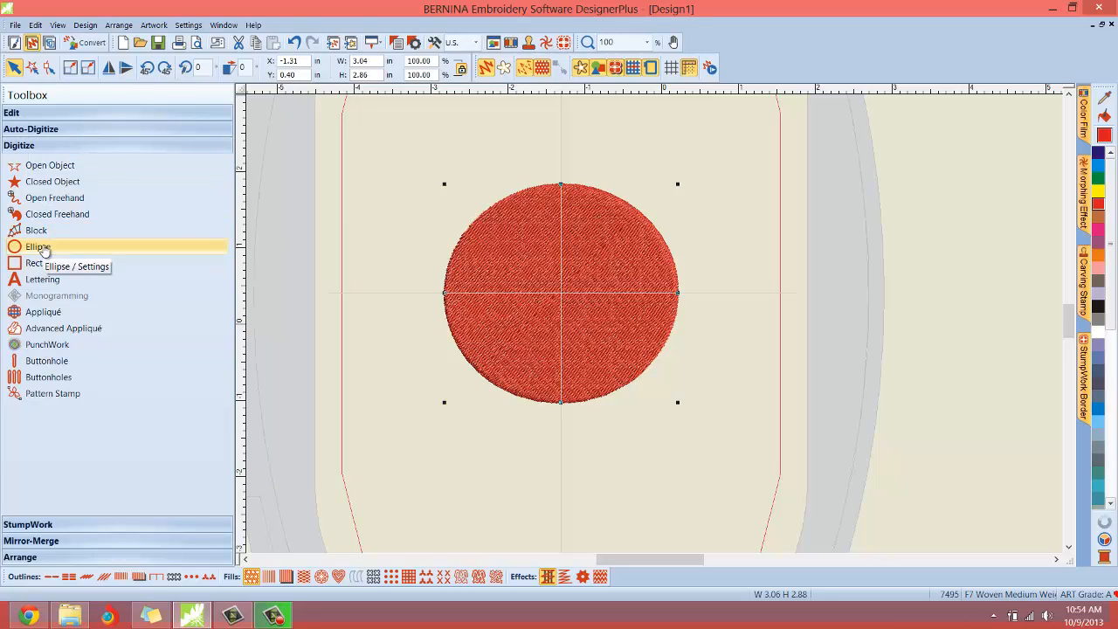
{"action": "mouse_move", "coordinate": [744, 346]}
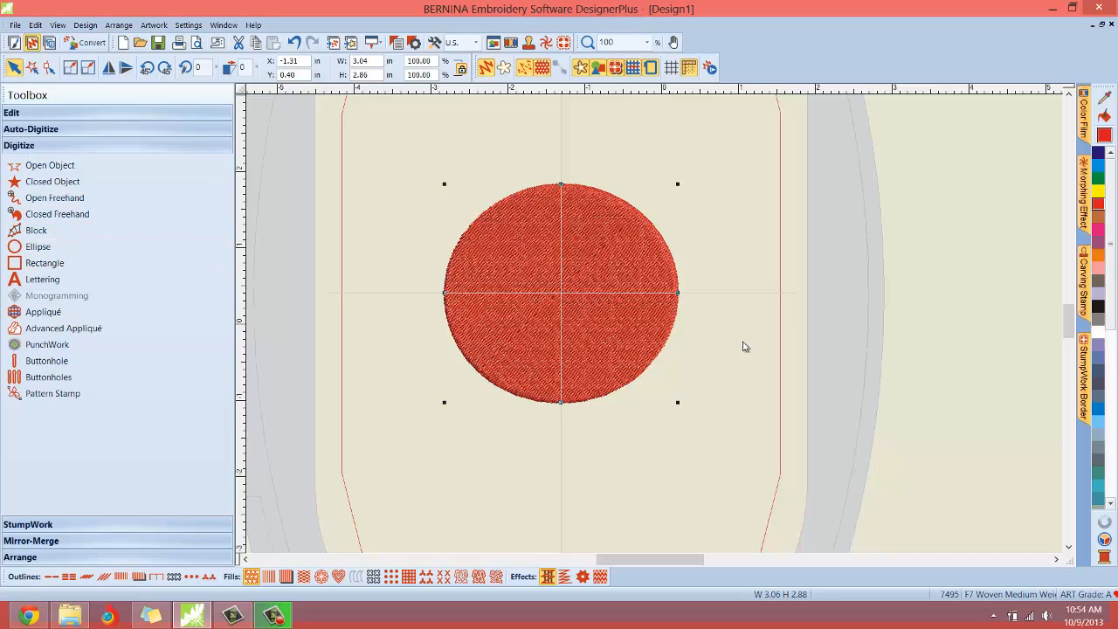
{"action": "mouse_move", "coordinate": [376, 235]}
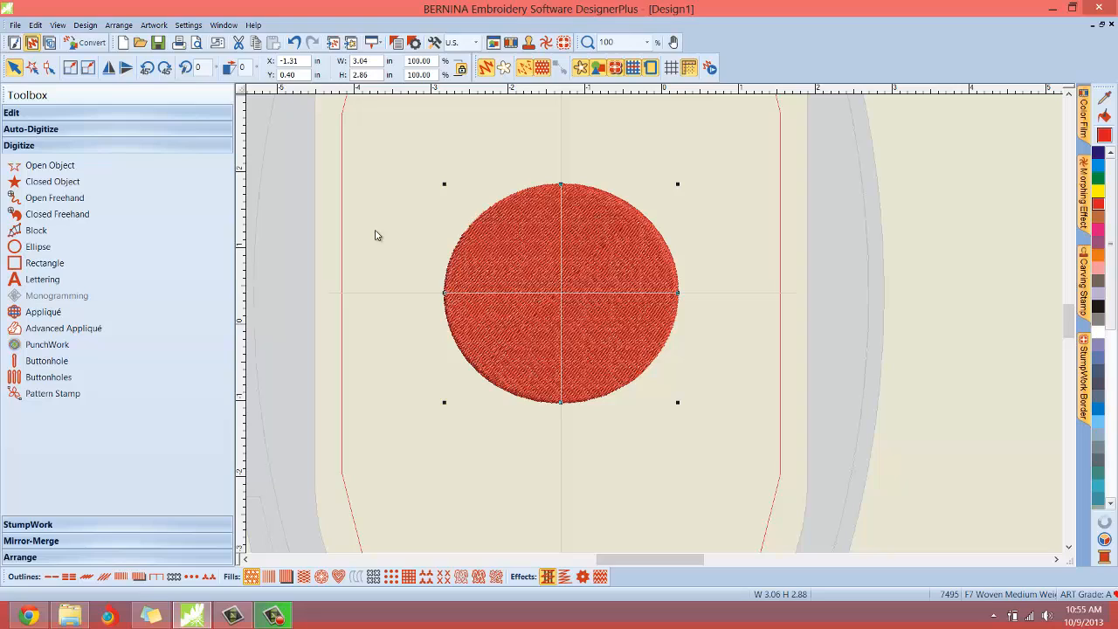
{"action": "mouse_move", "coordinate": [50, 67]}
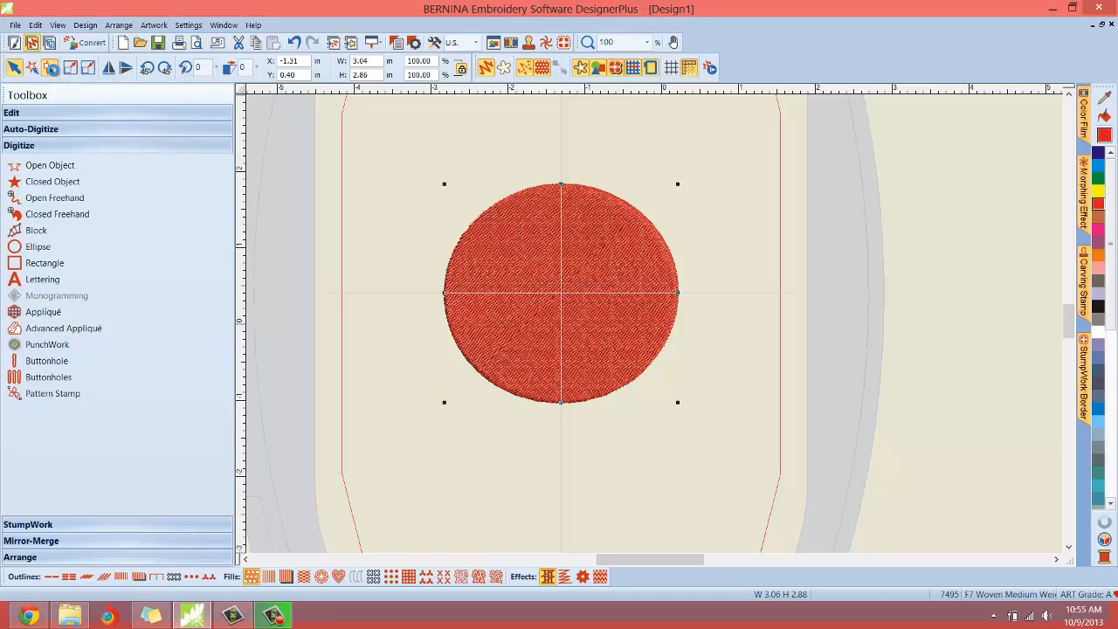
Use Reshape Object to set the red circle's stitch angle to 0°.
{"action": "left_click", "coordinate": [49, 68]}
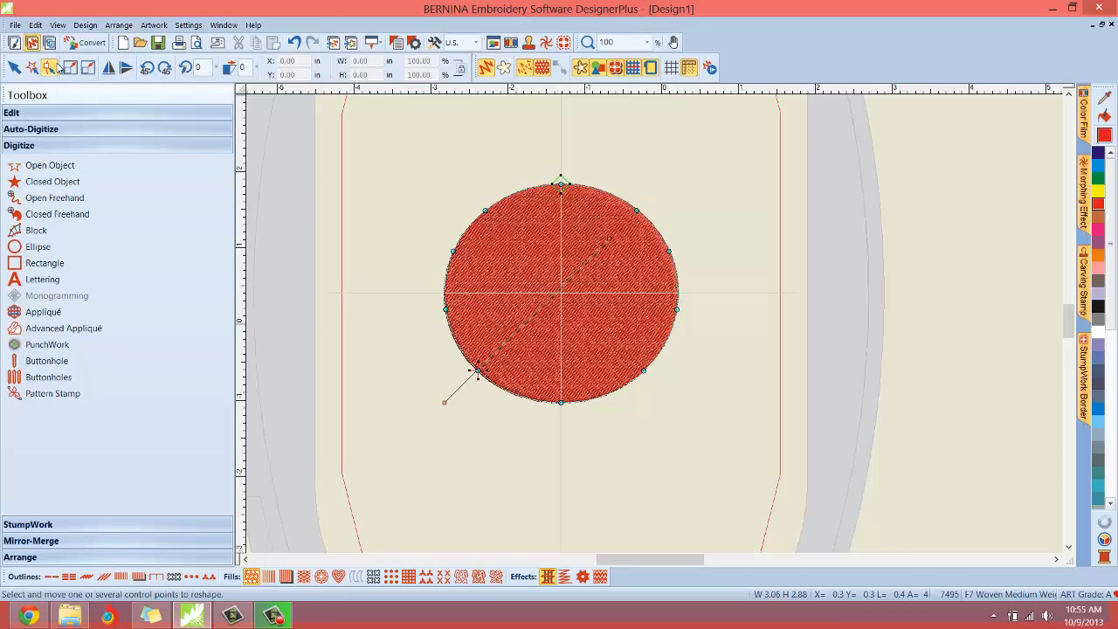
{"action": "mouse_move", "coordinate": [50, 67]}
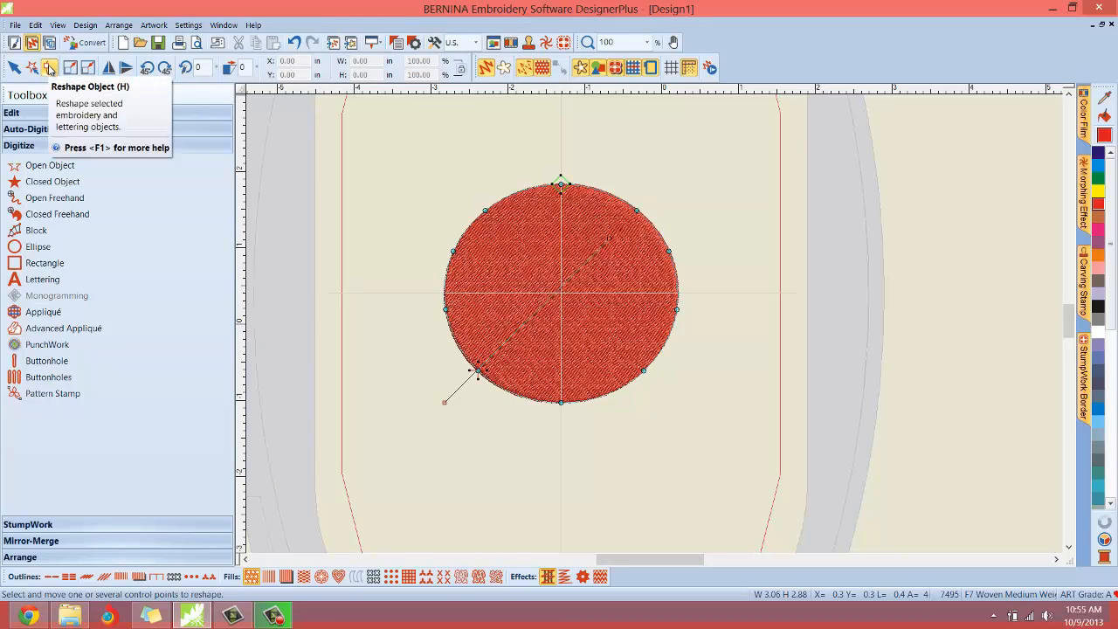
{"action": "mouse_move", "coordinate": [451, 398]}
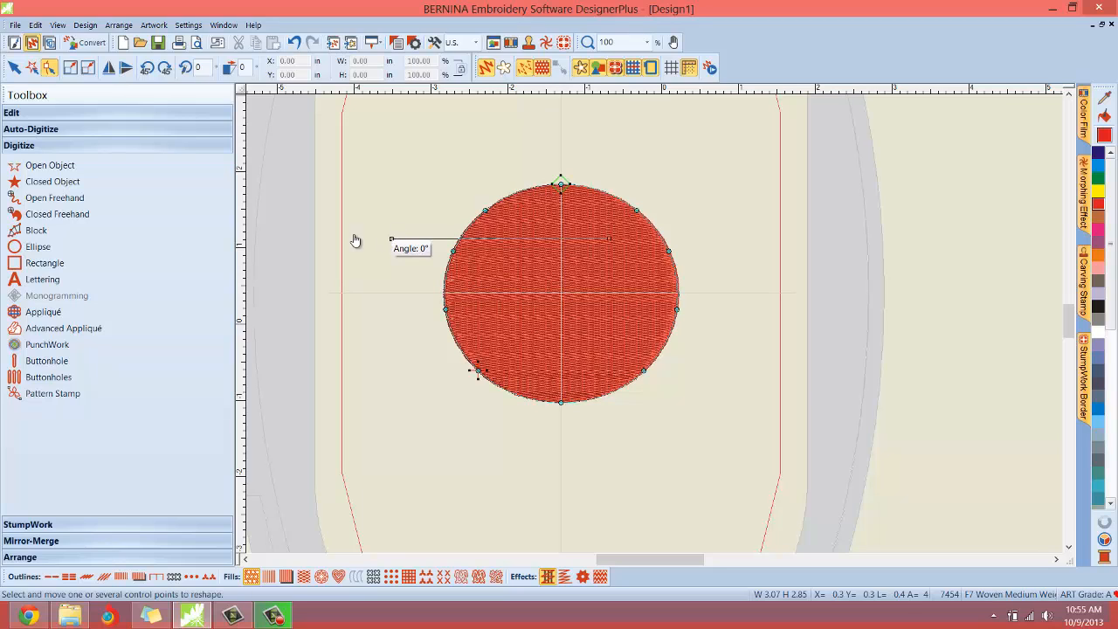
{"action": "left_click", "coordinate": [38, 247]}
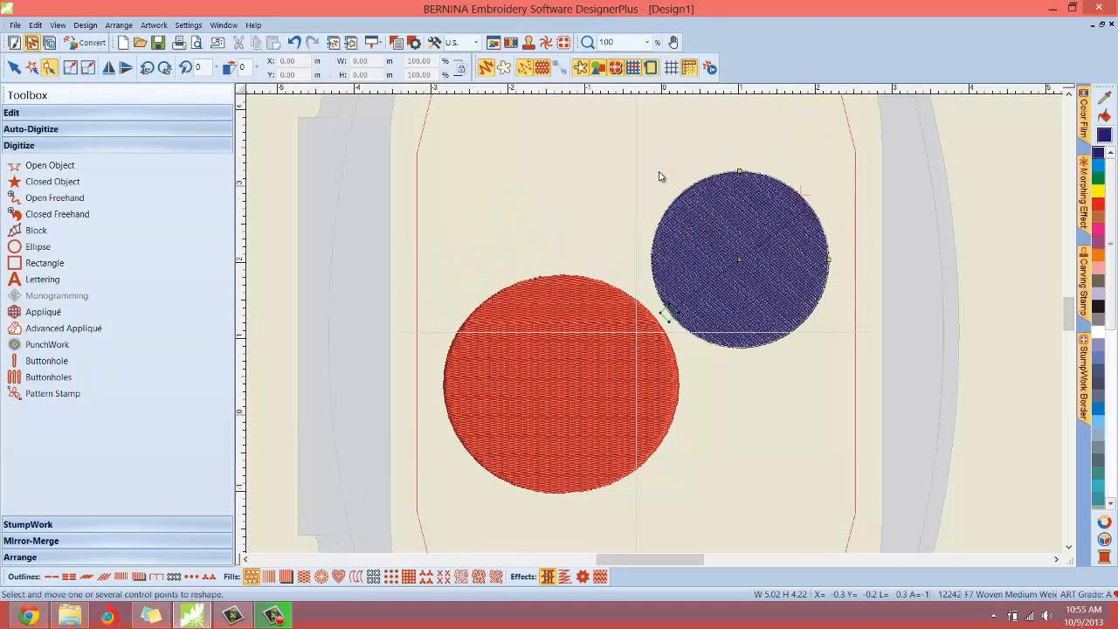
{"action": "mouse_move", "coordinate": [751, 267]}
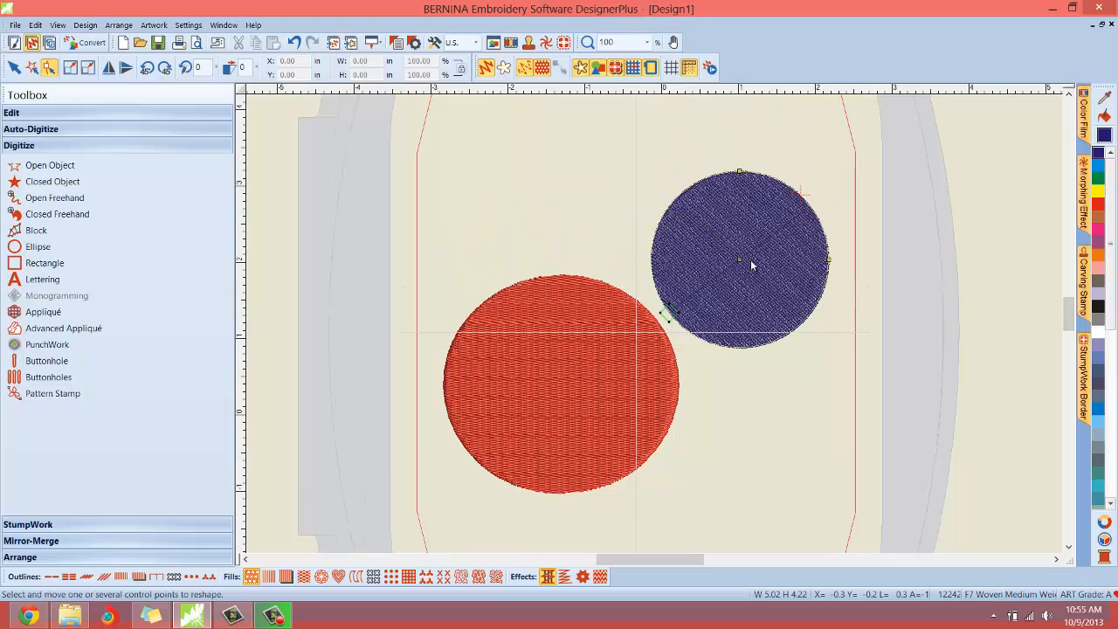
{"action": "mouse_move", "coordinate": [748, 286]}
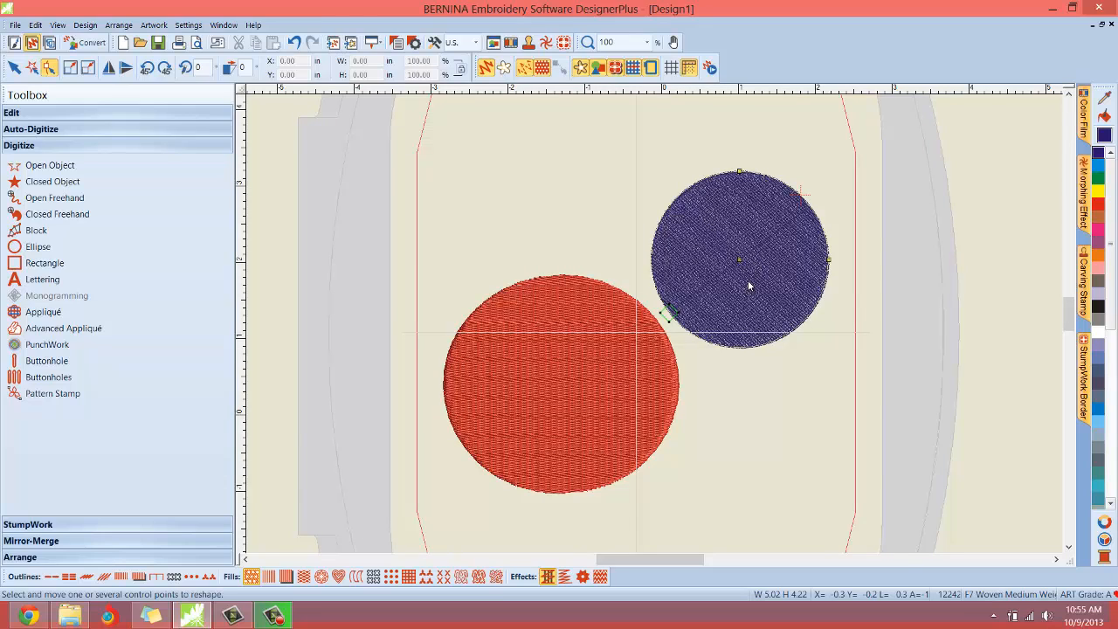
{"action": "mouse_move", "coordinate": [811, 248]}
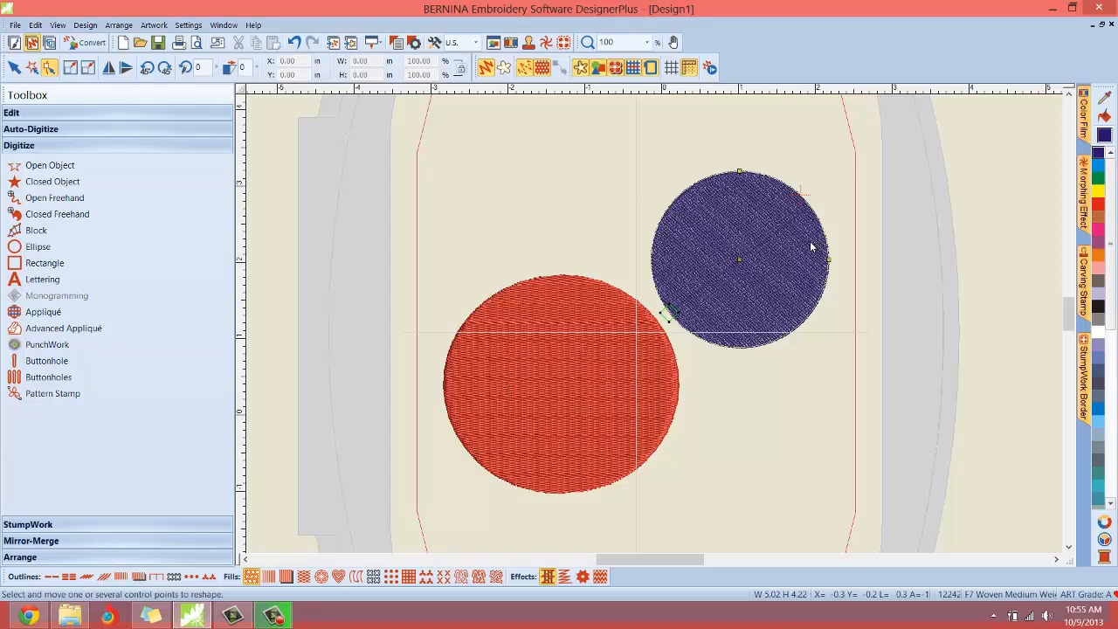
{"action": "mouse_move", "coordinate": [498, 205]}
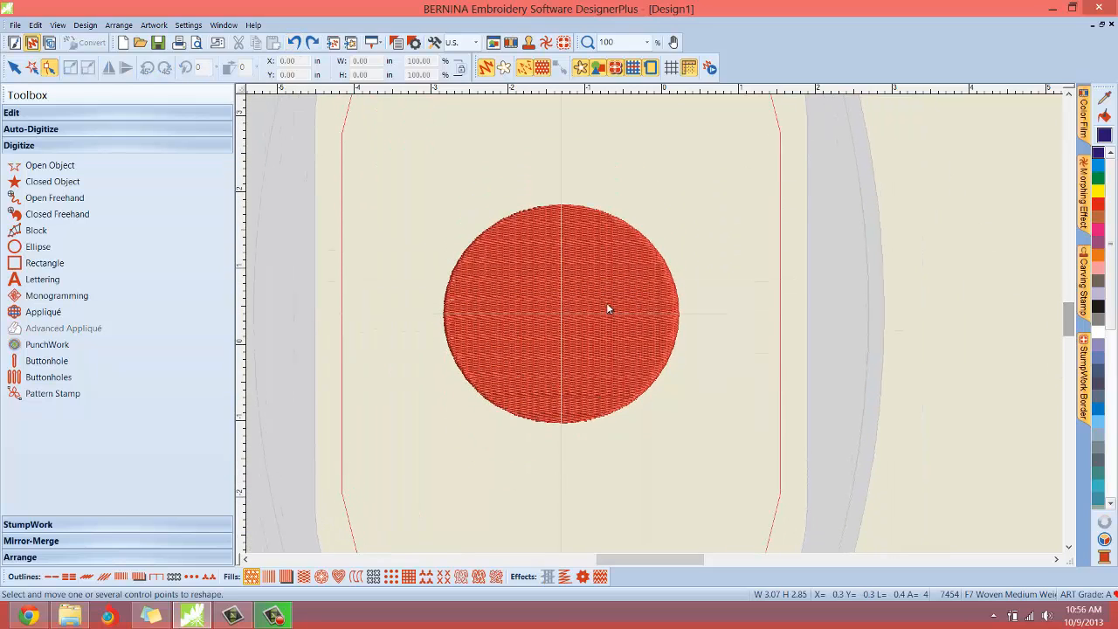
{"action": "mouse_move", "coordinate": [498, 308]}
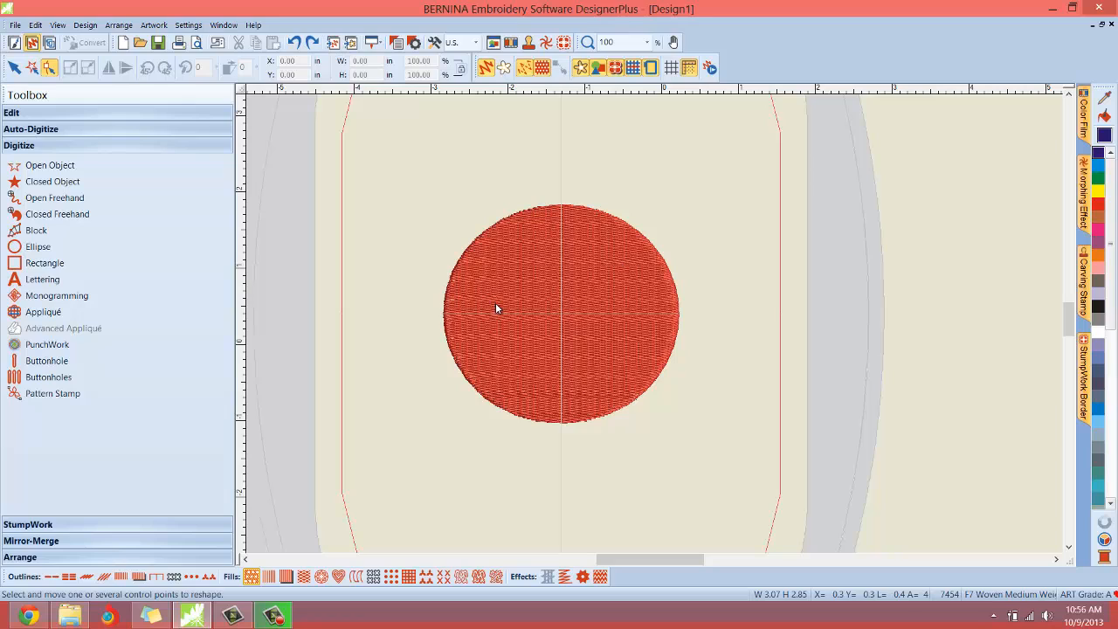
{"action": "mouse_move", "coordinate": [503, 269]}
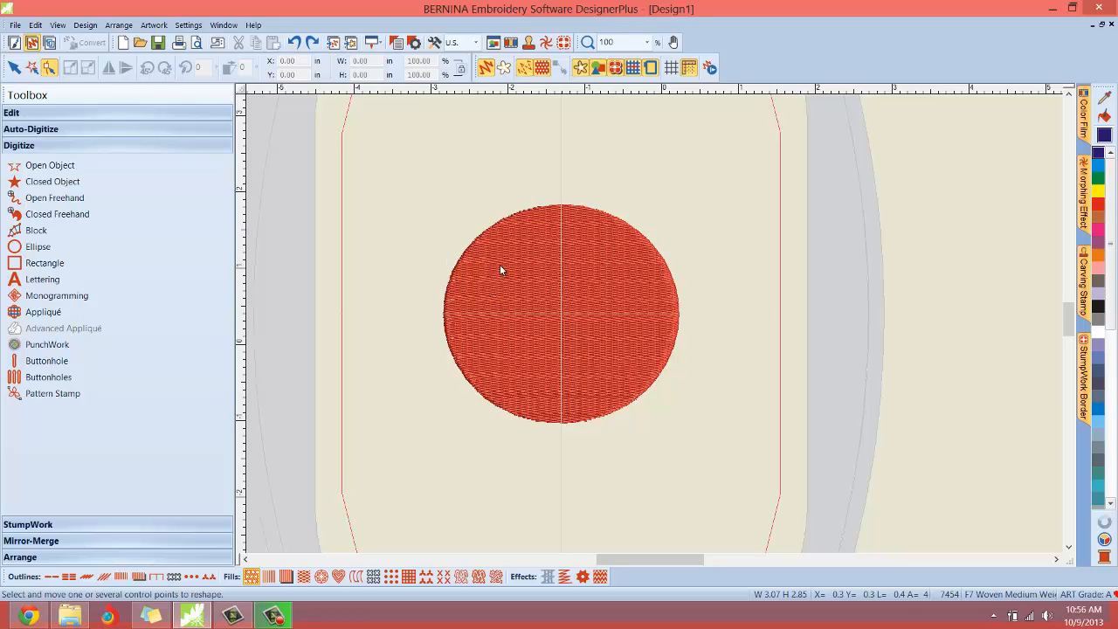
{"action": "mouse_move", "coordinate": [548, 268]}
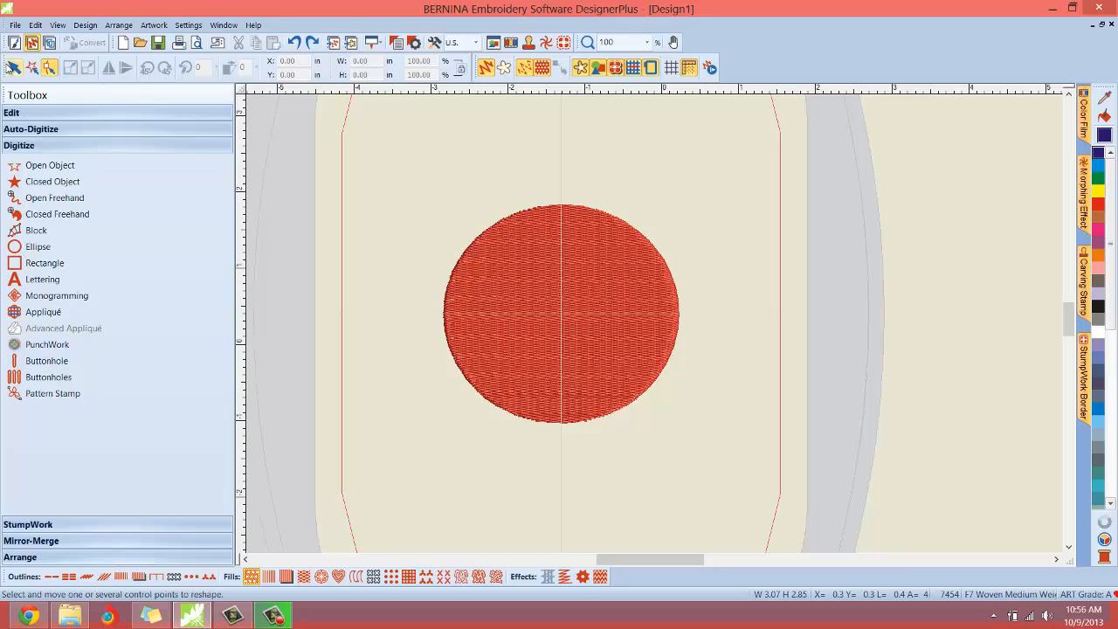
Select the red stitched circle in the centre of the hoop.
{"action": "left_click", "coordinate": [559, 315]}
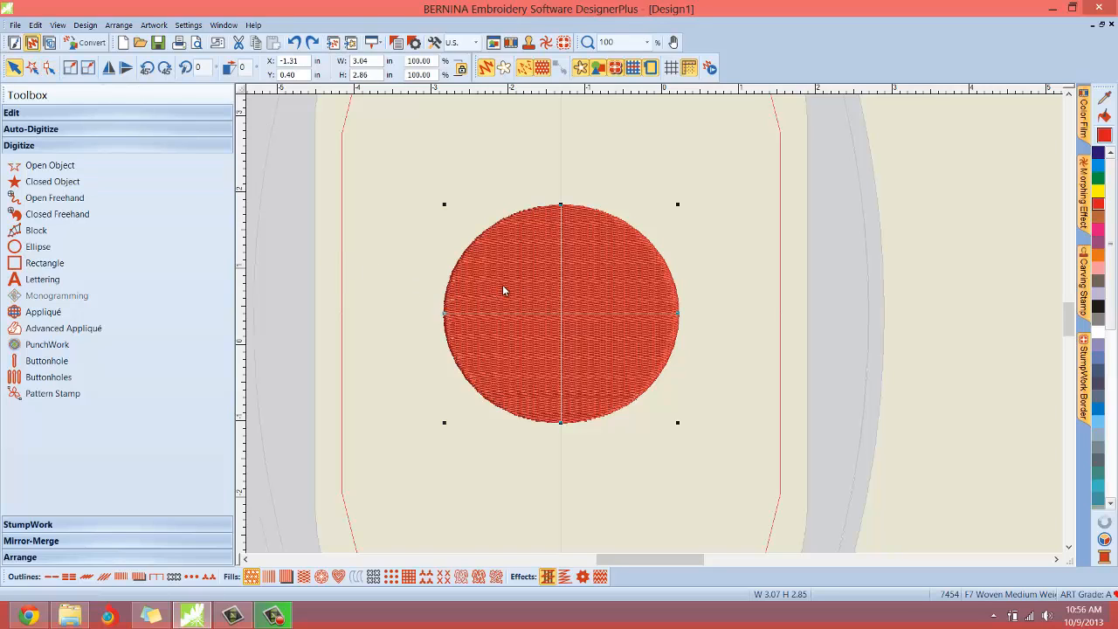
{"action": "mouse_move", "coordinate": [340, 244]}
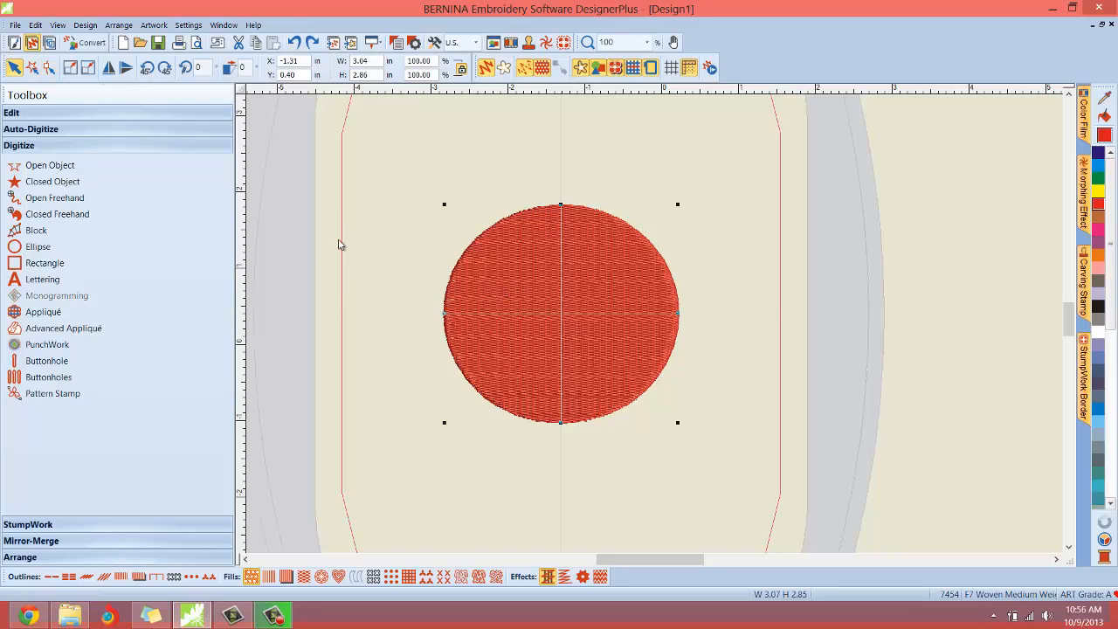
{"action": "mouse_move", "coordinate": [133, 533]}
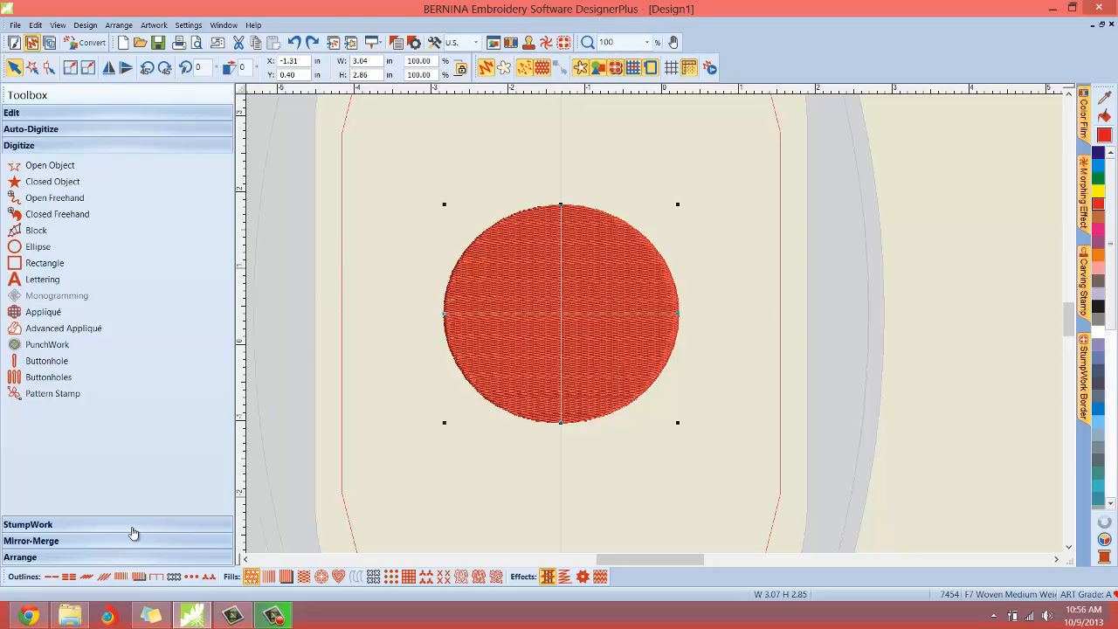
{"action": "mouse_move", "coordinate": [511, 255]}
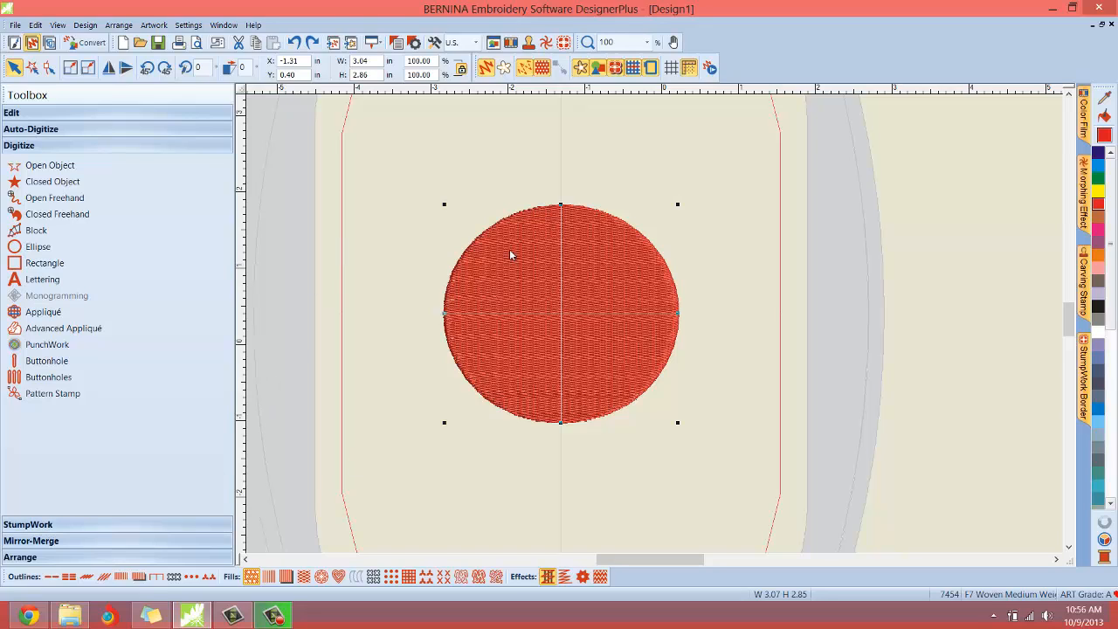
Expand the StumpWork toolbox to reach Create StumpWork Border.
{"action": "left_click", "coordinate": [28, 524]}
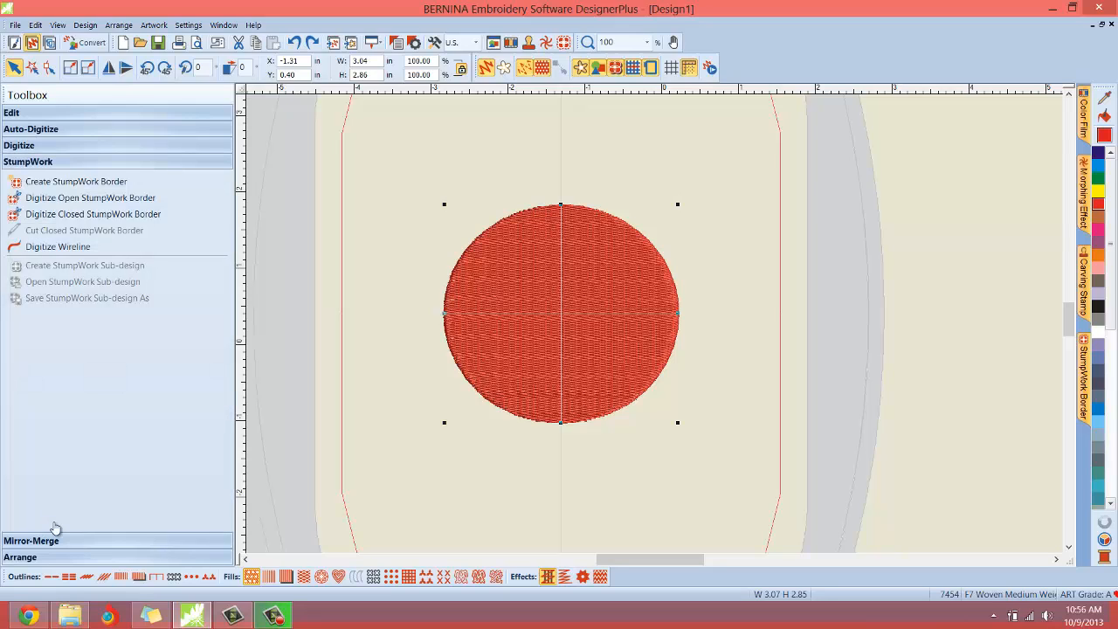
{"action": "mouse_move", "coordinate": [116, 335]}
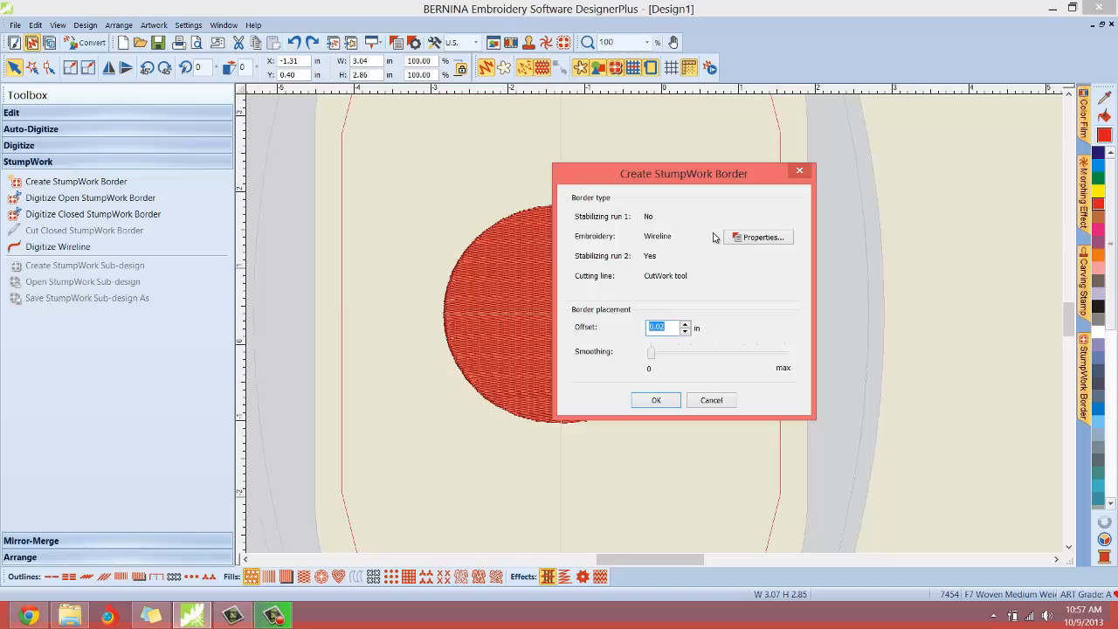
Check wireline properties (wire gauge, Satin cover stitch) and confirm the stumpwork border.
{"action": "left_click", "coordinate": [758, 237]}
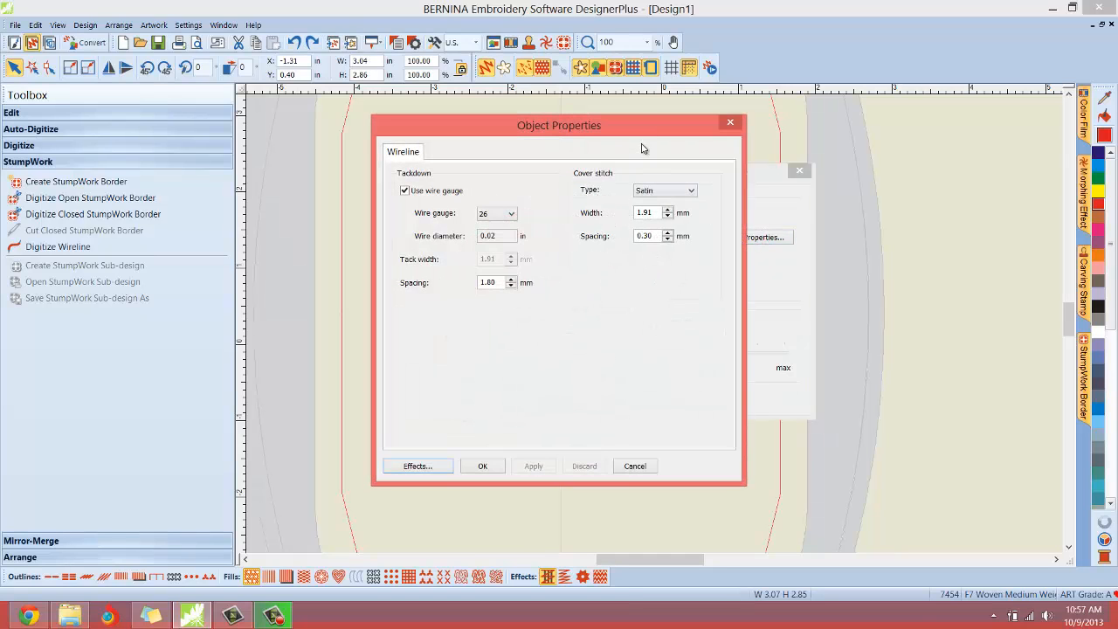
{"action": "mouse_move", "coordinate": [650, 132]}
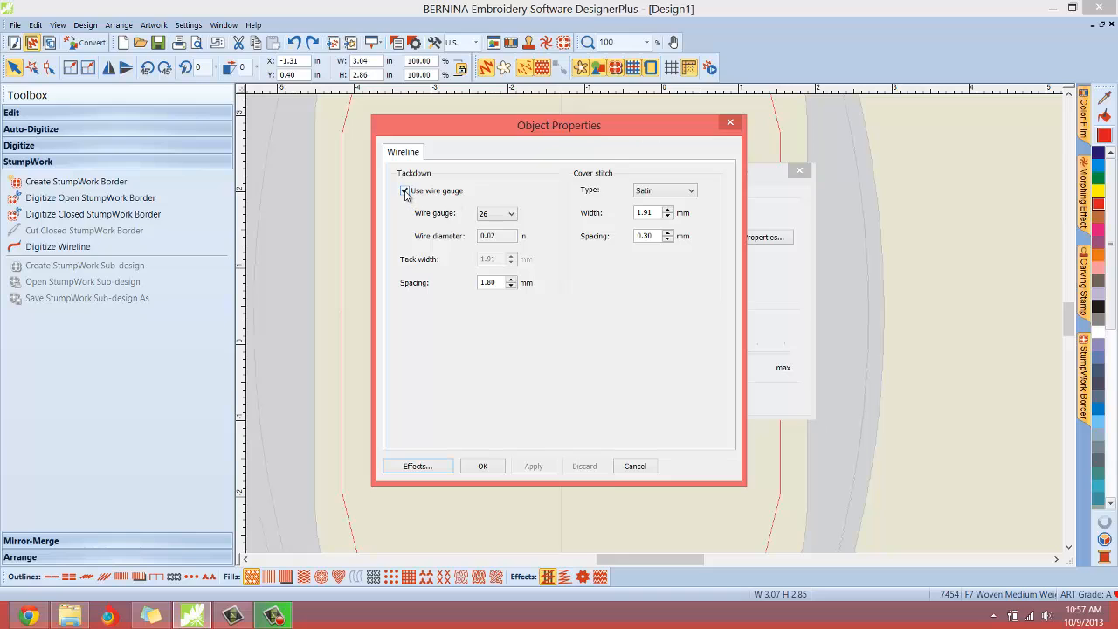
{"action": "left_click", "coordinate": [405, 190]}
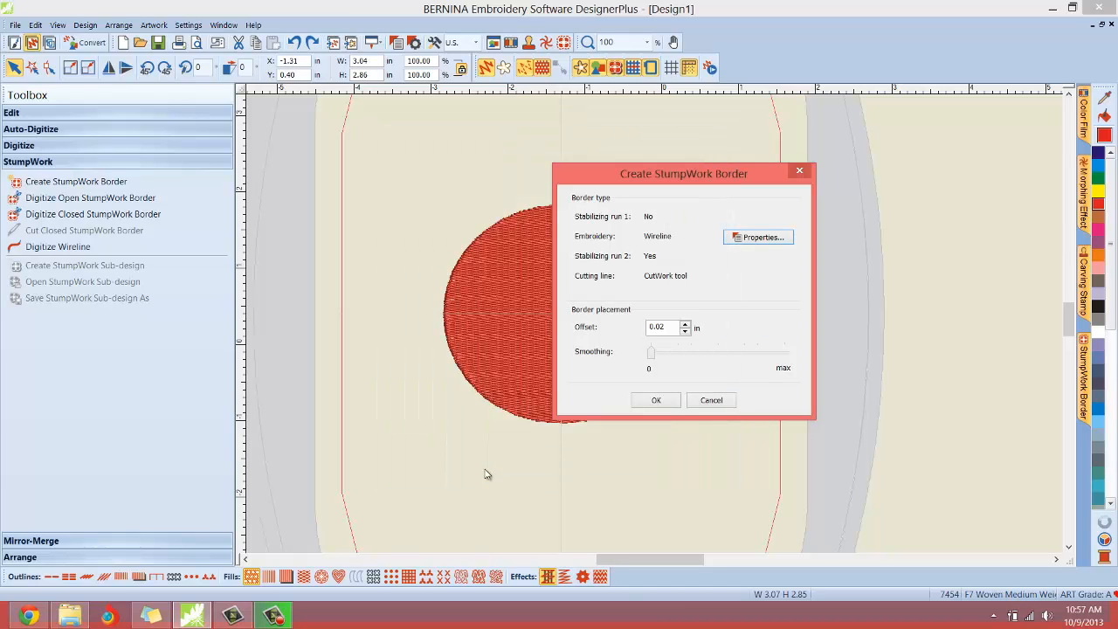
{"action": "left_click", "coordinate": [656, 400]}
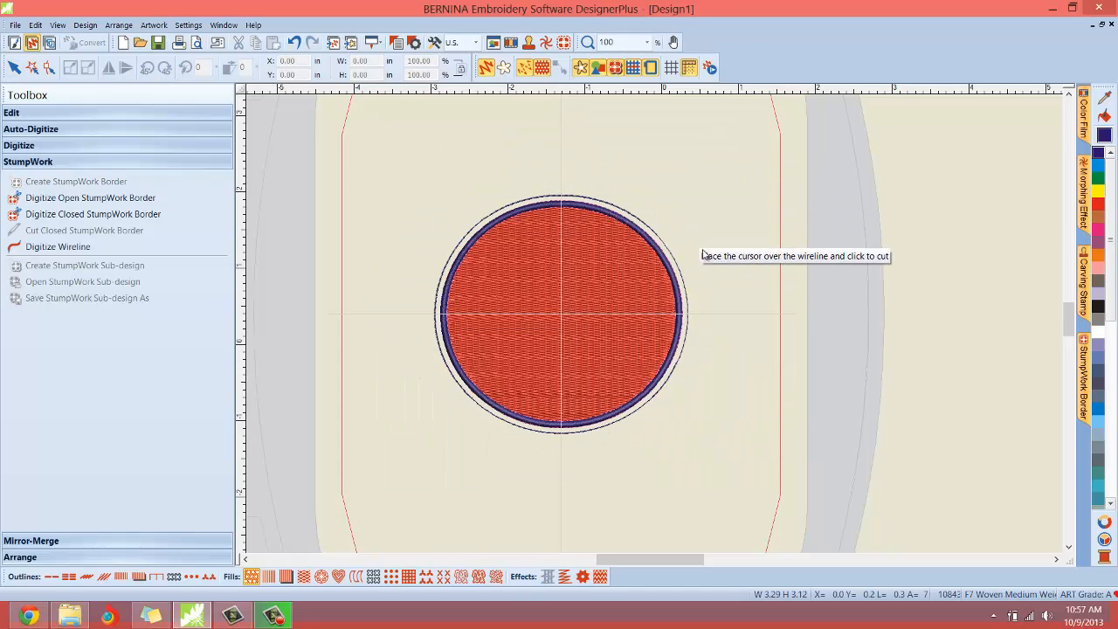
{"action": "mouse_move", "coordinate": [439, 378]}
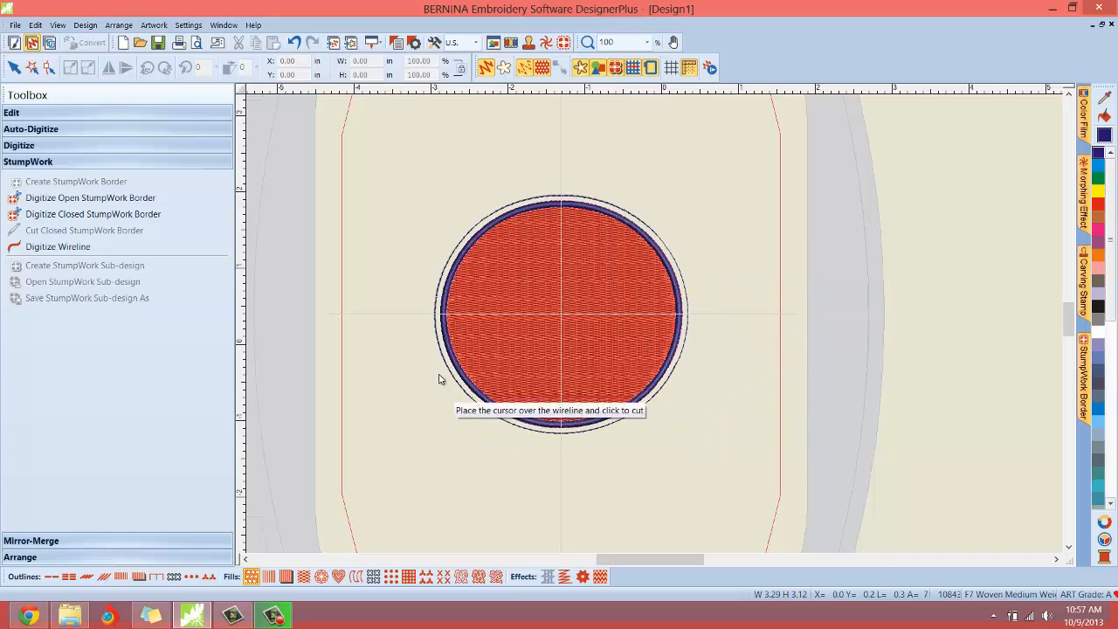
{"action": "mouse_move", "coordinate": [601, 207]}
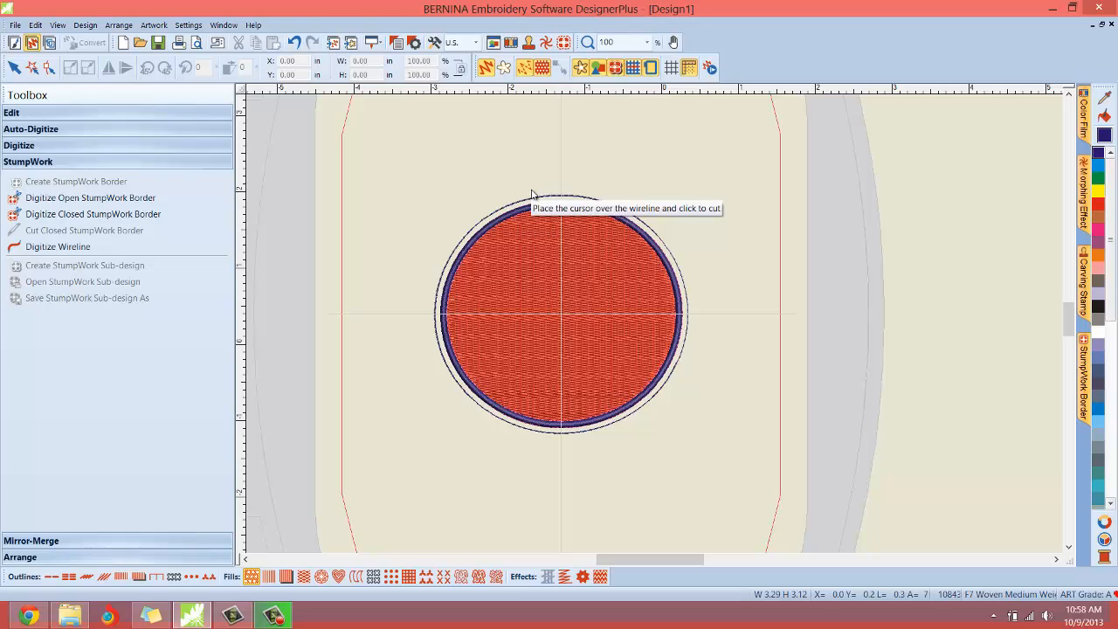
{"action": "mouse_move", "coordinate": [535, 205]}
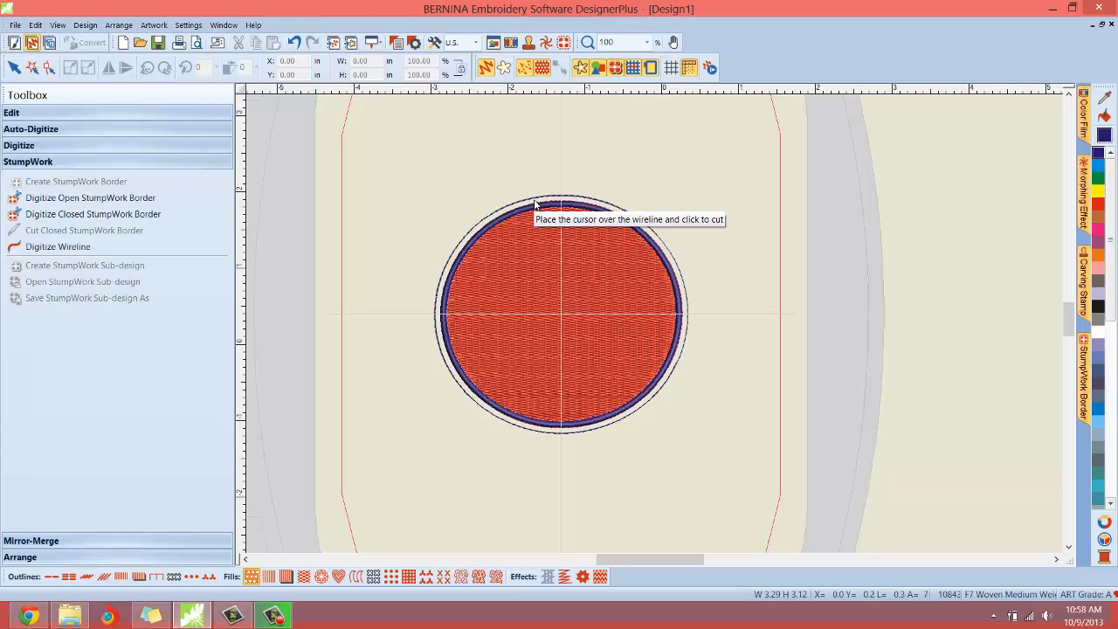
{"action": "mouse_move", "coordinate": [493, 227]}
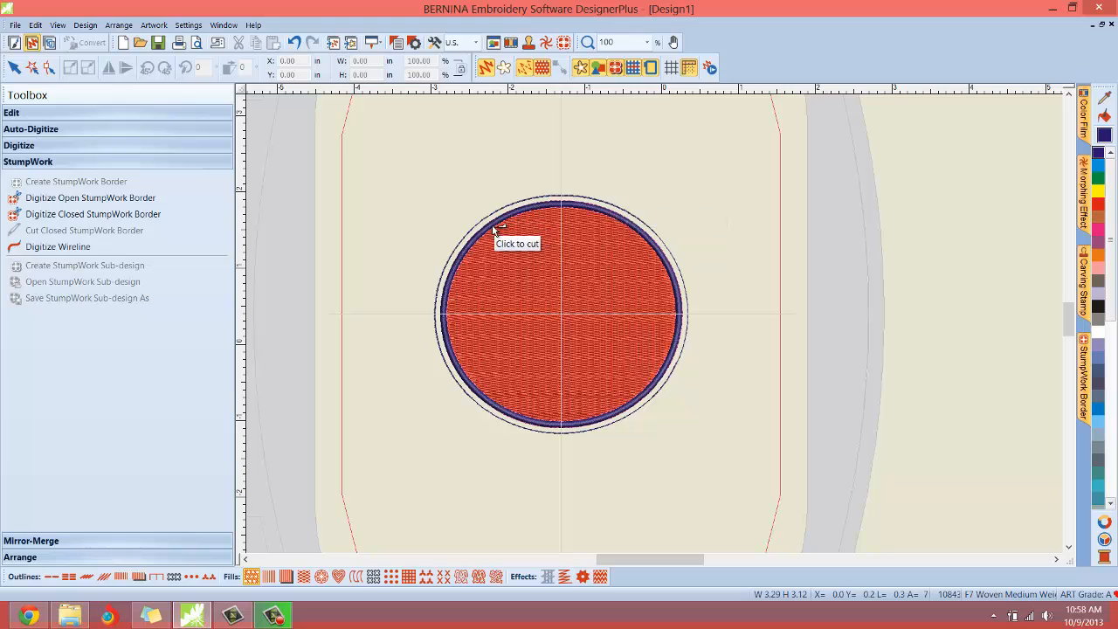
{"action": "mouse_move", "coordinate": [472, 389]}
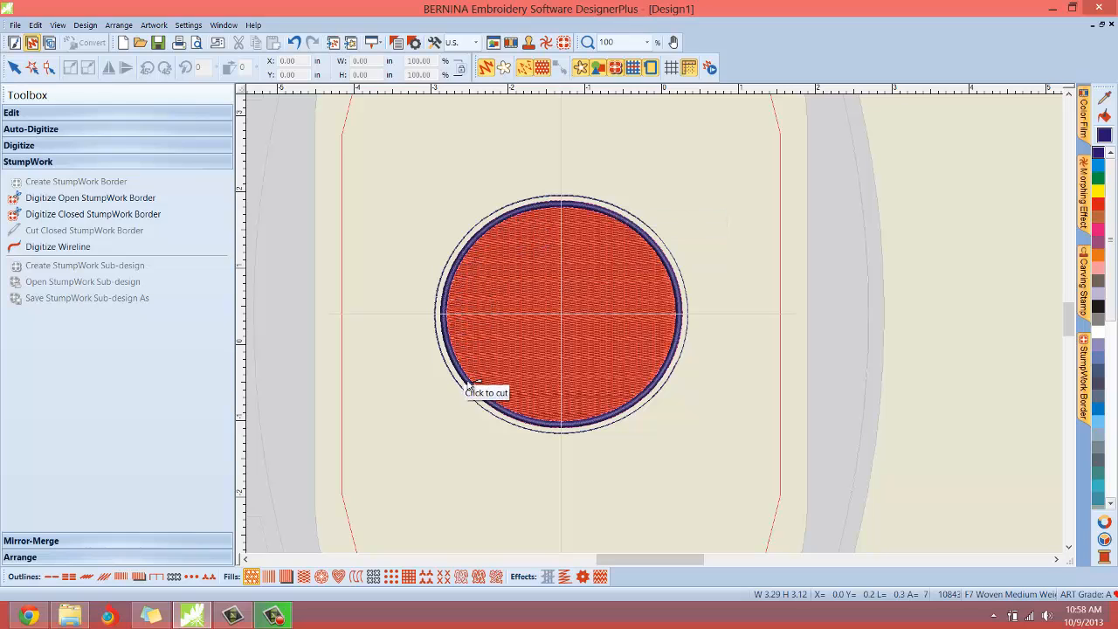
{"action": "mouse_move", "coordinate": [666, 348]}
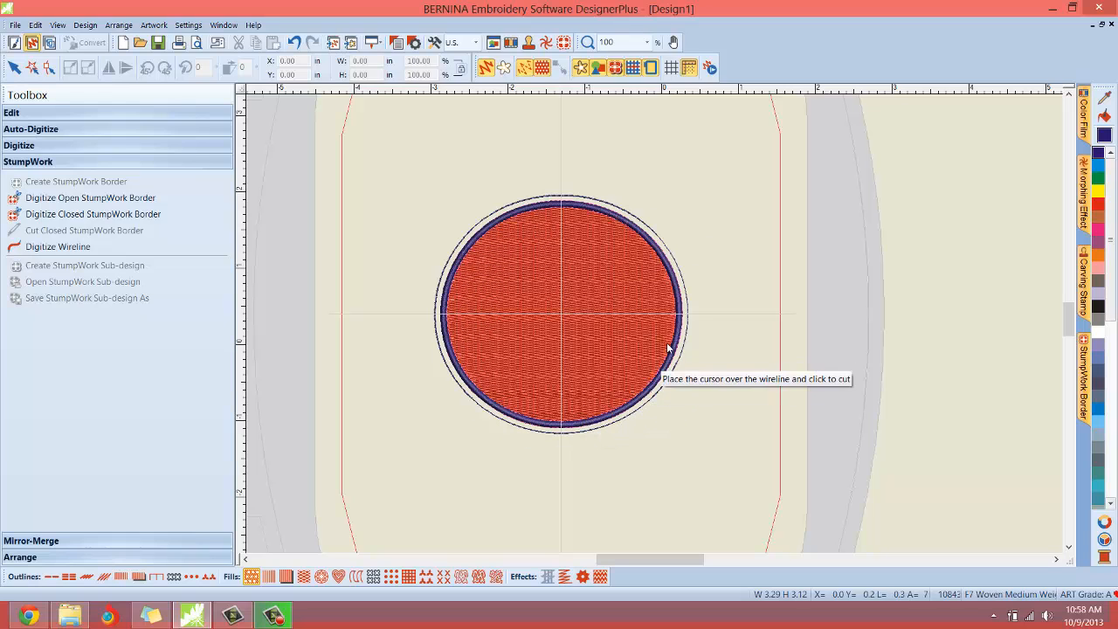
{"action": "mouse_move", "coordinate": [607, 253]}
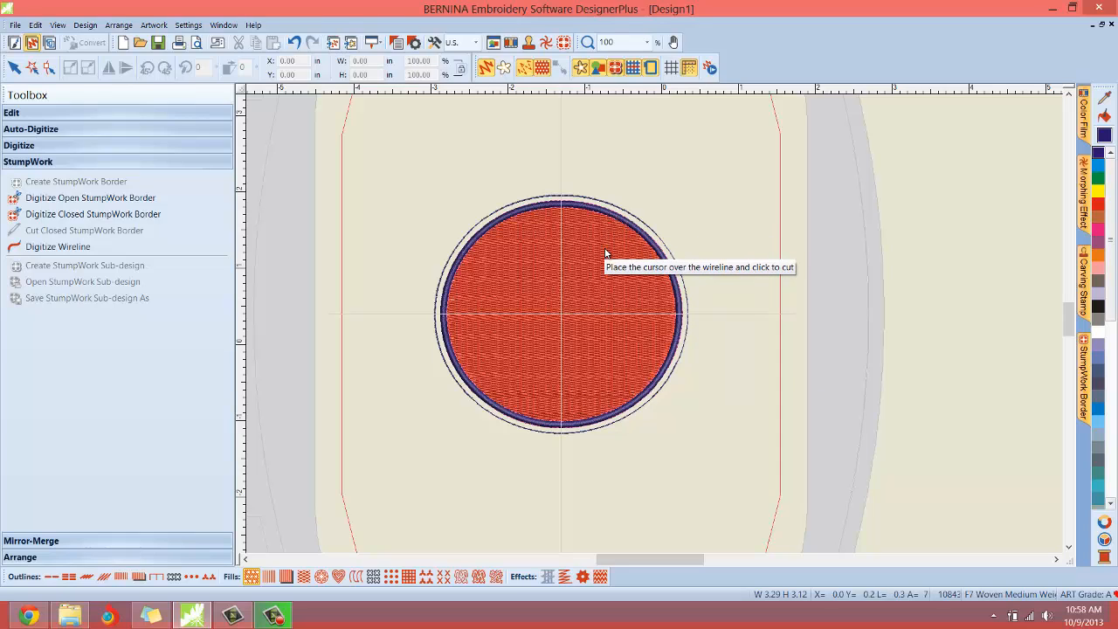
{"action": "mouse_move", "coordinate": [561, 208]}
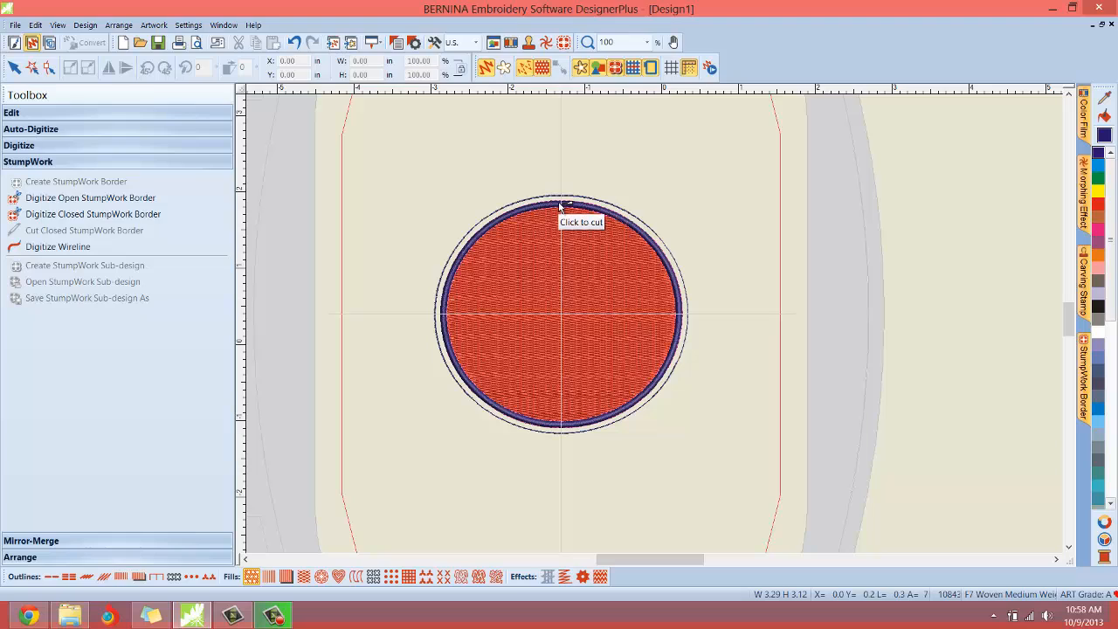
{"action": "mouse_move", "coordinate": [566, 205]}
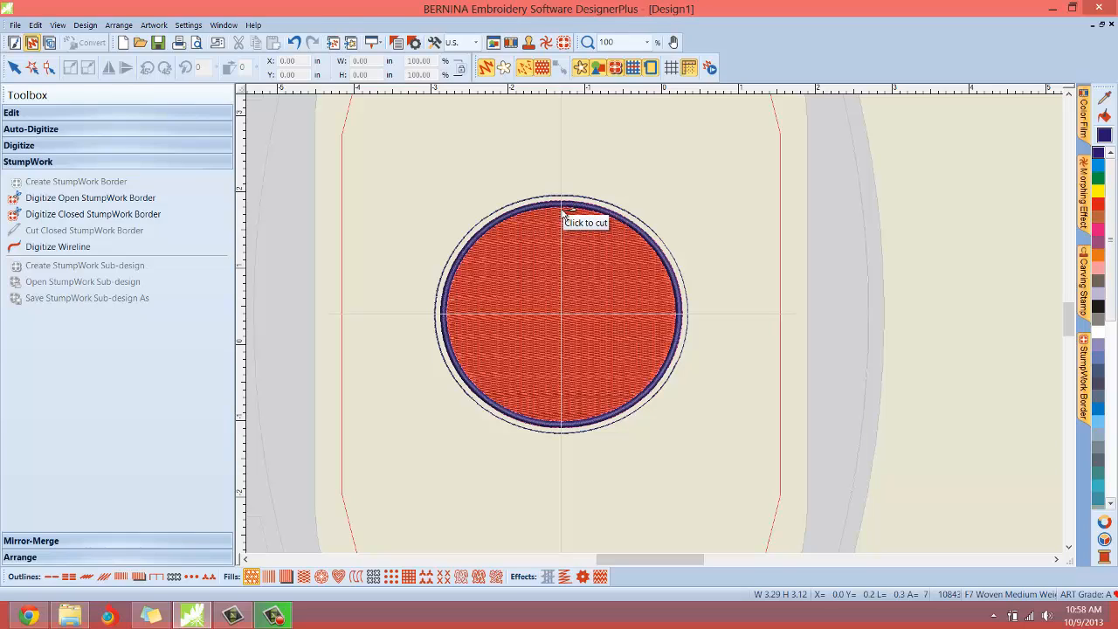
{"action": "mouse_move", "coordinate": [566, 207]}
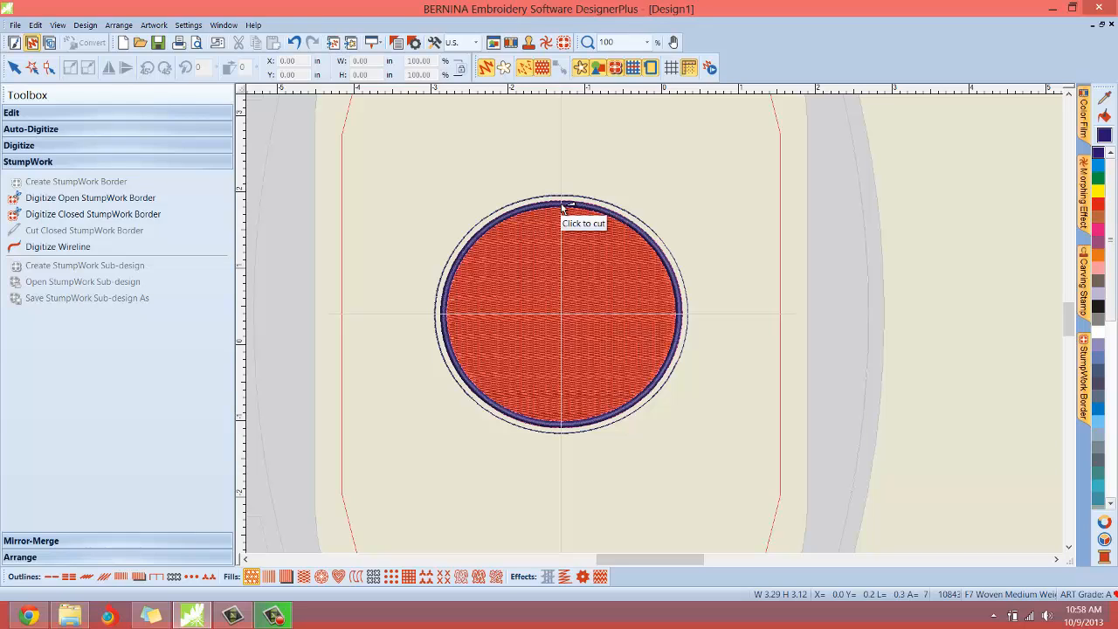
{"action": "mouse_move", "coordinate": [472, 242]}
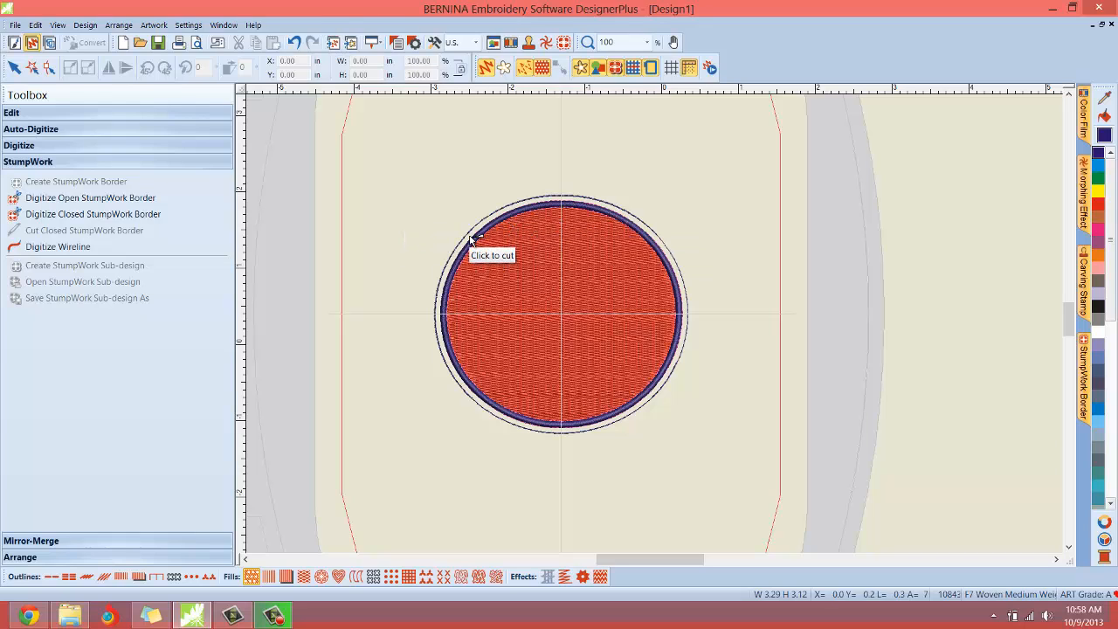
{"action": "mouse_move", "coordinate": [485, 237]}
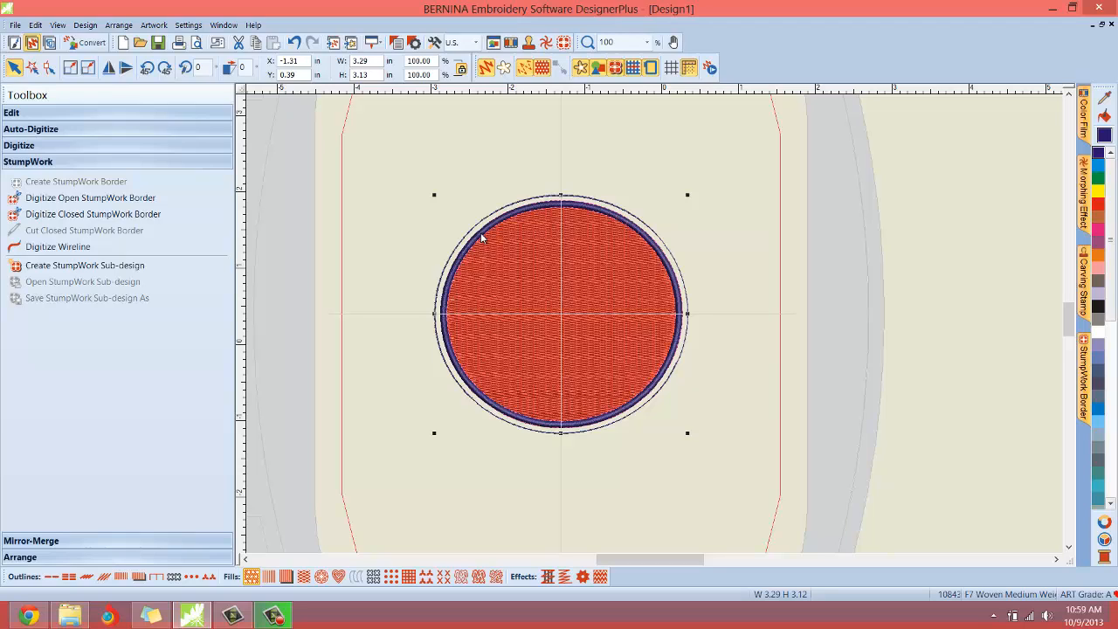
{"action": "mouse_move", "coordinate": [579, 343]}
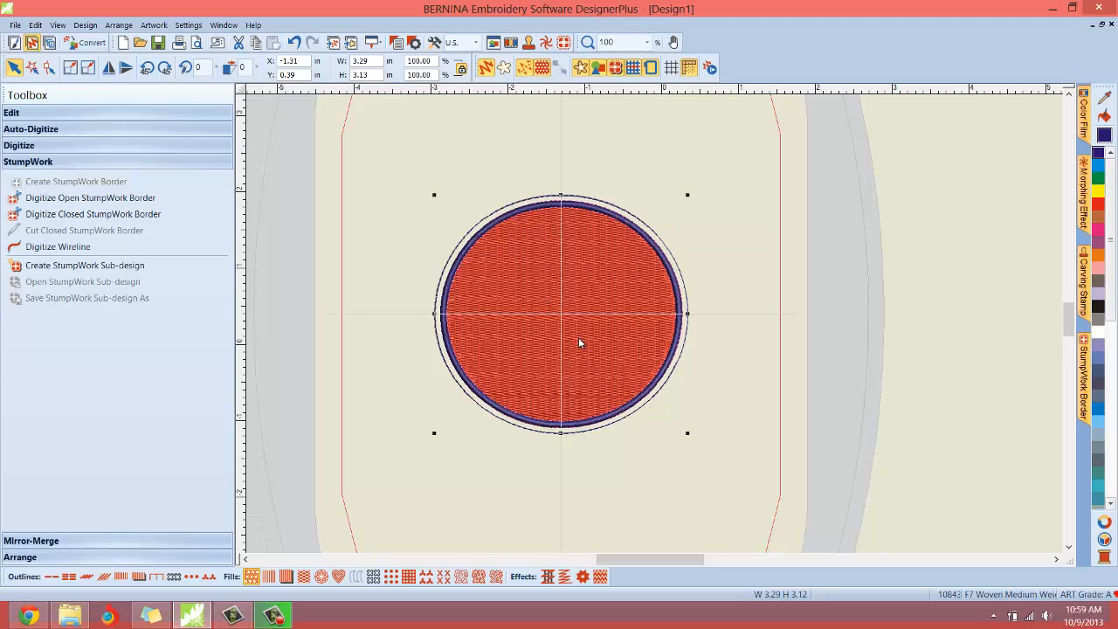
{"action": "mouse_move", "coordinate": [449, 266]}
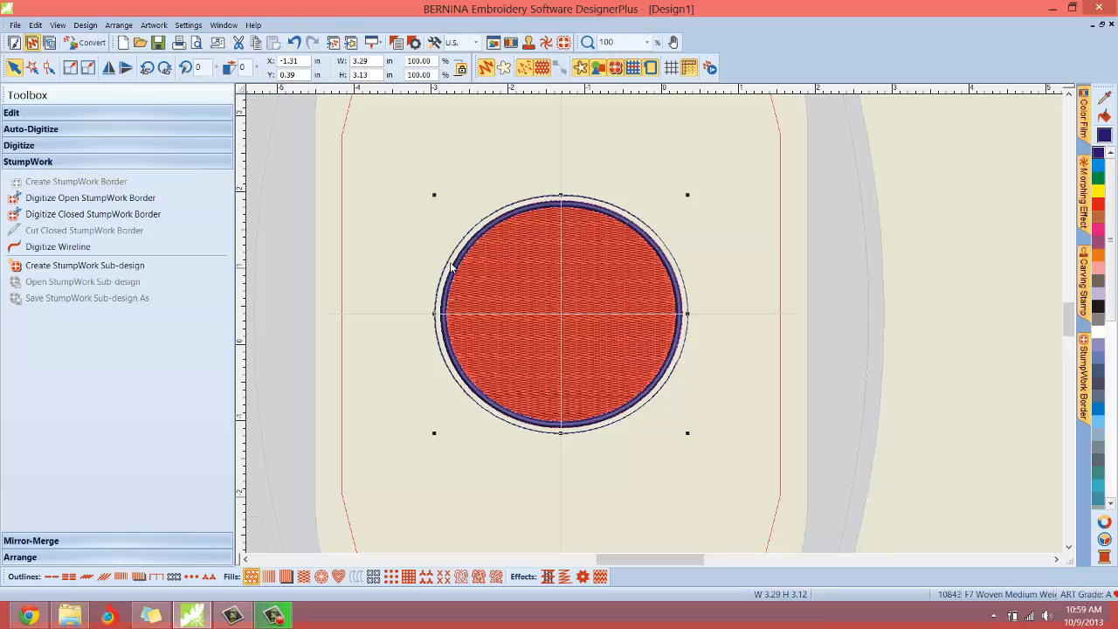
{"action": "mouse_move", "coordinate": [552, 417]}
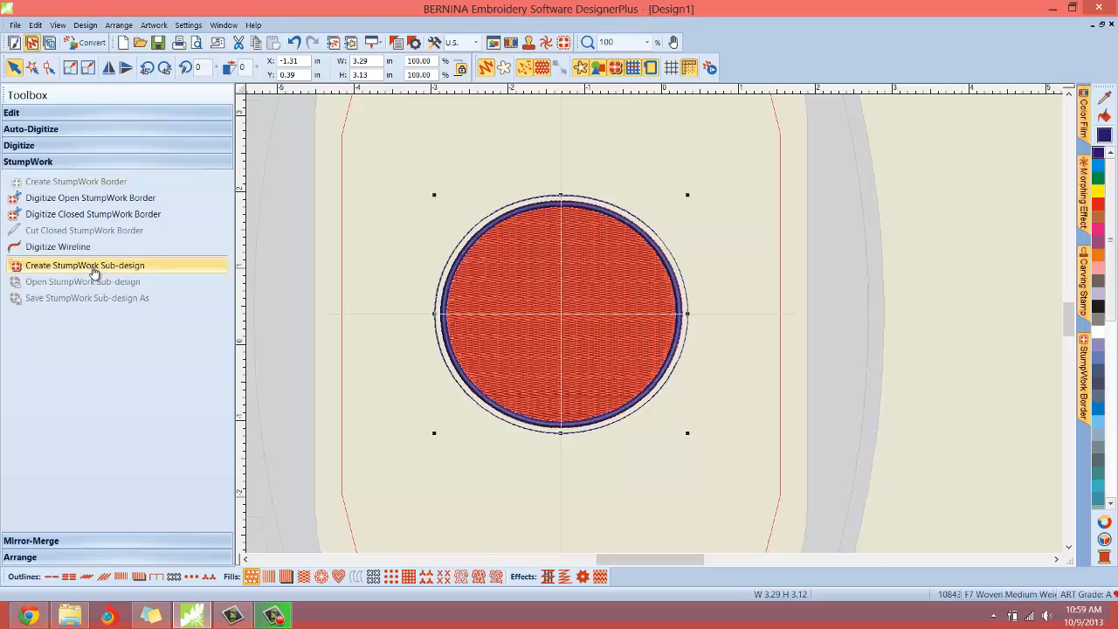
{"action": "mouse_move", "coordinate": [58, 246]}
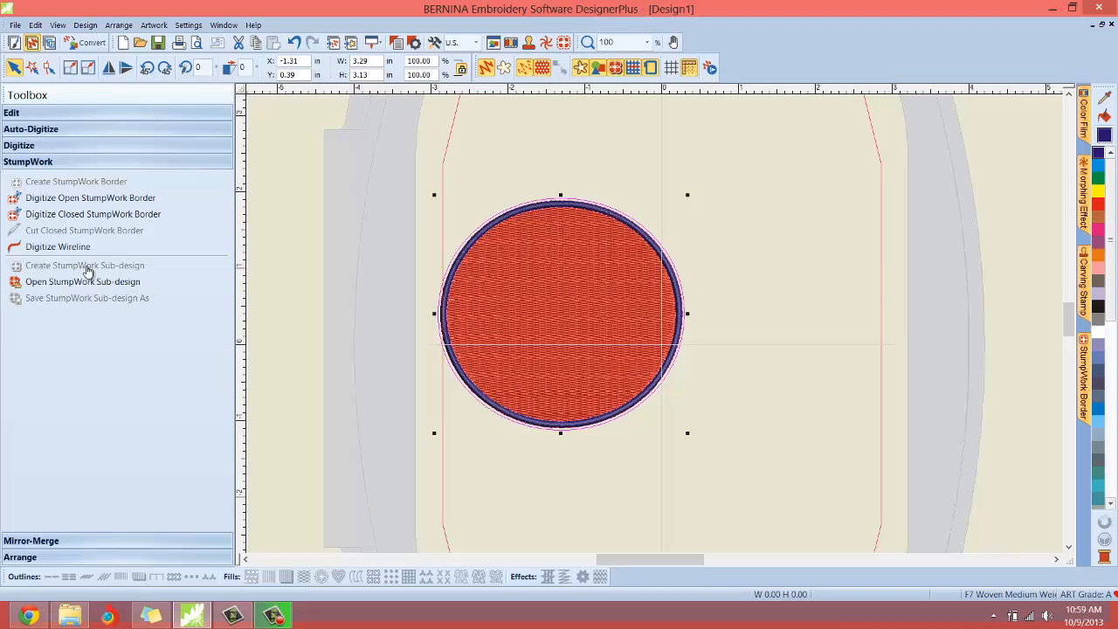
{"action": "mouse_move", "coordinate": [83, 281]}
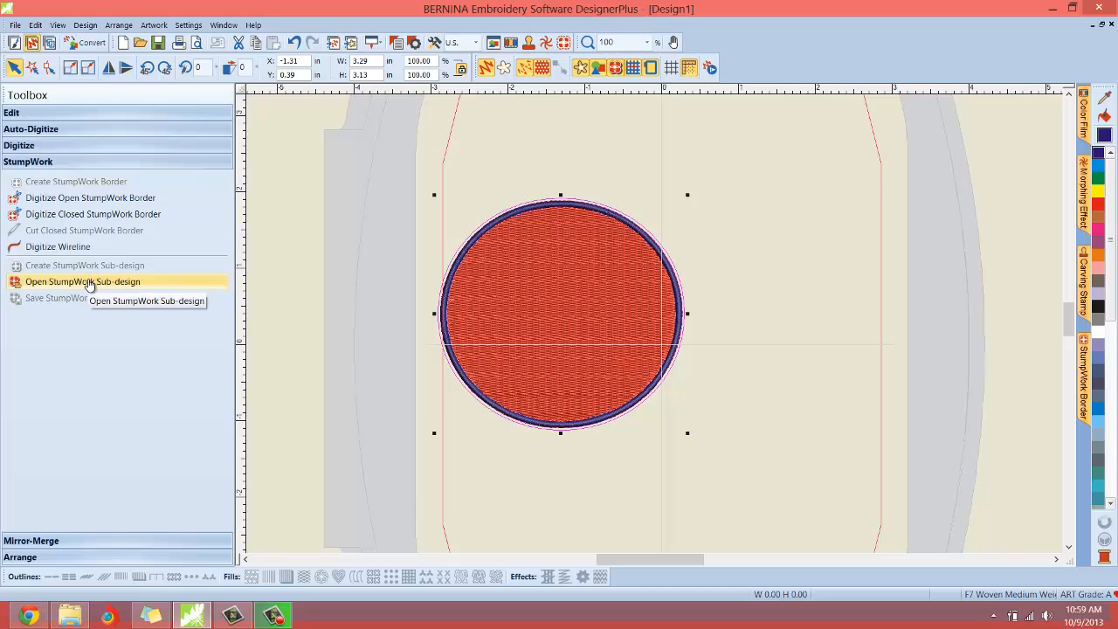
{"action": "mouse_move", "coordinate": [83, 281]}
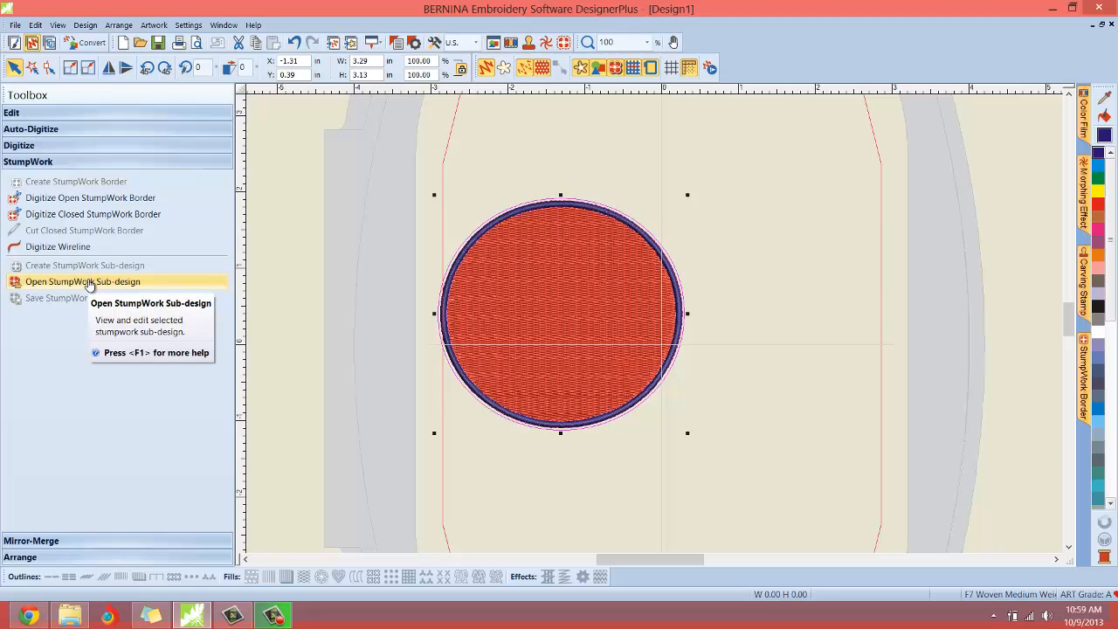
{"action": "left_click", "coordinate": [82, 281]}
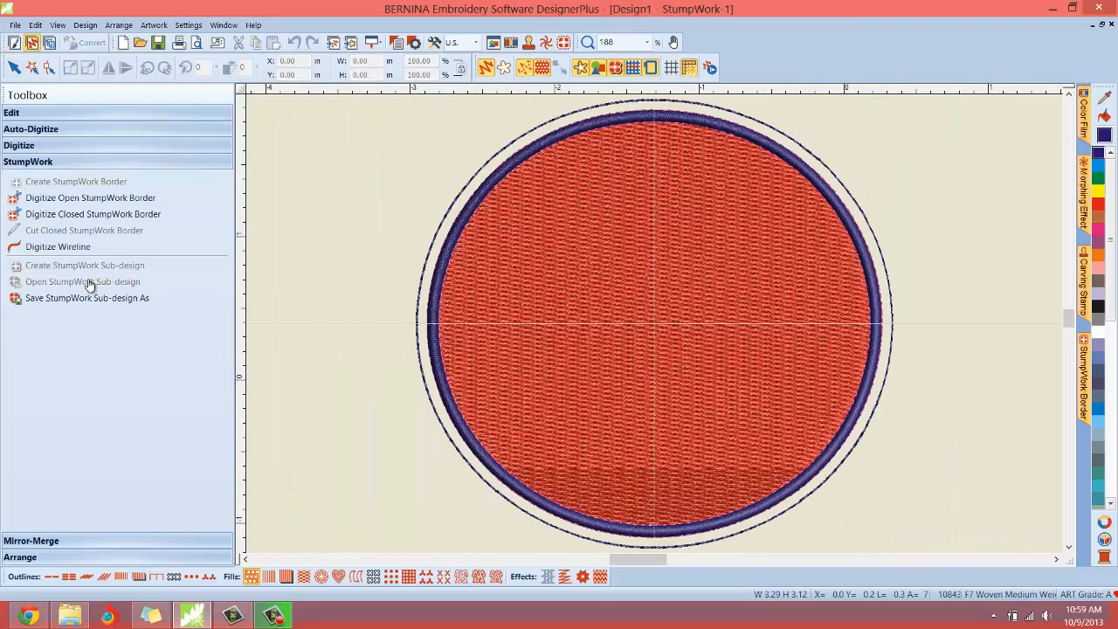
{"action": "mouse_move", "coordinate": [288, 271]}
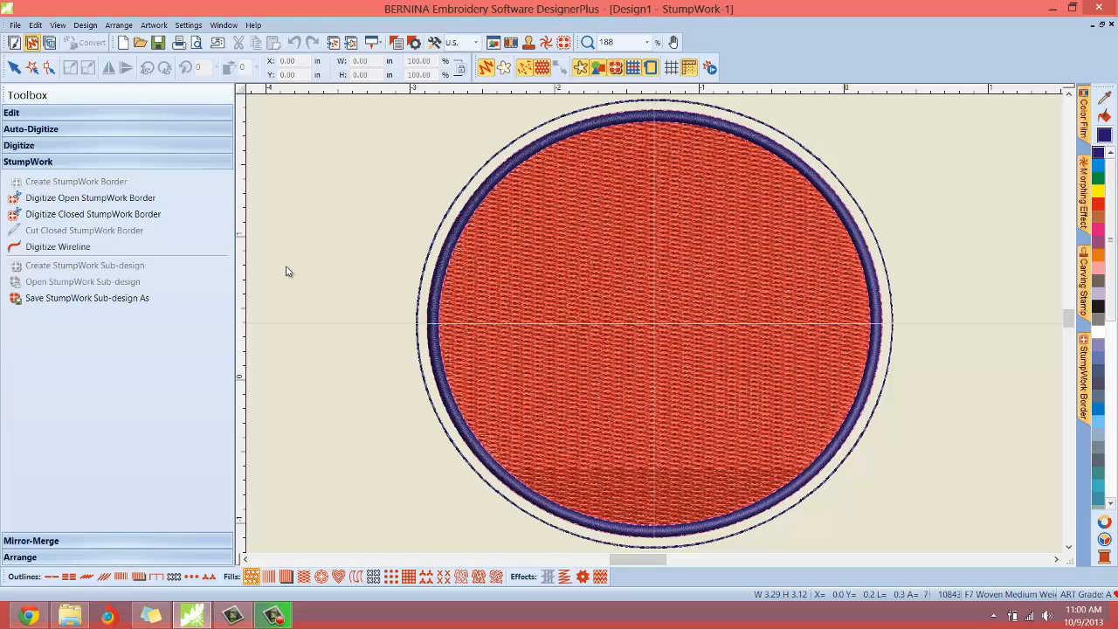
{"action": "mouse_move", "coordinate": [233, 63]}
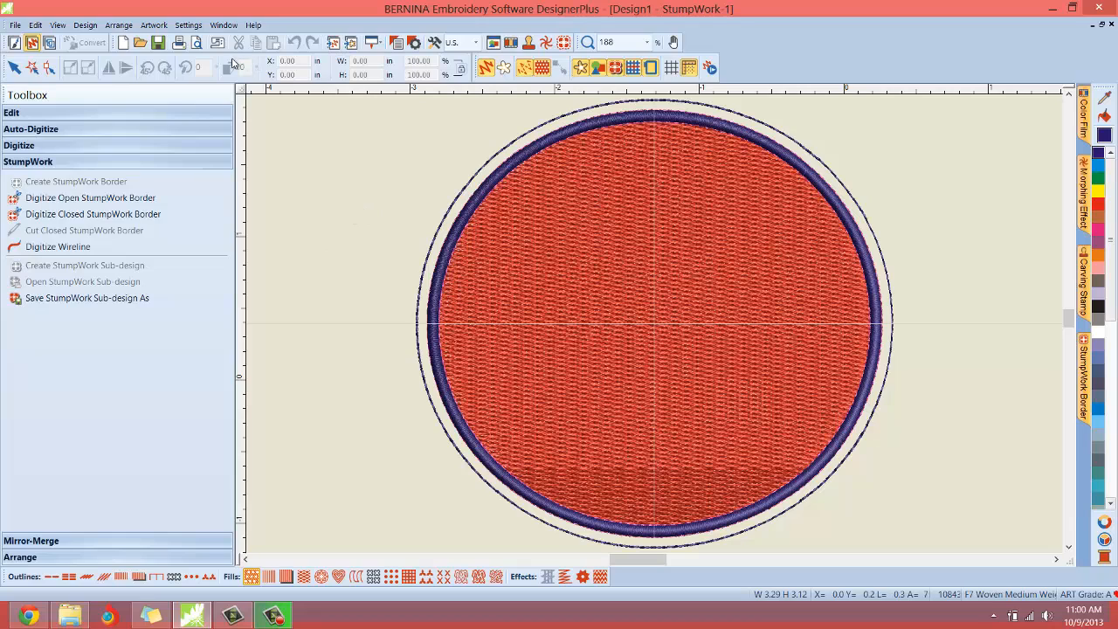
{"action": "mouse_move", "coordinate": [218, 41]}
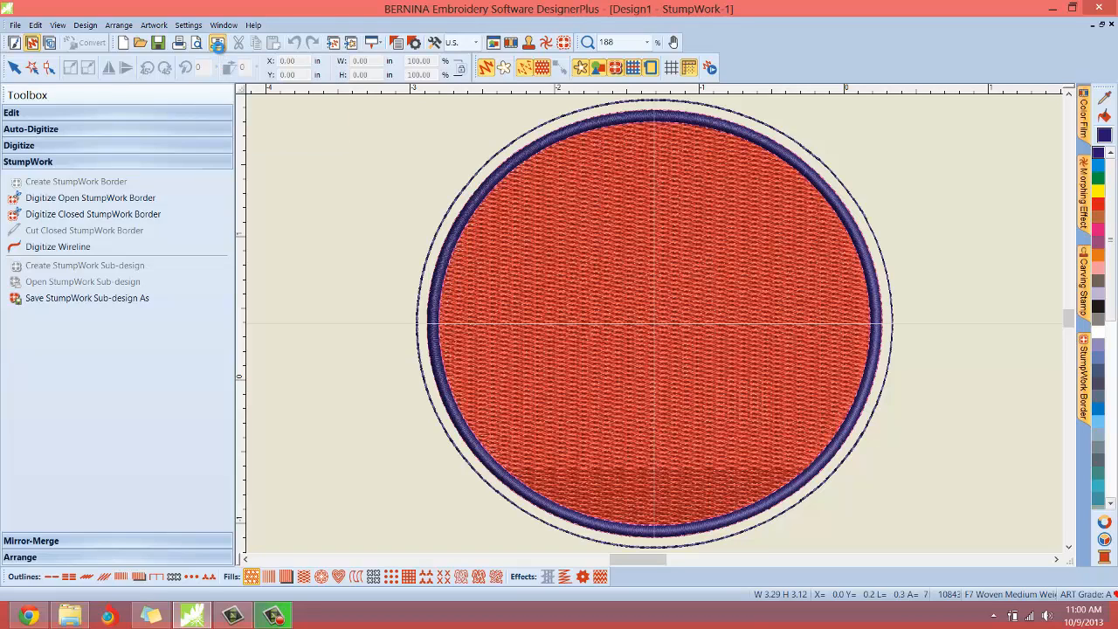
Send the StumpWork-1 design to drive G as an EXP file.
{"action": "left_click", "coordinate": [218, 42]}
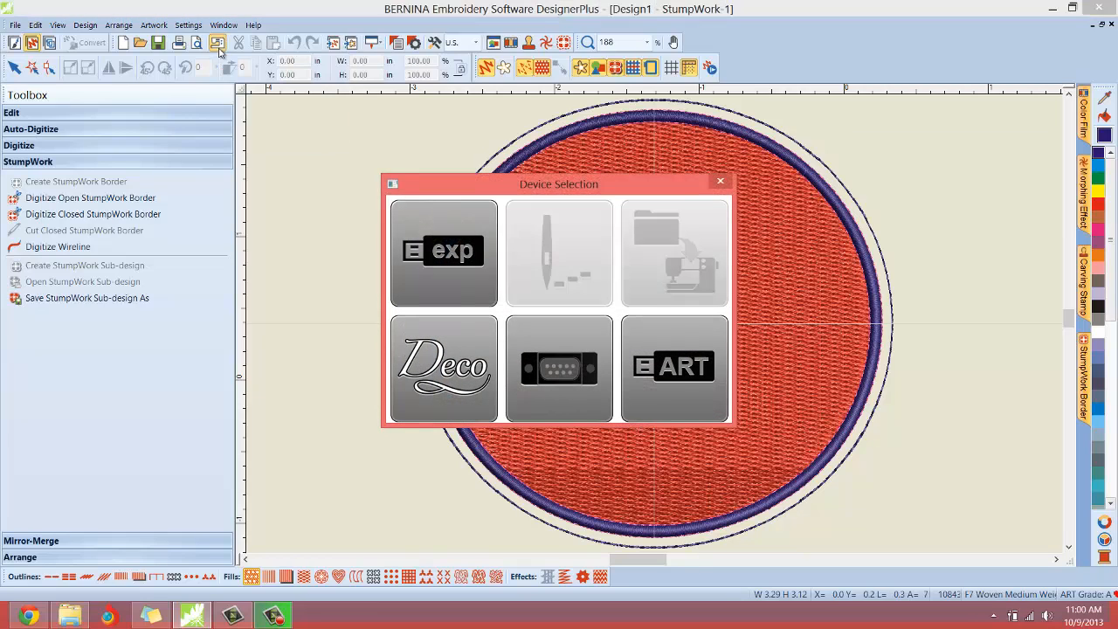
{"action": "mouse_move", "coordinate": [448, 258]}
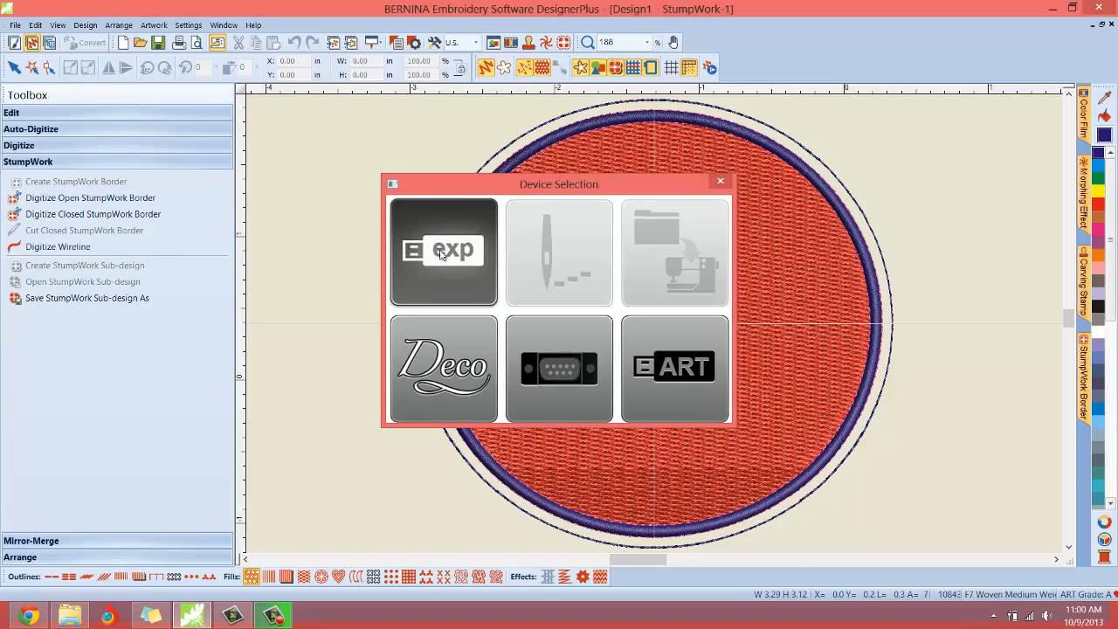
{"action": "left_click", "coordinate": [444, 252]}
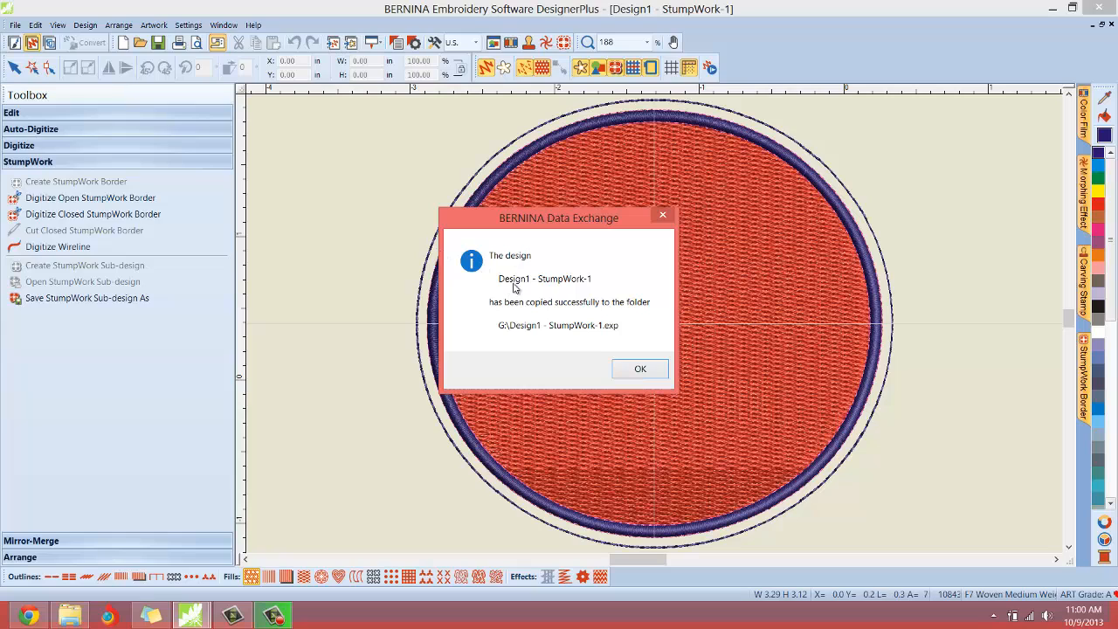
{"action": "mouse_move", "coordinate": [552, 286]}
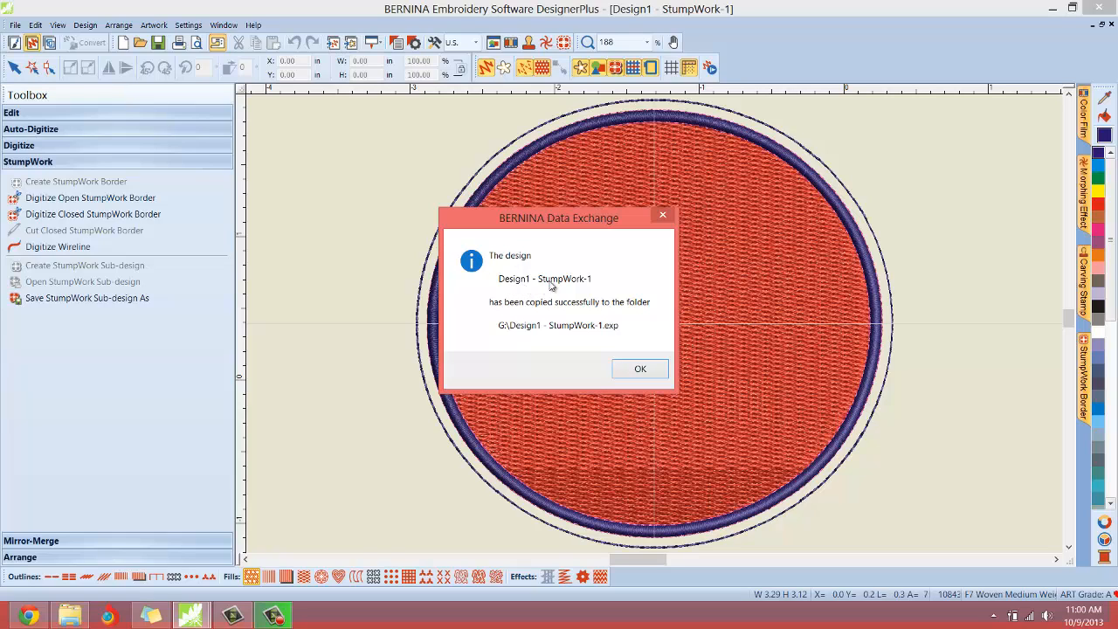
{"action": "mouse_move", "coordinate": [608, 310]}
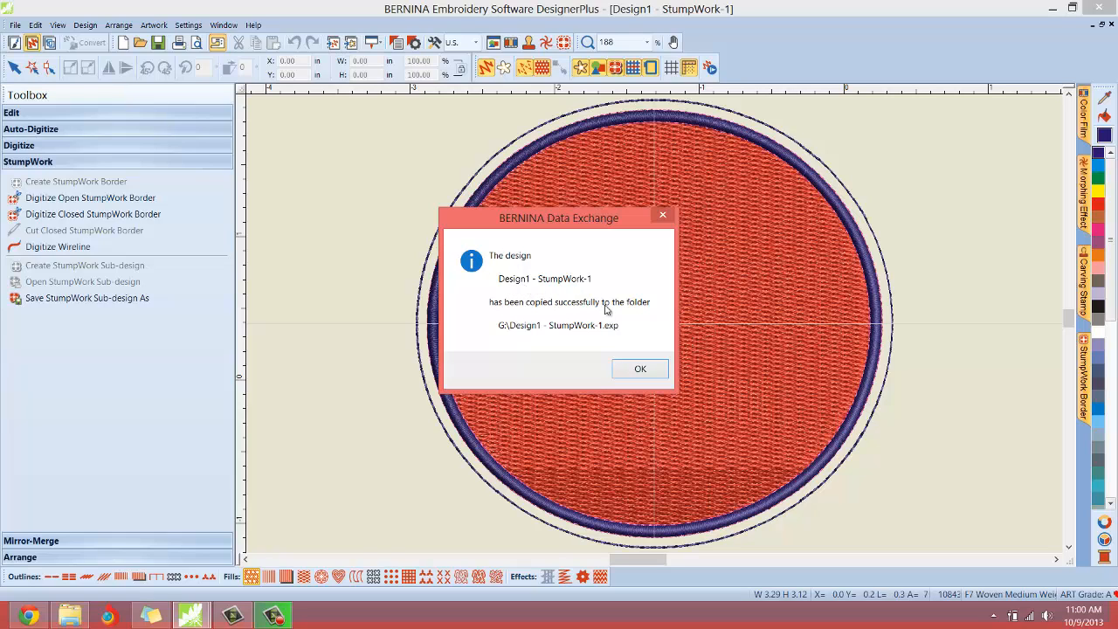
{"action": "mouse_move", "coordinate": [502, 340]}
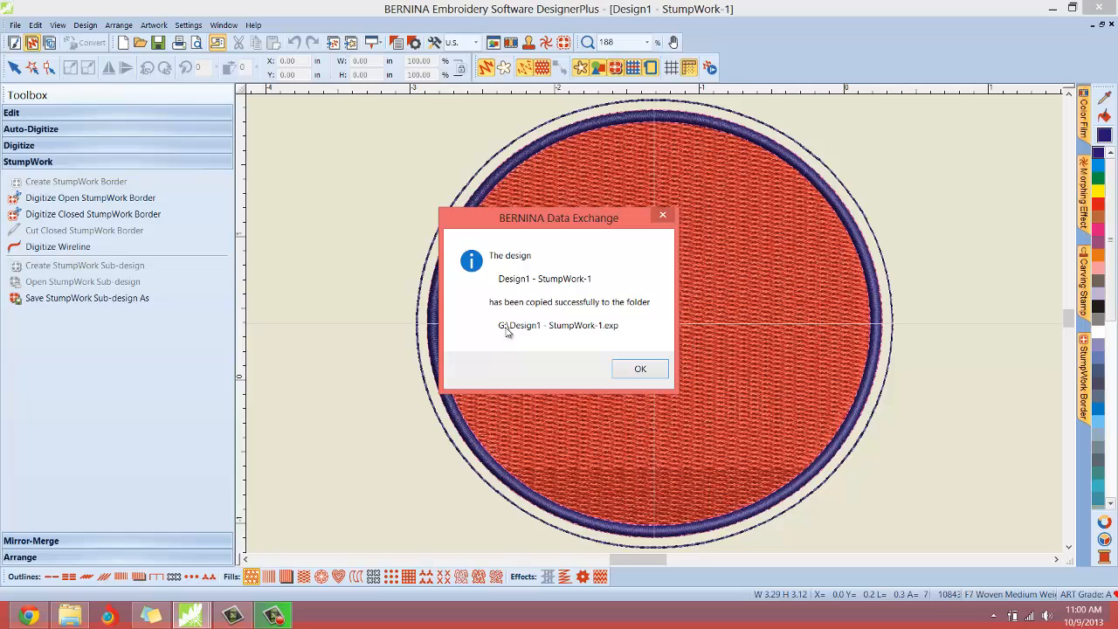
Acknowledge the Data Exchange export confirmation message.
{"action": "left_click", "coordinate": [640, 368]}
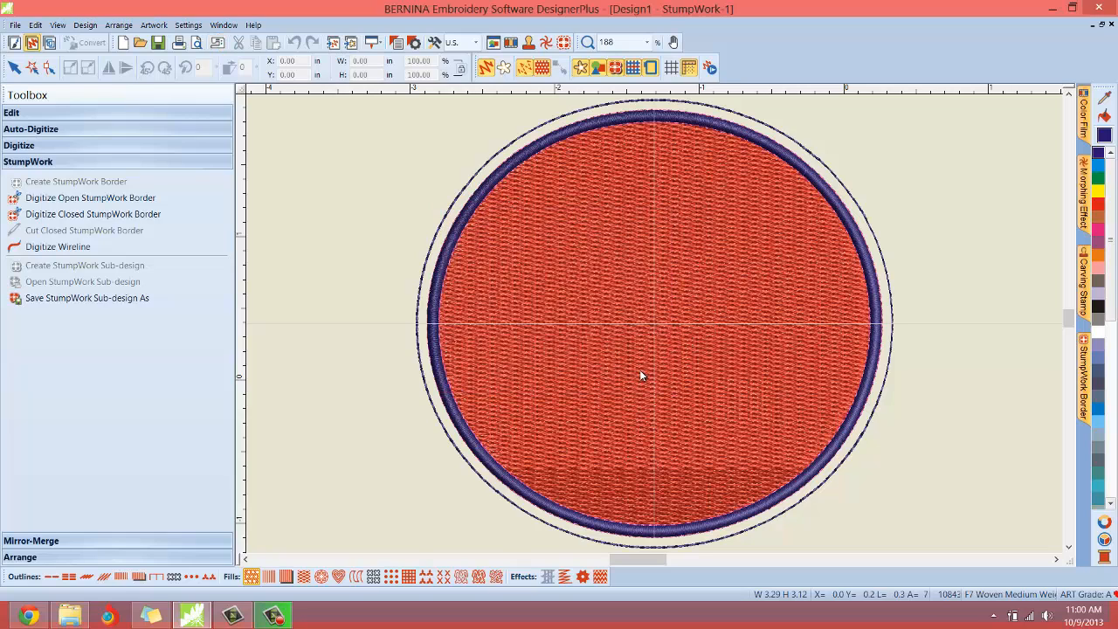
{"action": "mouse_move", "coordinate": [349, 281]}
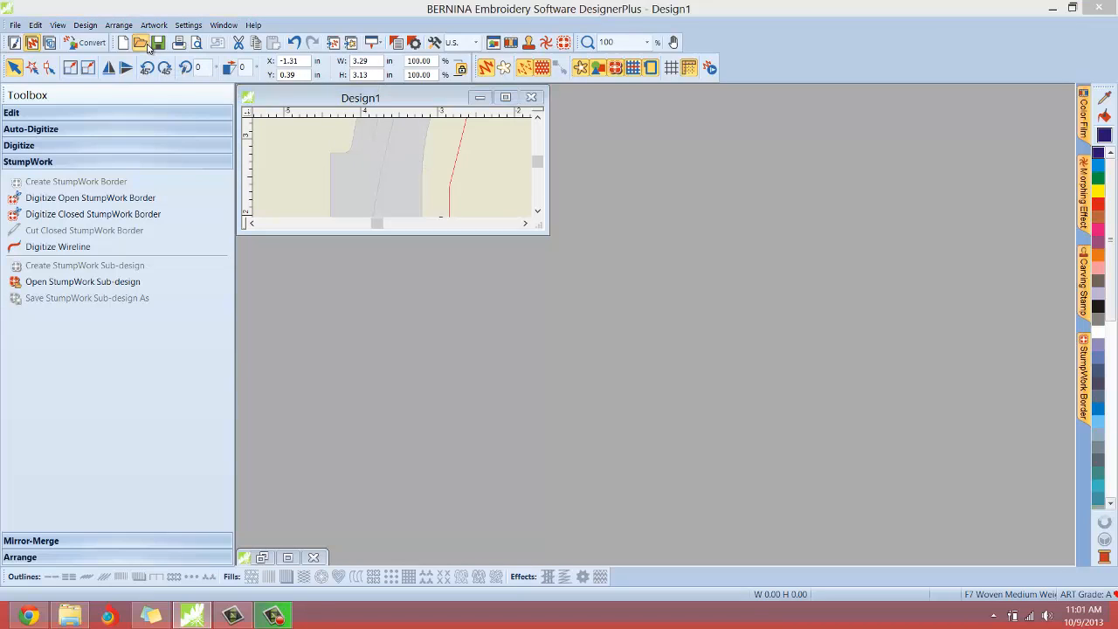
Bring up the Open dialog and show all design files on drive G.
{"action": "left_click", "coordinate": [140, 42]}
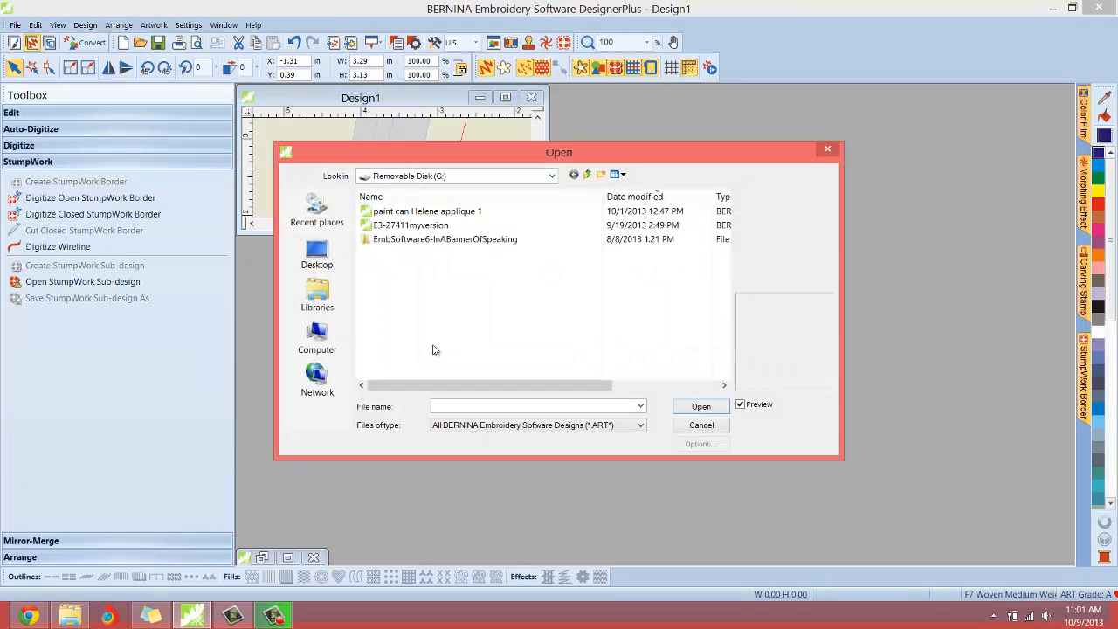
{"action": "mouse_move", "coordinate": [428, 184]}
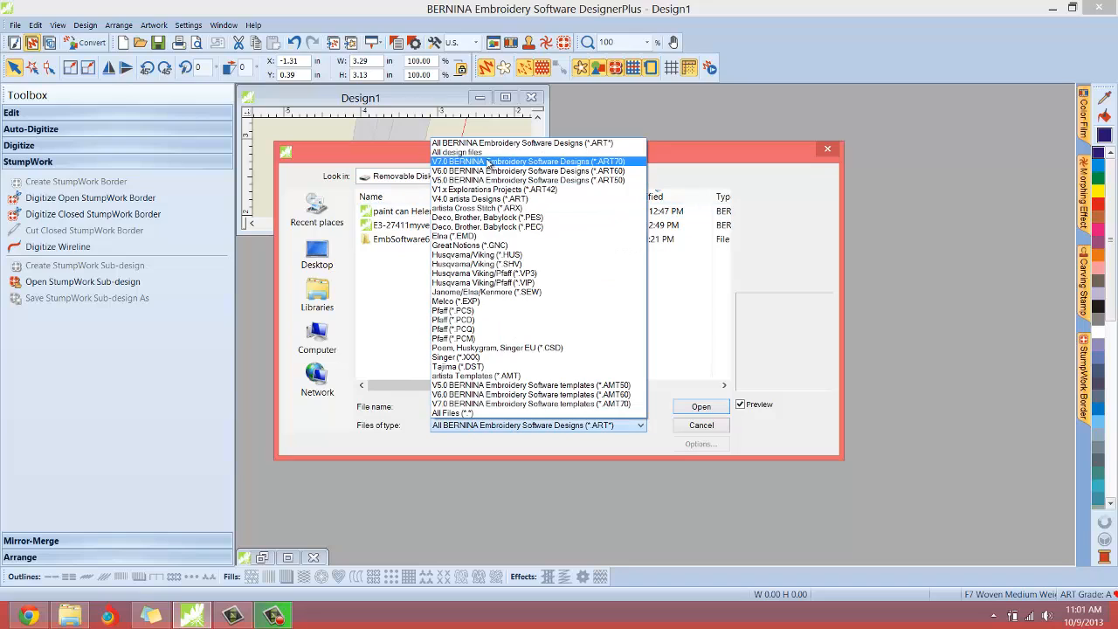
{"action": "left_click", "coordinate": [456, 151]}
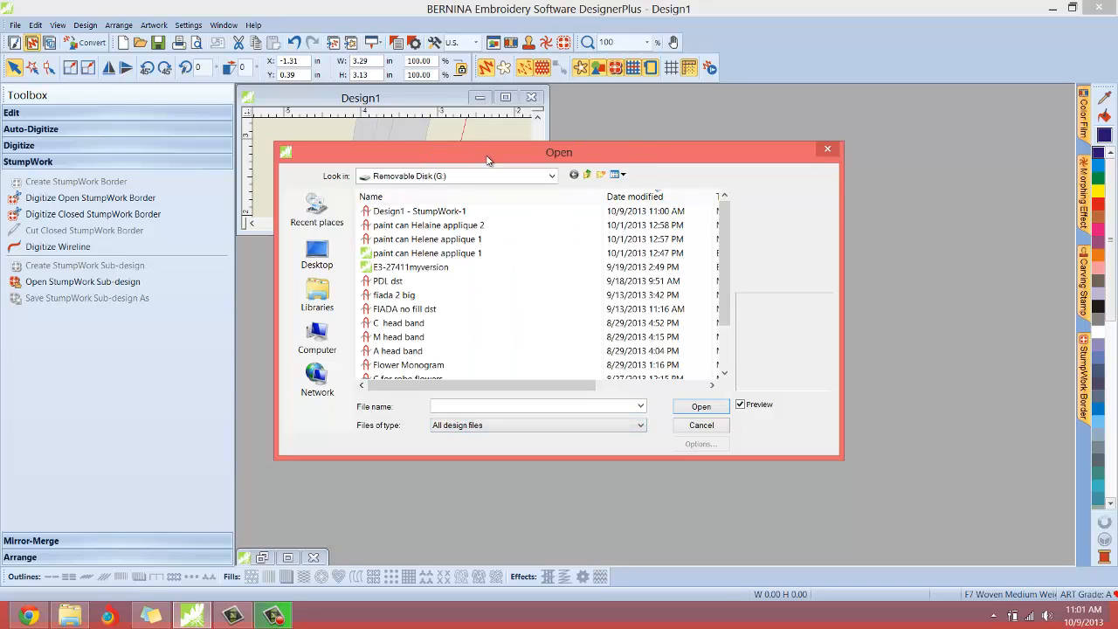
{"action": "mouse_move", "coordinate": [417, 210]}
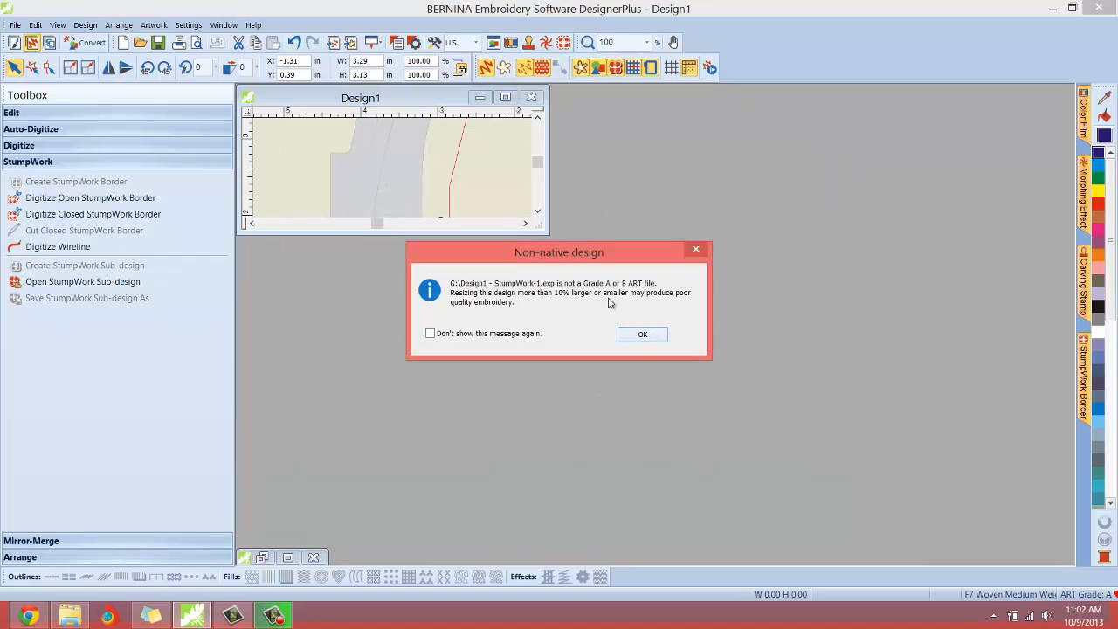
{"action": "mouse_move", "coordinate": [625, 302]}
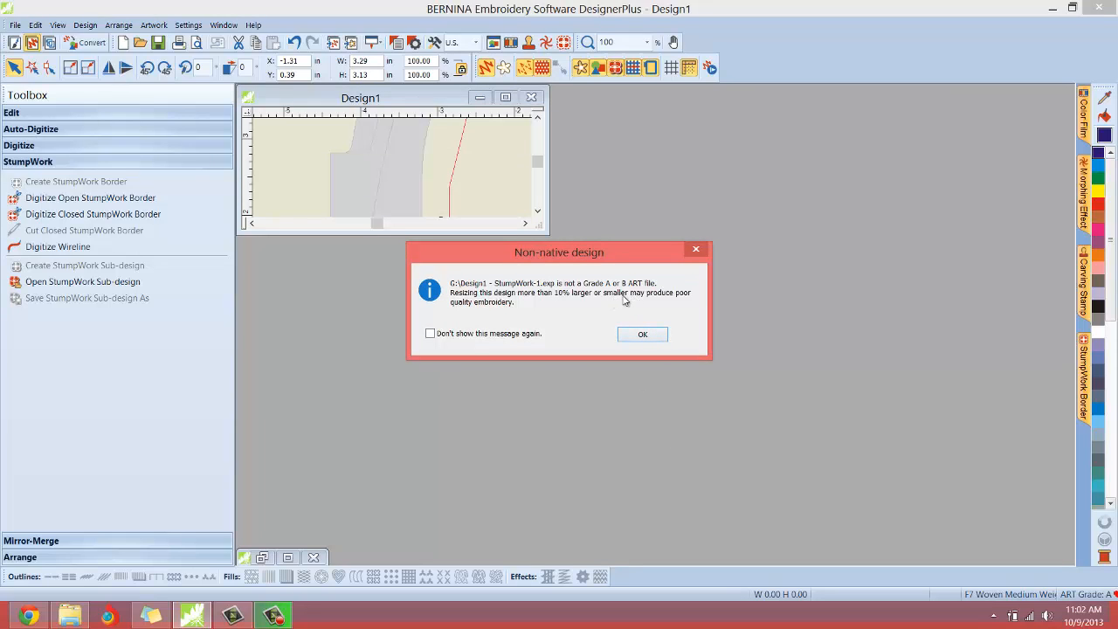
Dismiss the non-native warning and review Color Film objects, removing the red fill.
{"action": "left_click", "coordinate": [642, 334]}
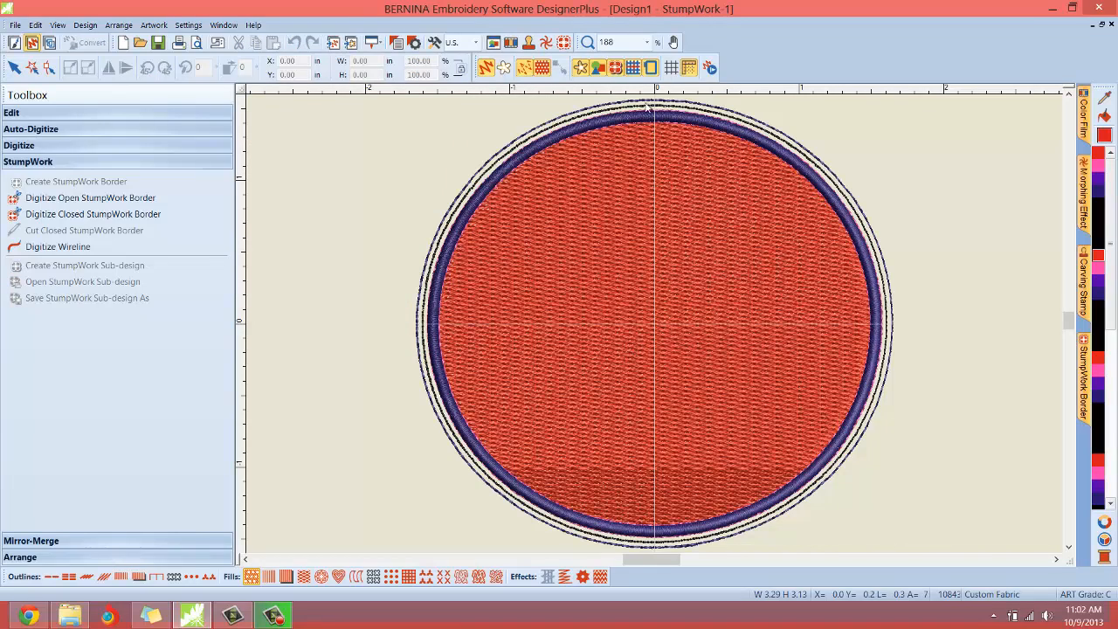
{"action": "mouse_move", "coordinate": [1066, 114]}
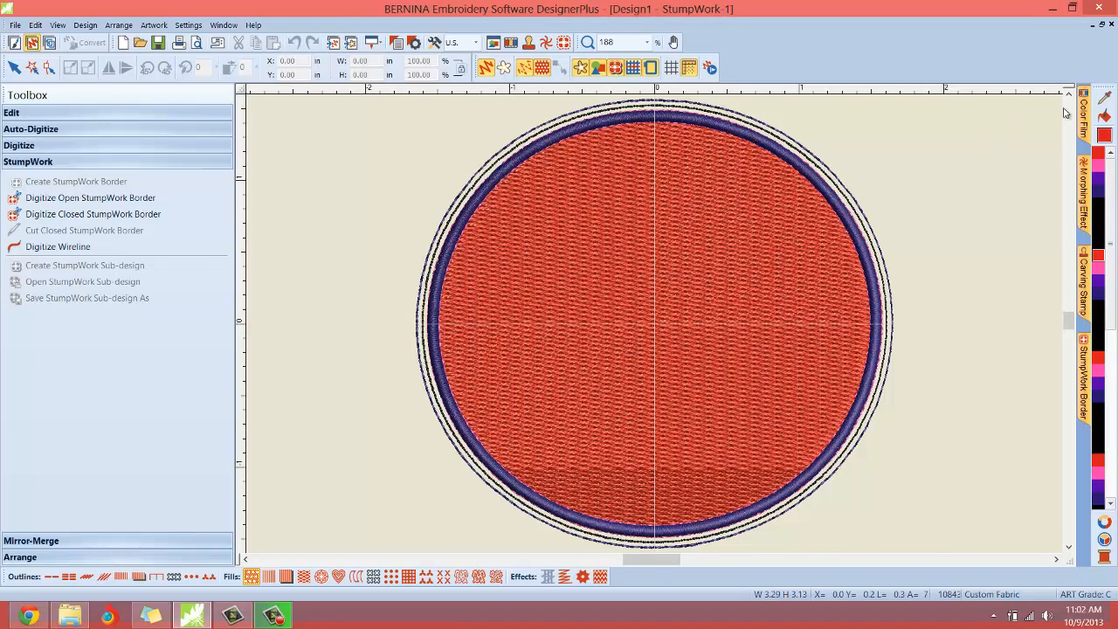
{"action": "left_click", "coordinate": [1083, 113]}
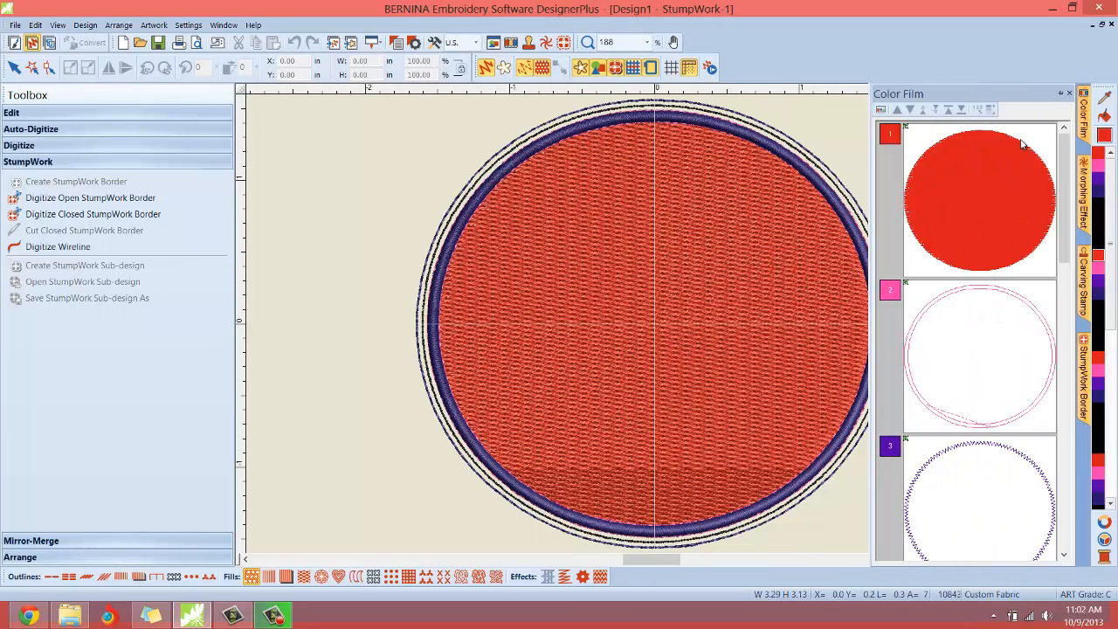
{"action": "right_click", "coordinate": [978, 201]}
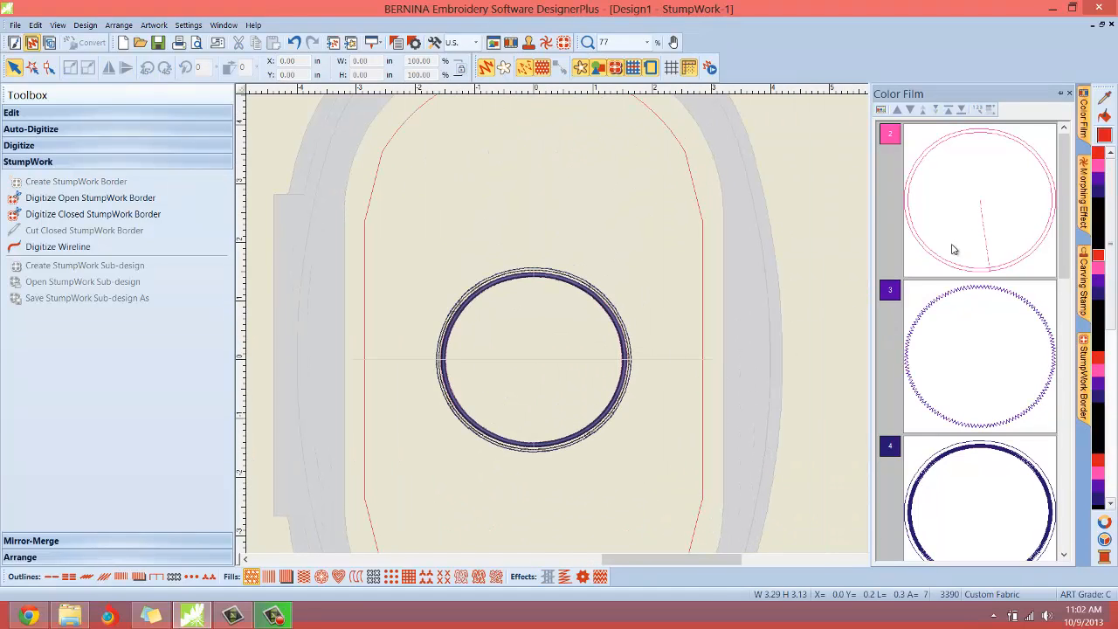
{"action": "scroll", "scroll_direction": "down", "scroll_amount": 3}
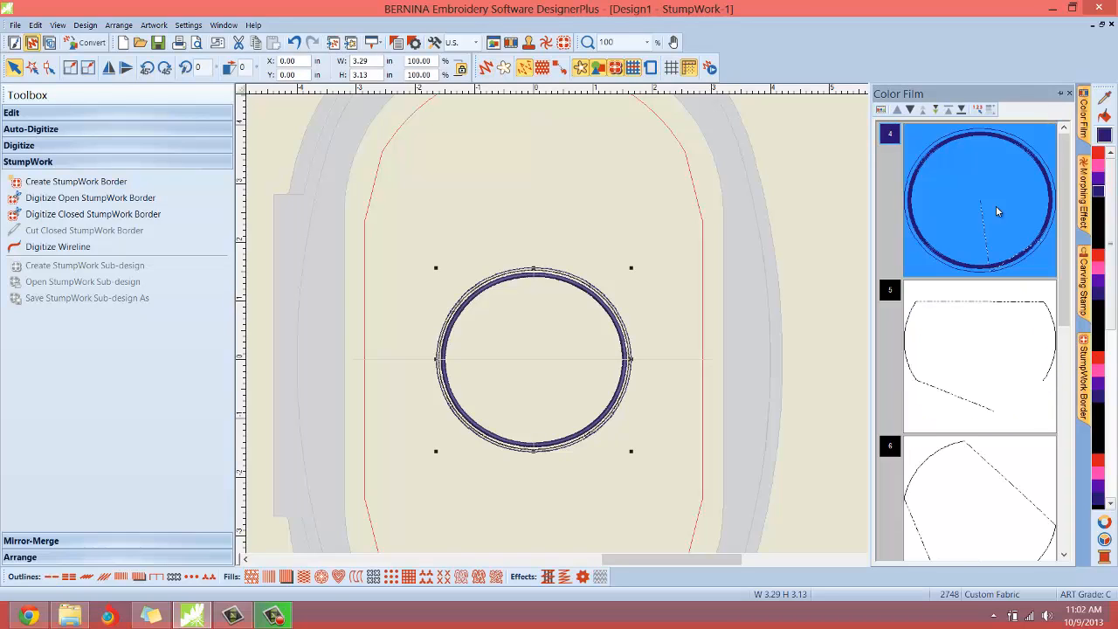
{"action": "mouse_move", "coordinate": [966, 144]}
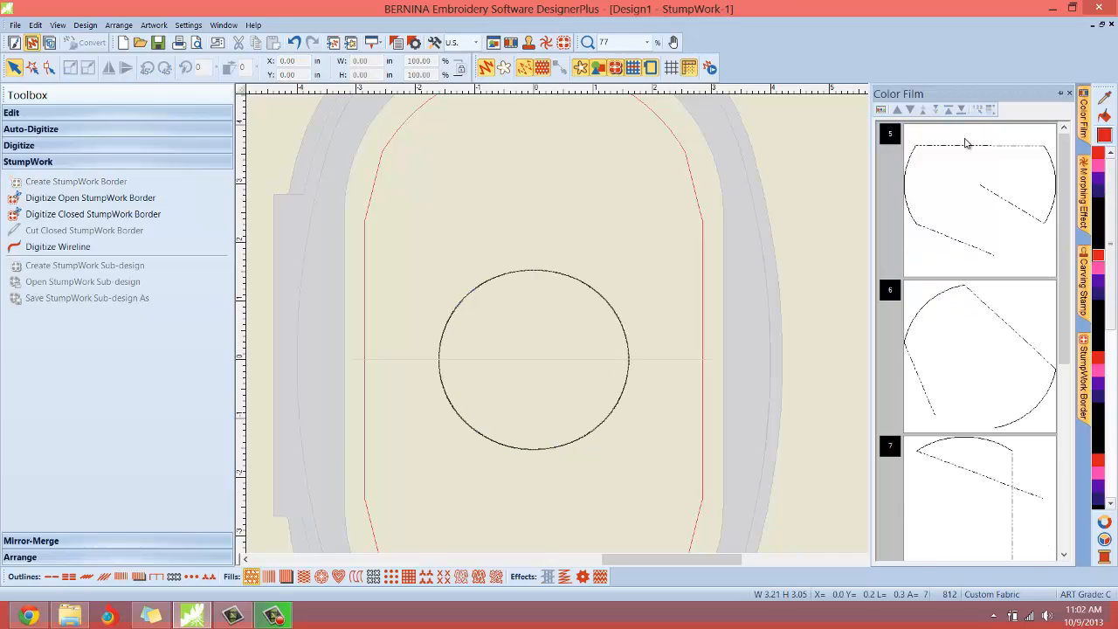
{"action": "left_click", "coordinate": [979, 200]}
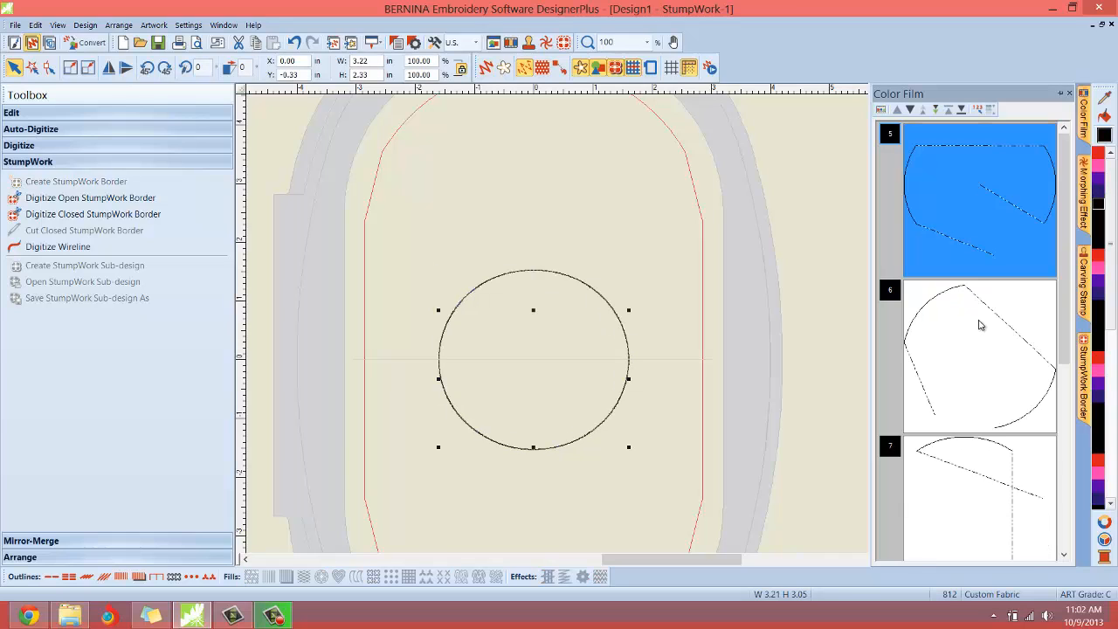
{"action": "mouse_move", "coordinate": [1001, 335]}
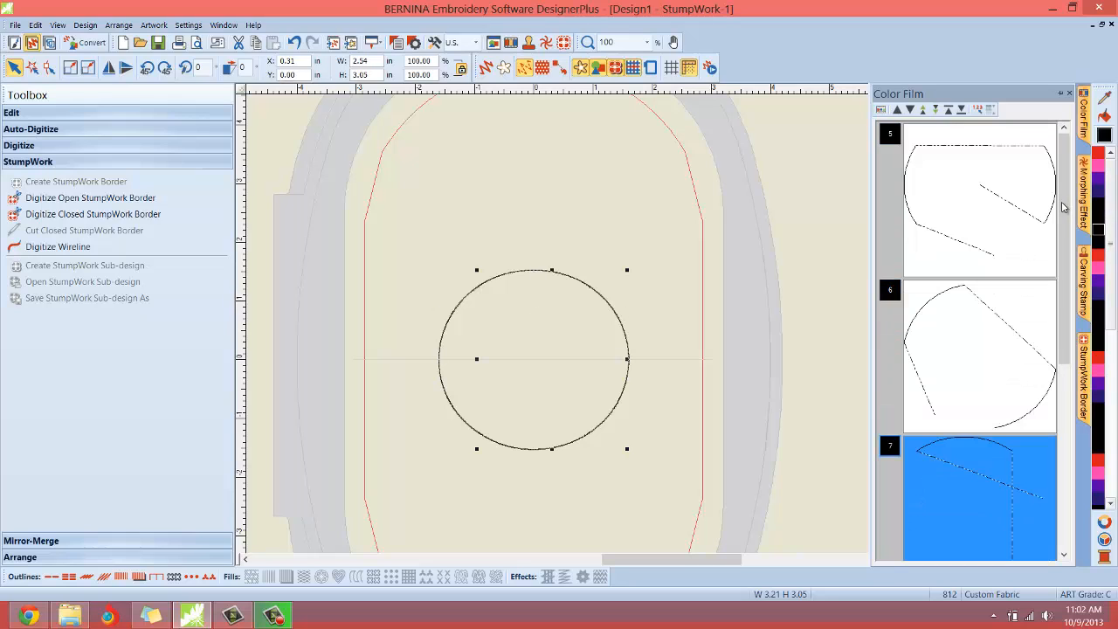
{"action": "scroll", "scroll_direction": "down", "scroll_amount": 3}
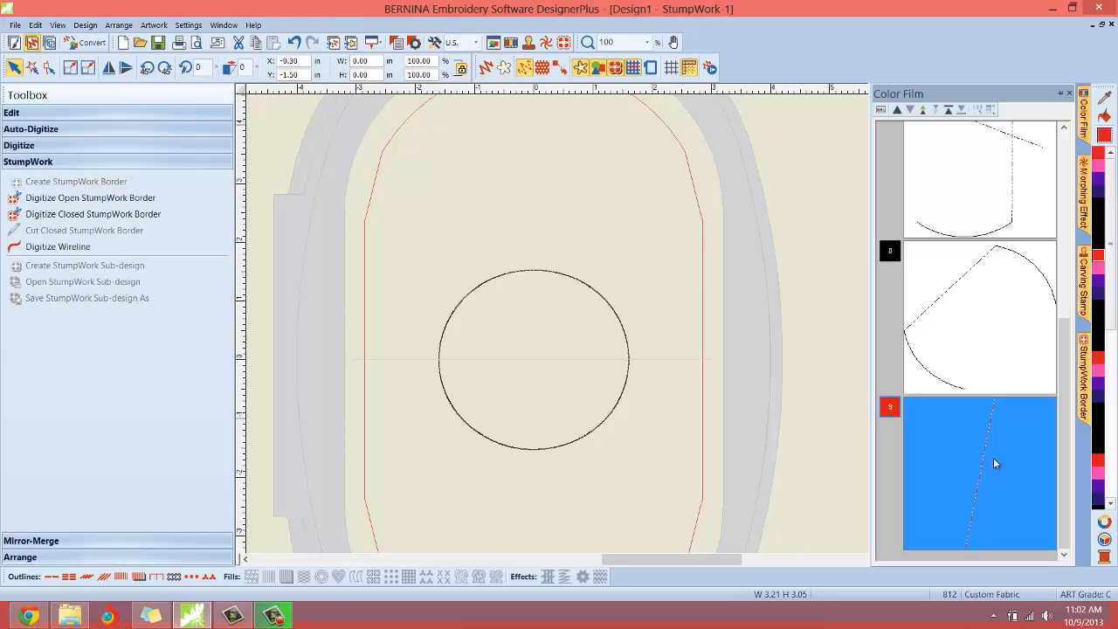
{"action": "mouse_move", "coordinate": [1004, 442]}
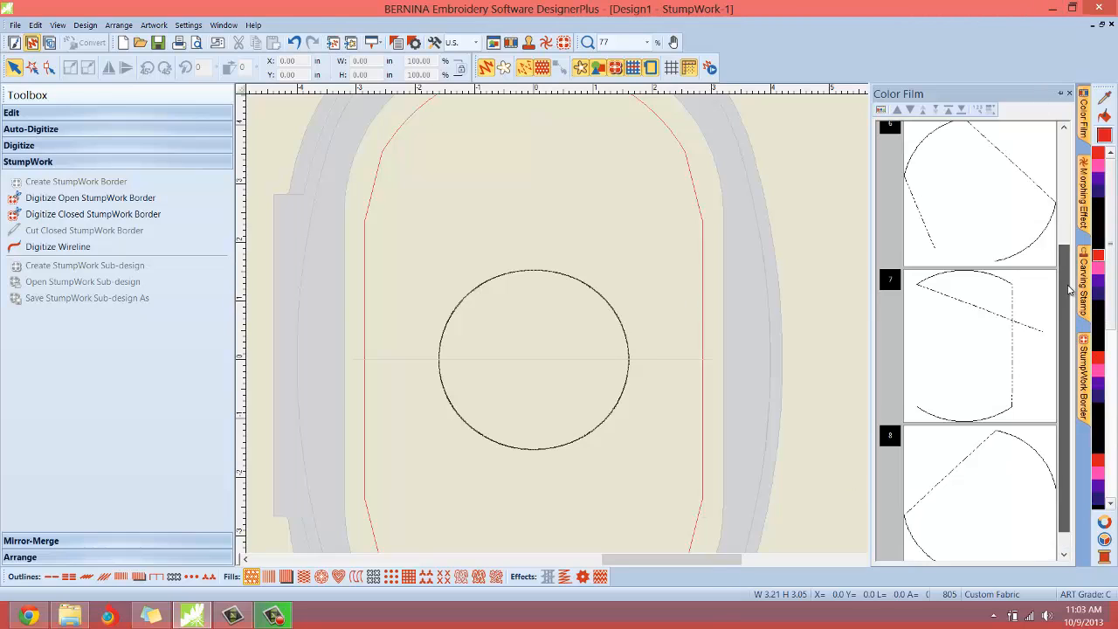
Zoom in on the black cut-line circle.
{"action": "scroll", "scroll_direction": "up", "scroll_amount": 3}
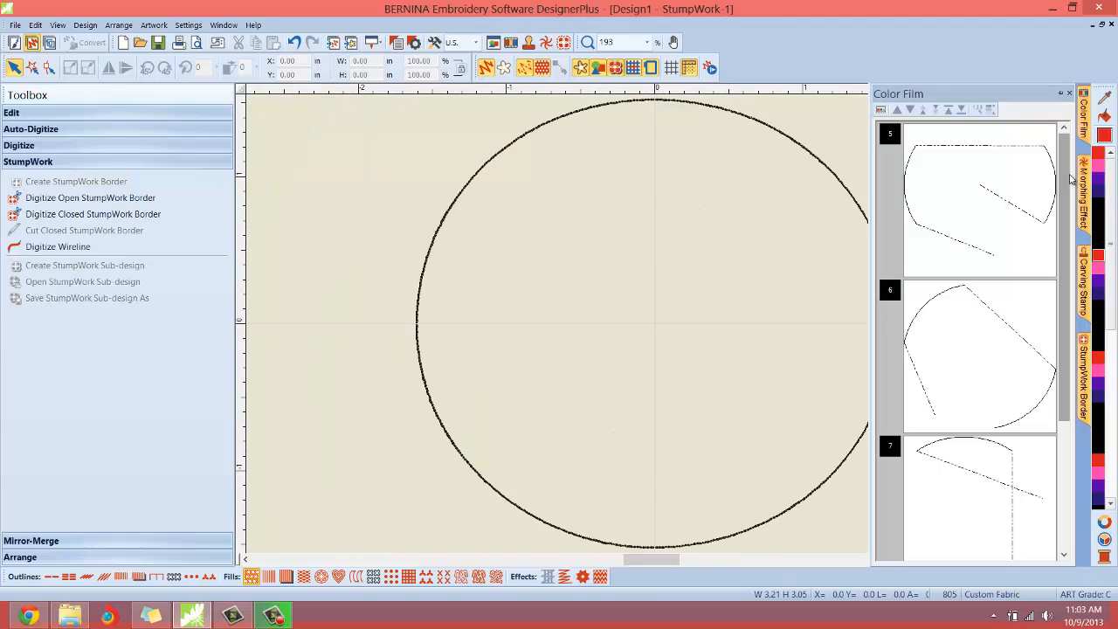
{"action": "mouse_move", "coordinate": [356, 370]}
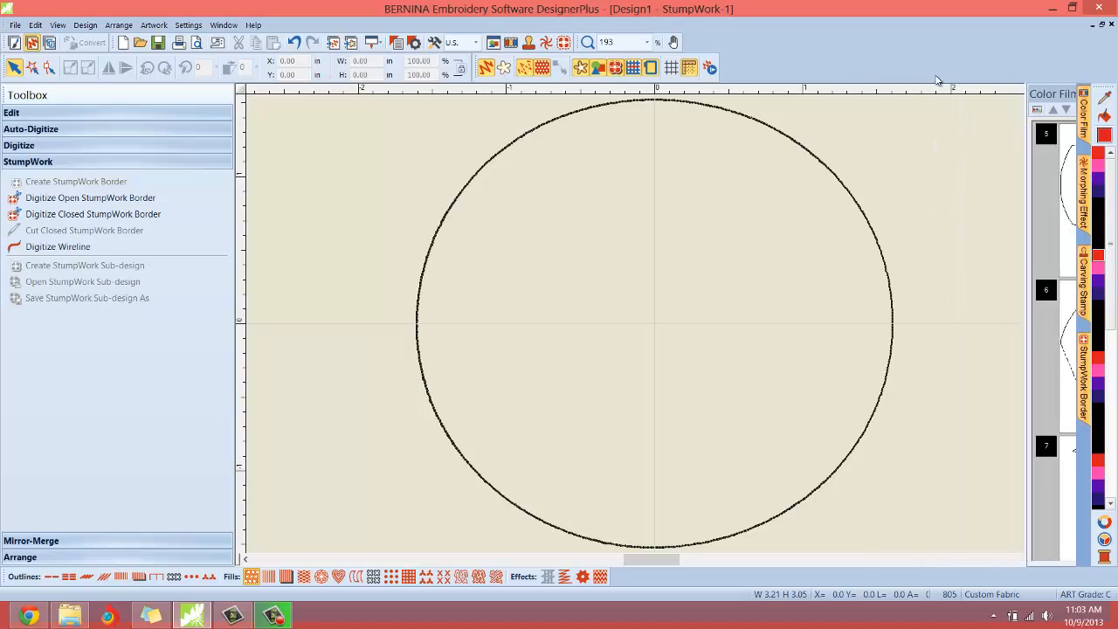
{"action": "mouse_move", "coordinate": [710, 68]}
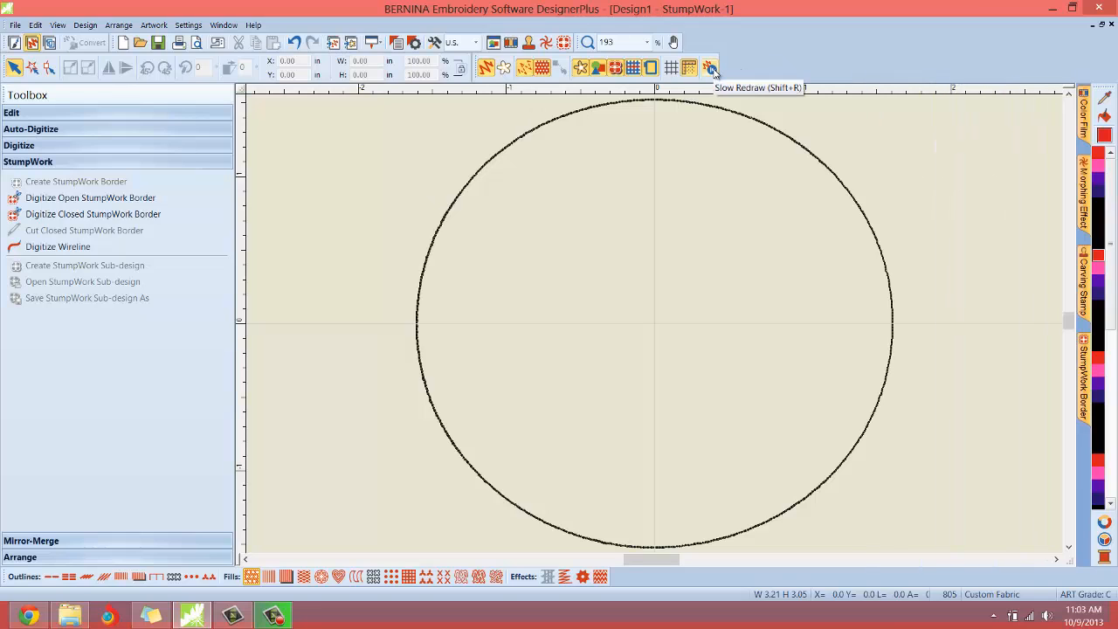
Run Slow Redraw through all 805 stitches of the four cut lines, then close it.
{"action": "left_click", "coordinate": [710, 67]}
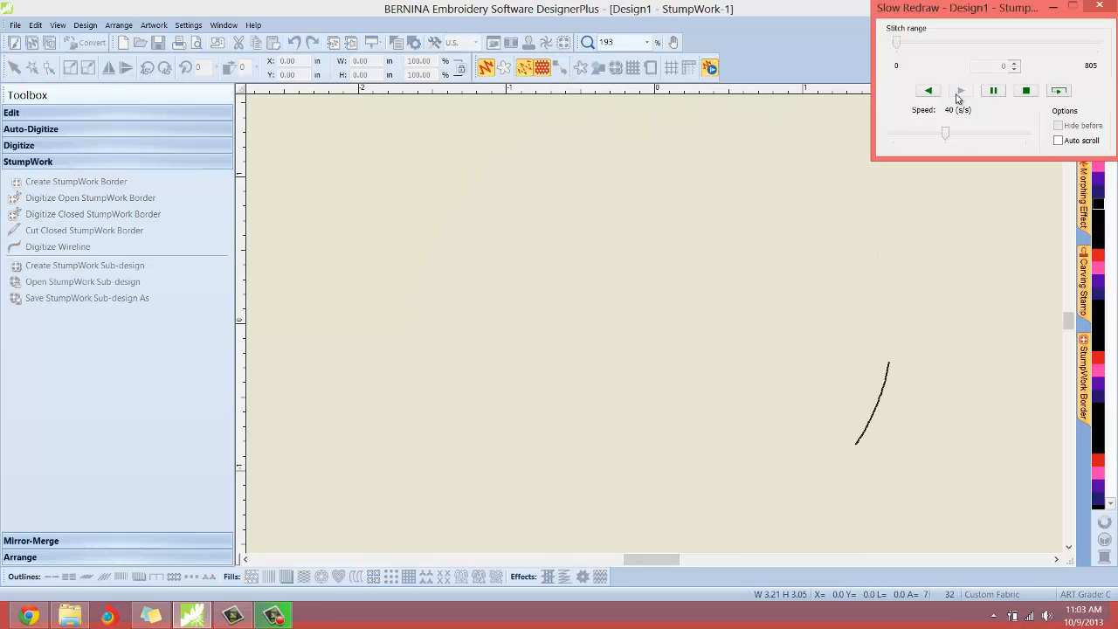
{"action": "left_click", "coordinate": [960, 90]}
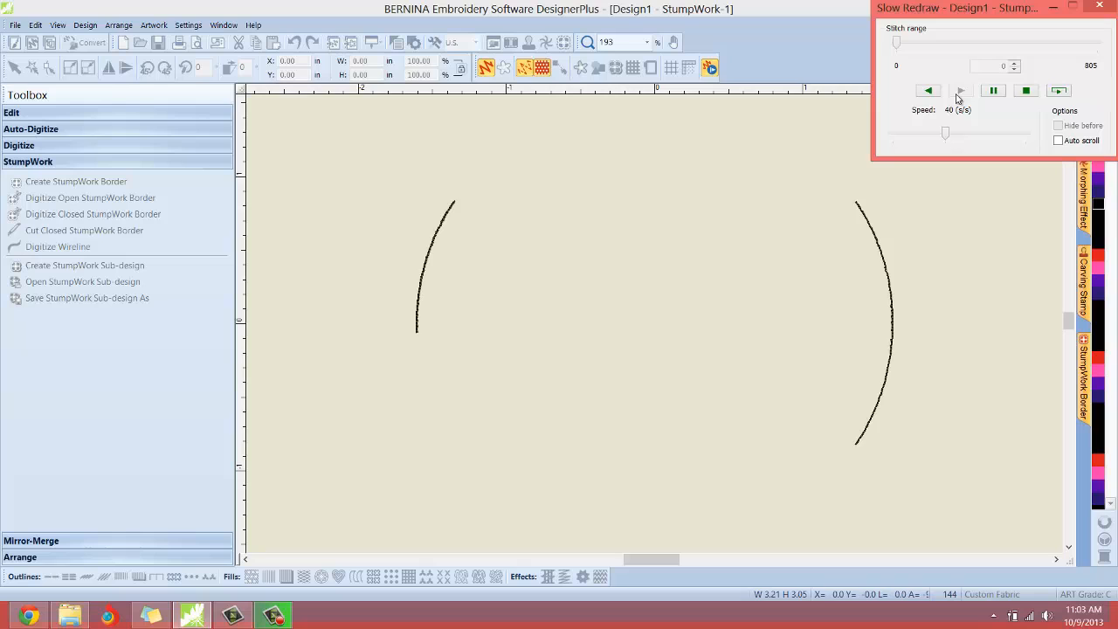
{"action": "left_click", "coordinate": [959, 91]}
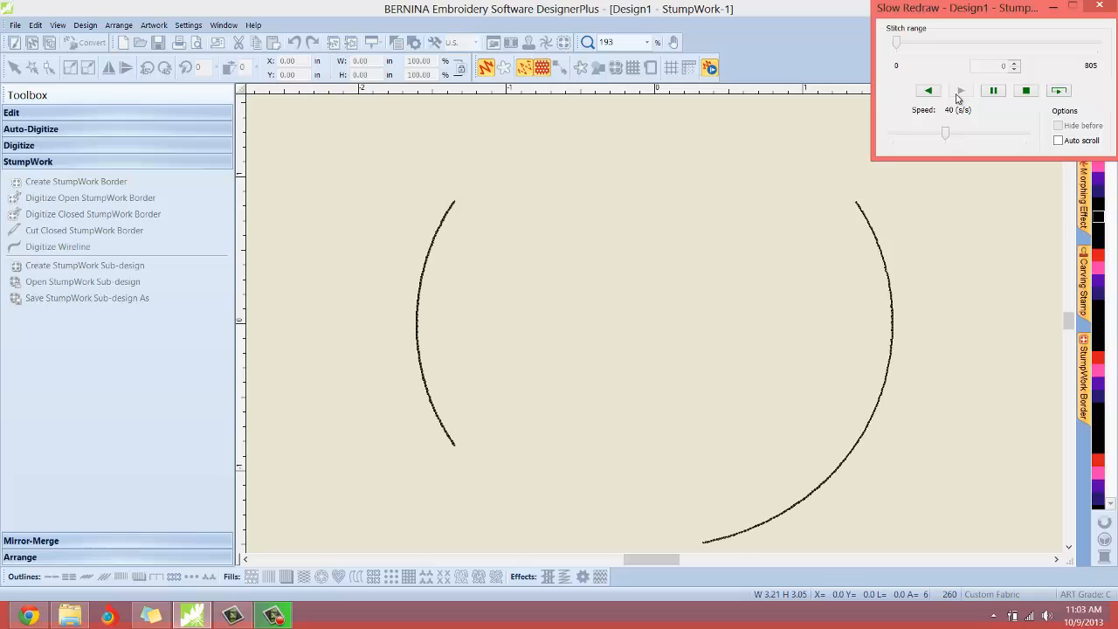
{"action": "left_click", "coordinate": [960, 90]}
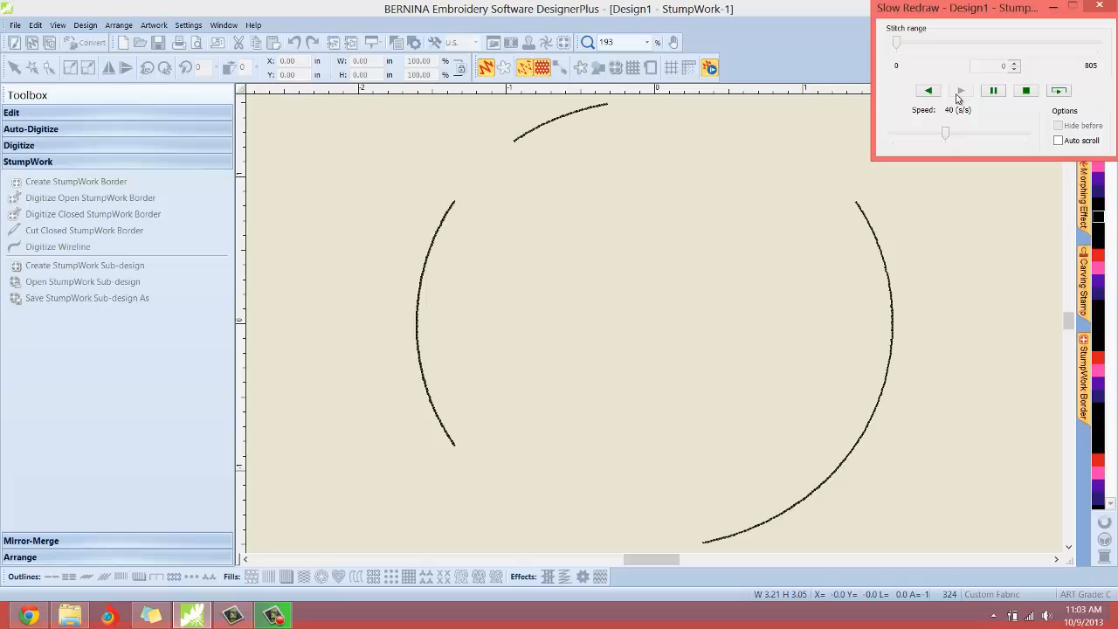
{"action": "left_click", "coordinate": [960, 90]}
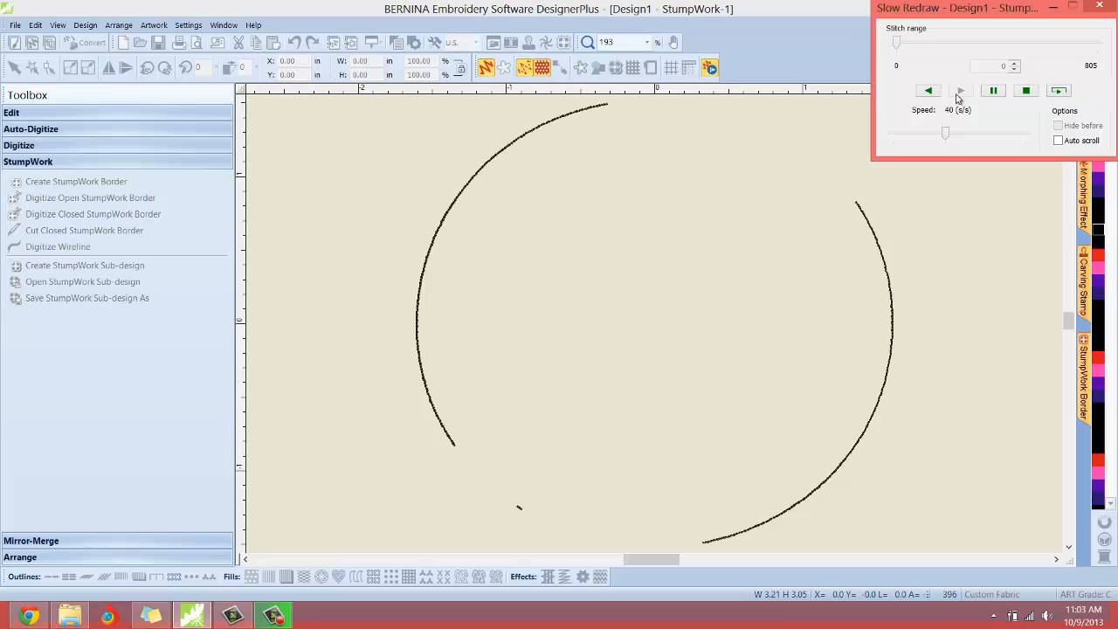
{"action": "left_click", "coordinate": [960, 90]}
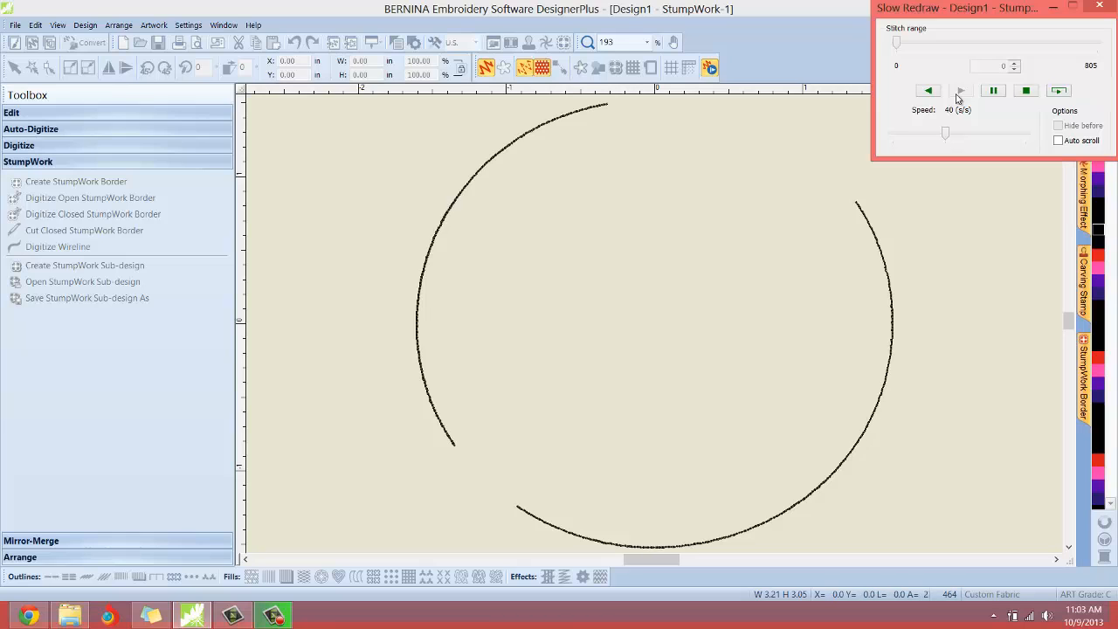
{"action": "left_click", "coordinate": [960, 90]}
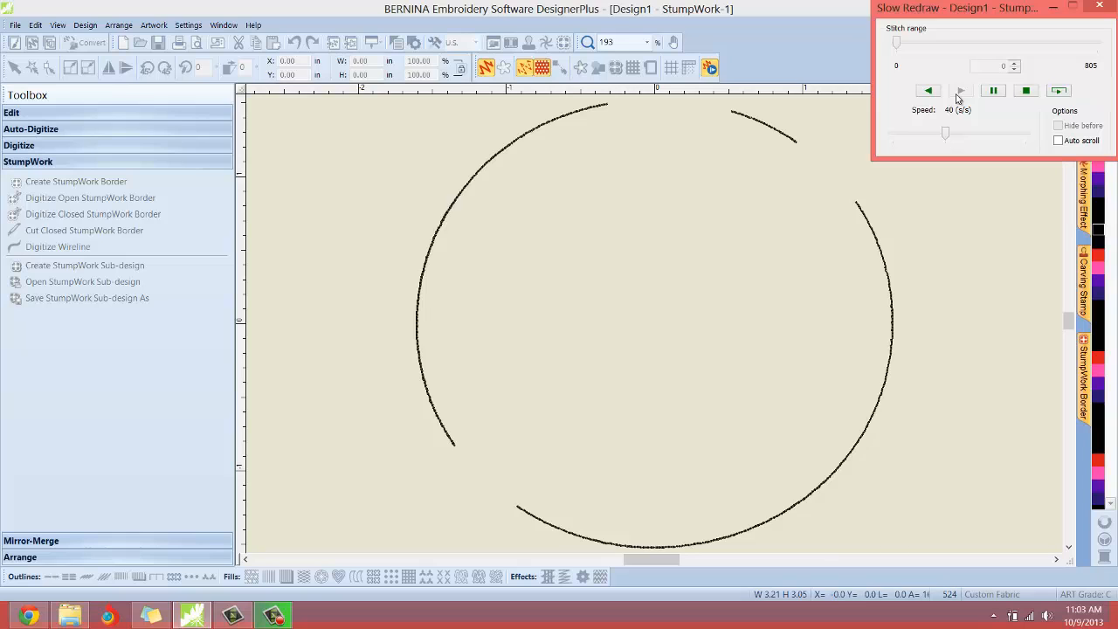
{"action": "left_click", "coordinate": [960, 90]}
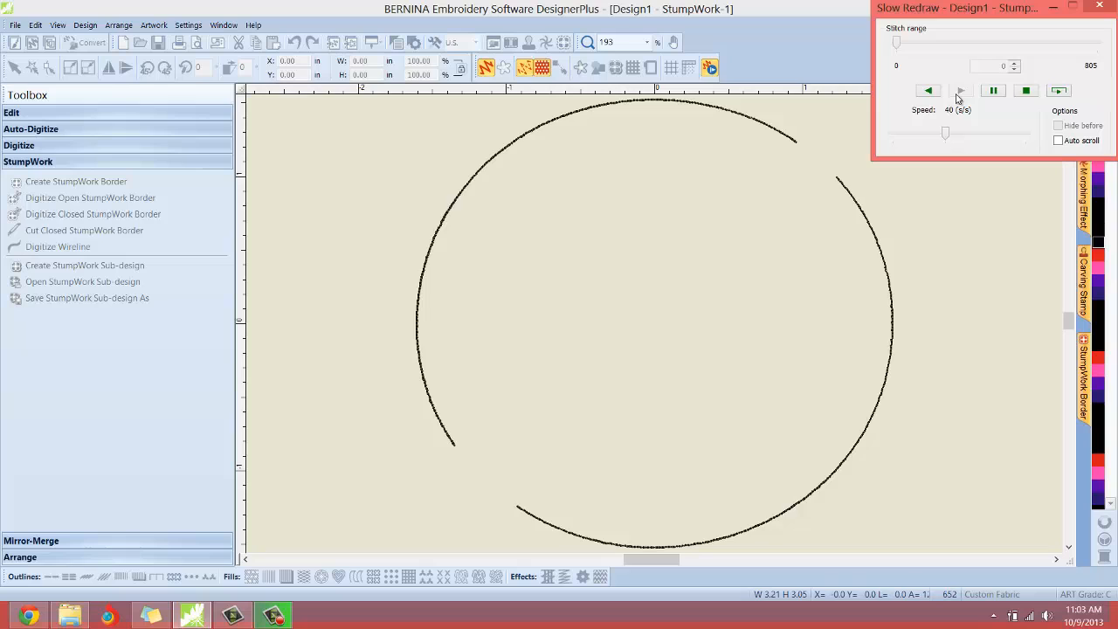
{"action": "left_click", "coordinate": [960, 90]}
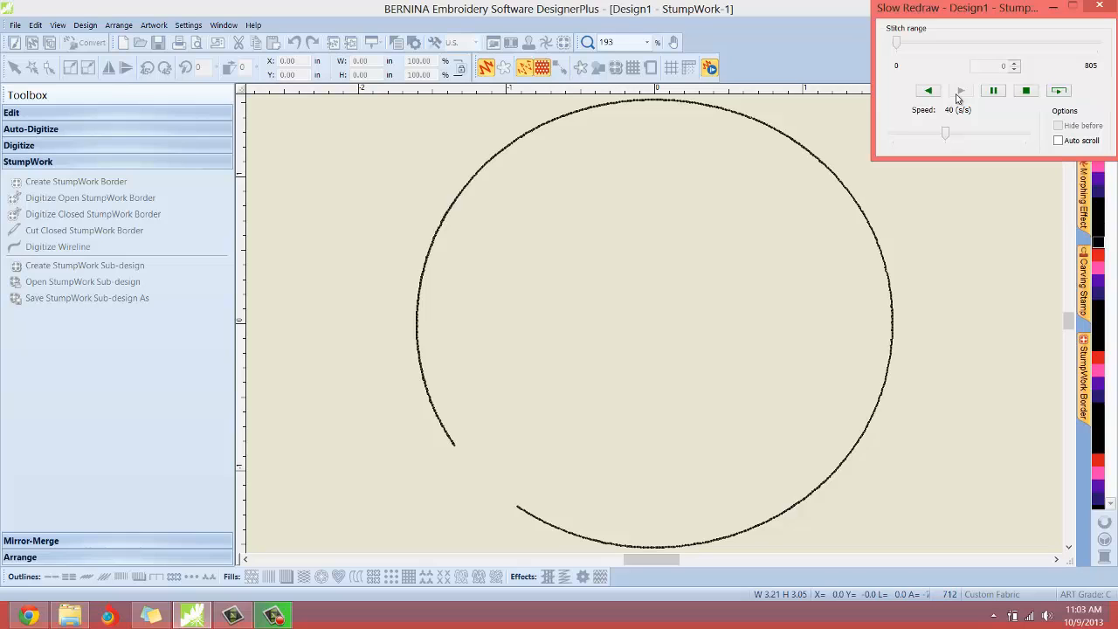
{"action": "left_click", "coordinate": [961, 90]}
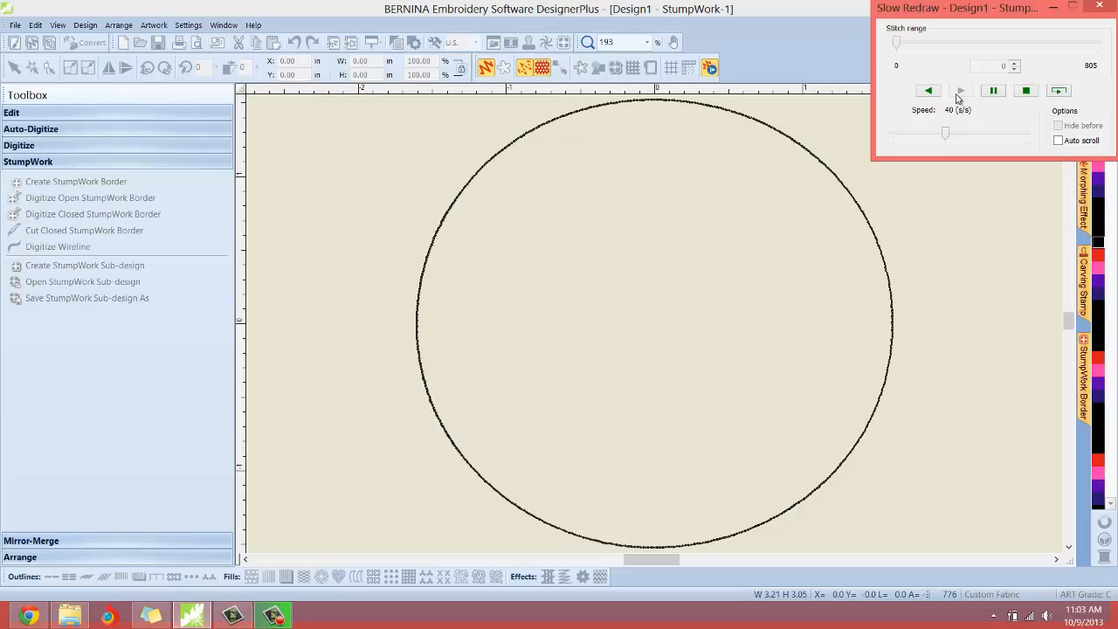
{"action": "left_click", "coordinate": [960, 90]}
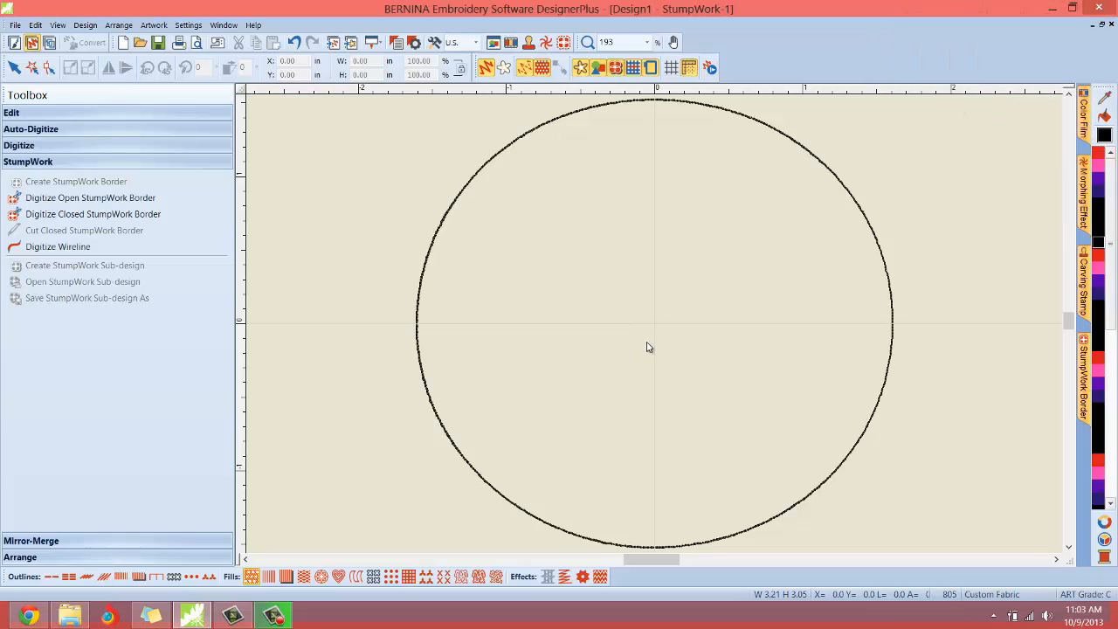
{"action": "mouse_move", "coordinate": [648, 344]}
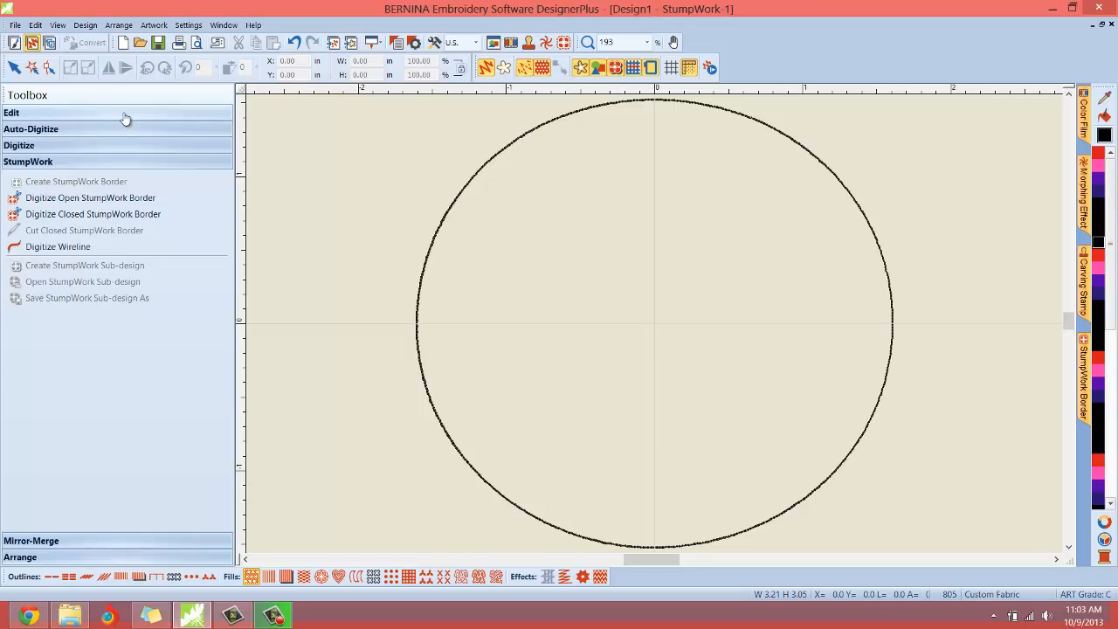
Open File > Print Preview and zoom in to read the Cut 1 to Cut 4 colours.
{"action": "left_click", "coordinate": [15, 25]}
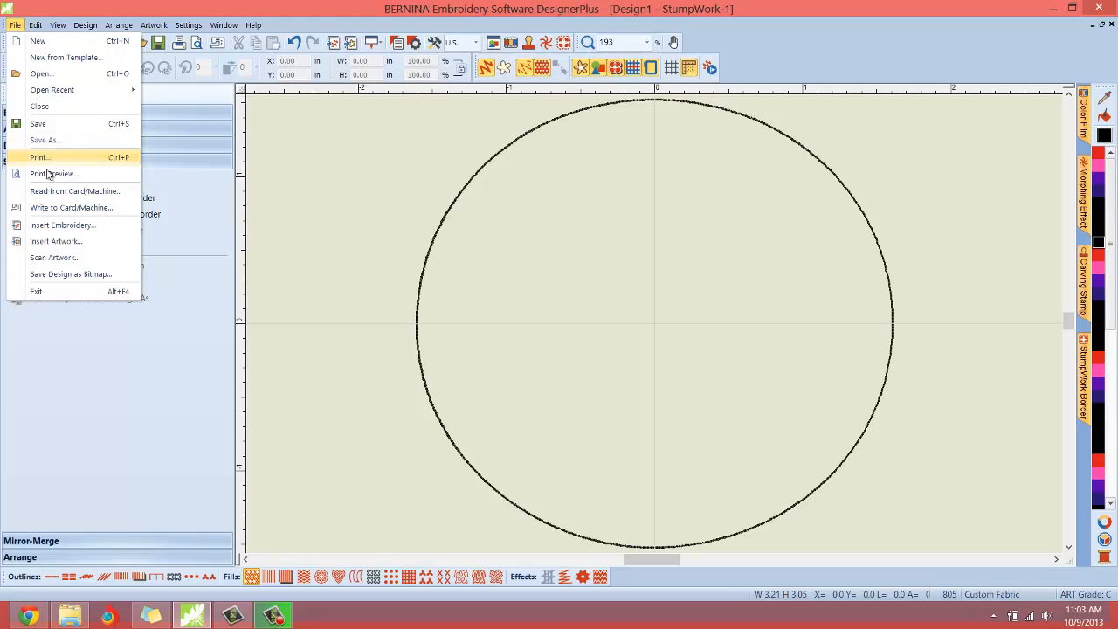
{"action": "left_click", "coordinate": [52, 174]}
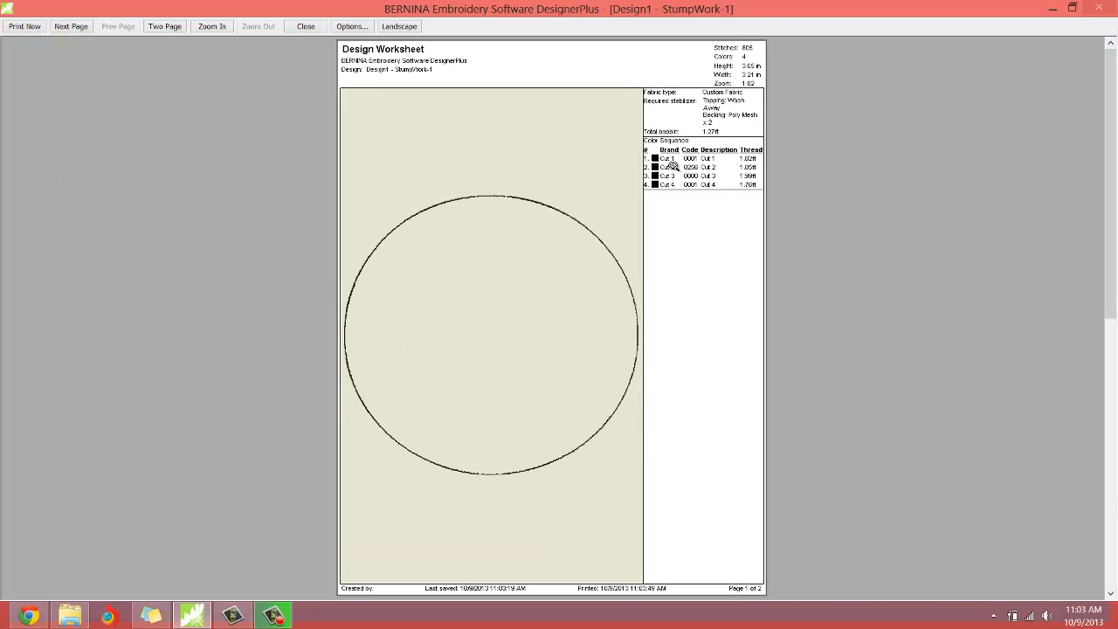
{"action": "left_click", "coordinate": [212, 26]}
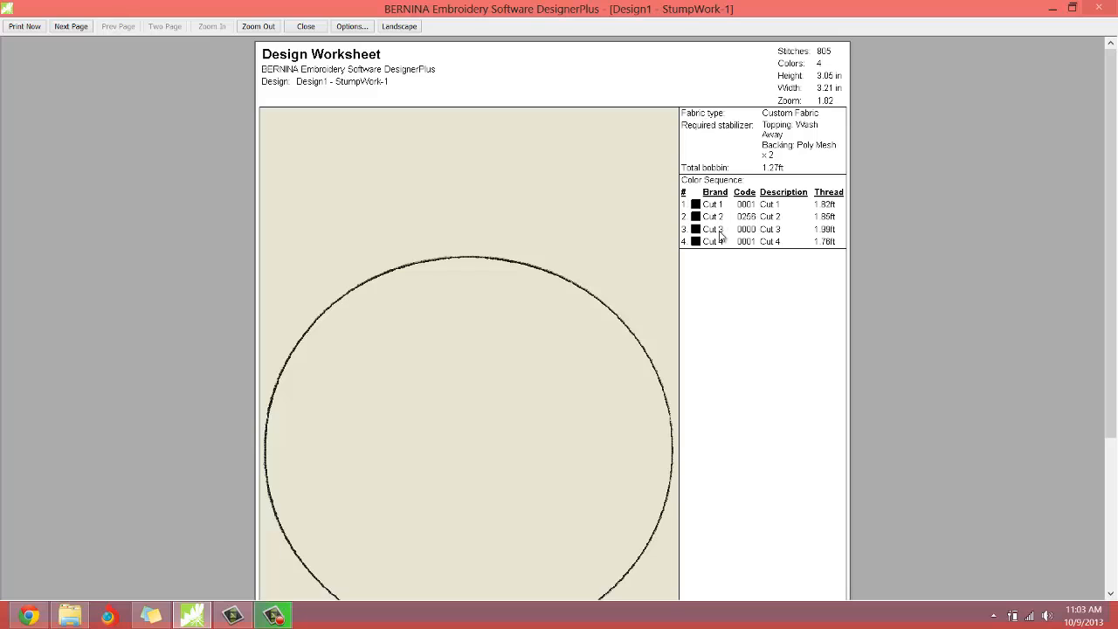
{"action": "mouse_move", "coordinate": [722, 248]}
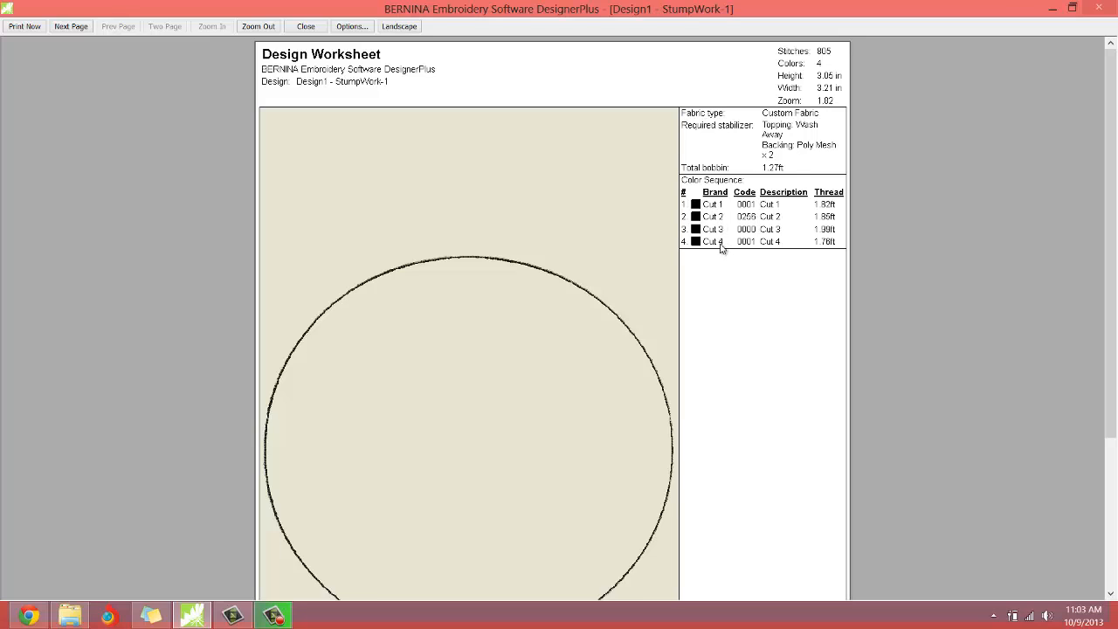
{"action": "mouse_move", "coordinate": [503, 279]}
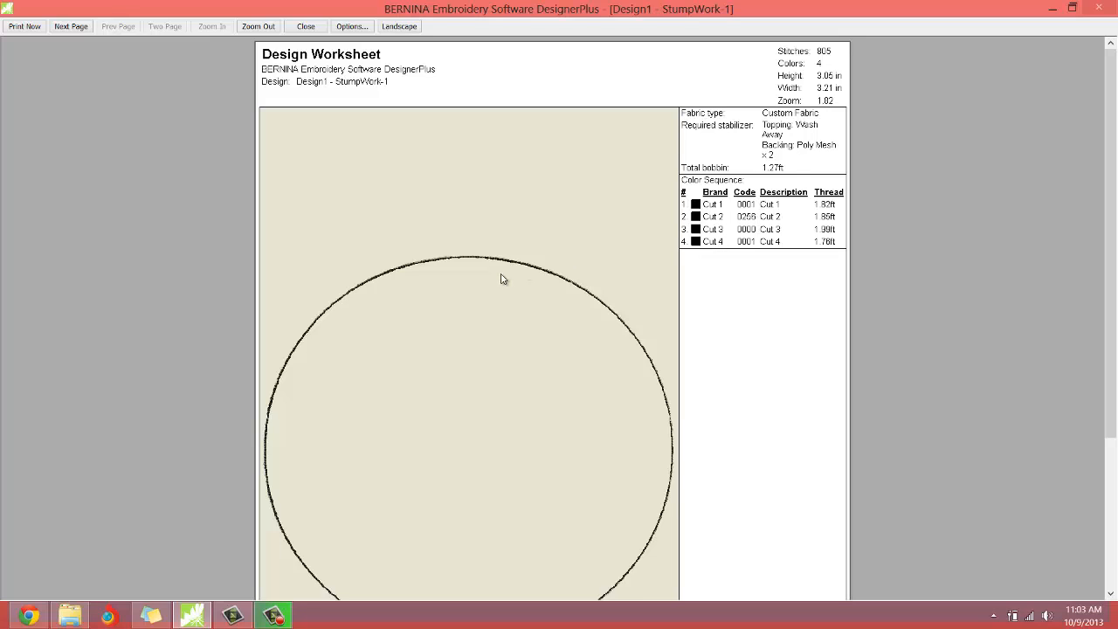
{"action": "mouse_move", "coordinate": [515, 302]}
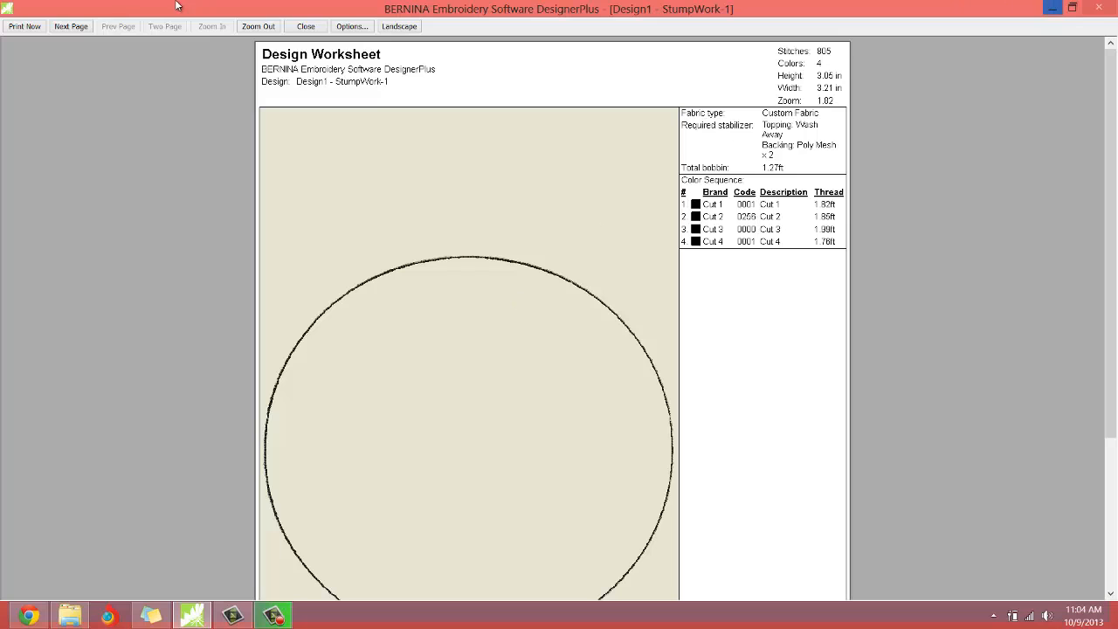
Close the preview and export the design to drive G as Design1 - StumpWork-1 (2).exp.
{"action": "left_click", "coordinate": [305, 26]}
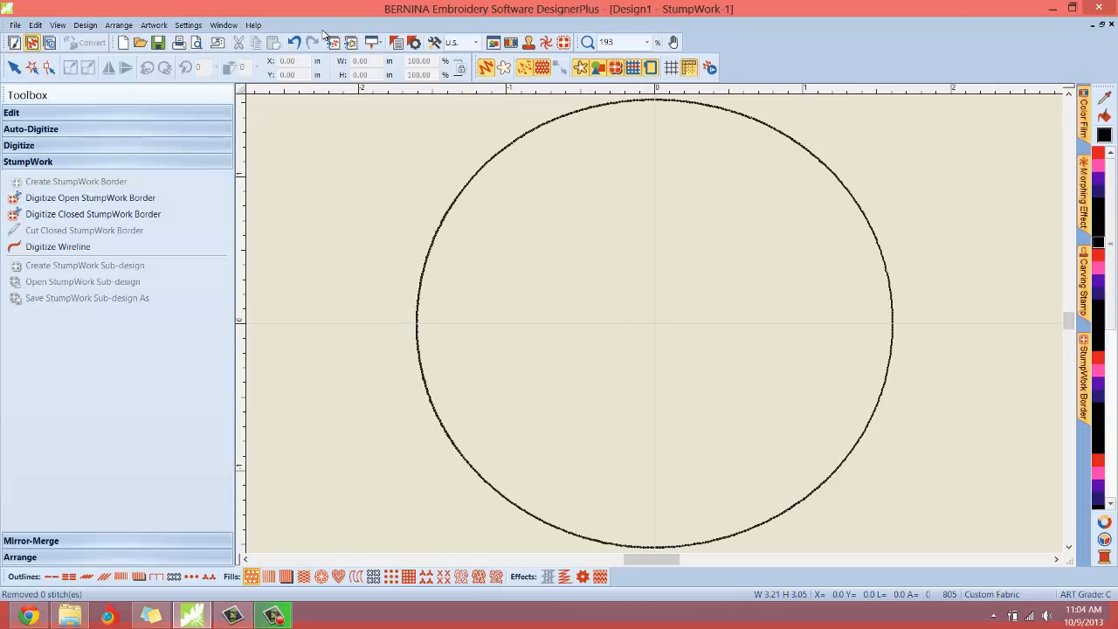
{"action": "mouse_move", "coordinate": [337, 179]}
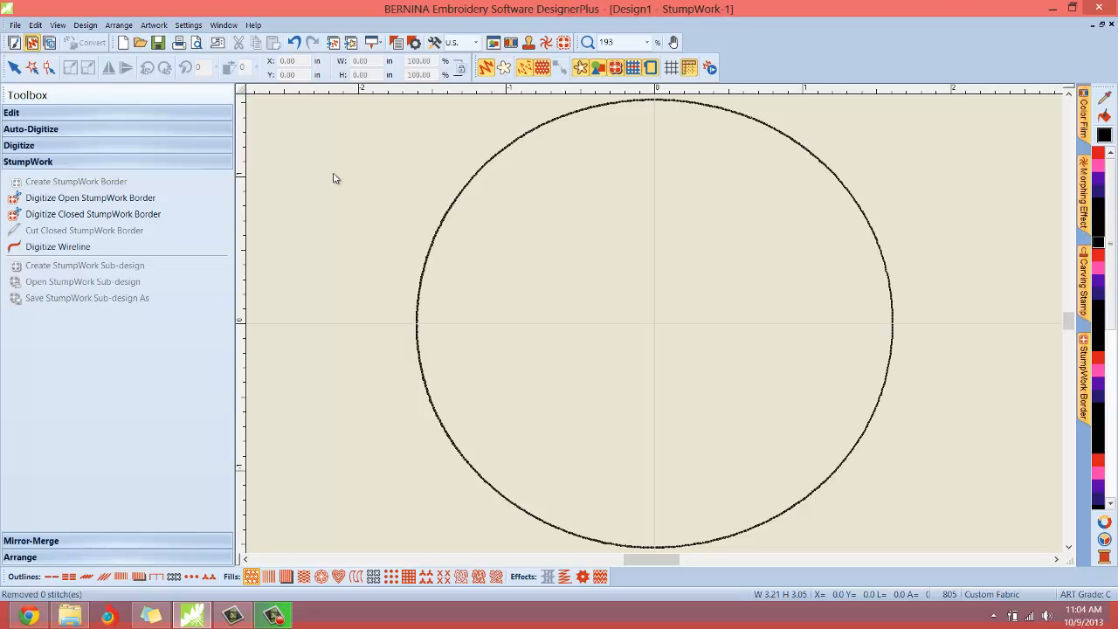
{"action": "mouse_move", "coordinate": [212, 49]}
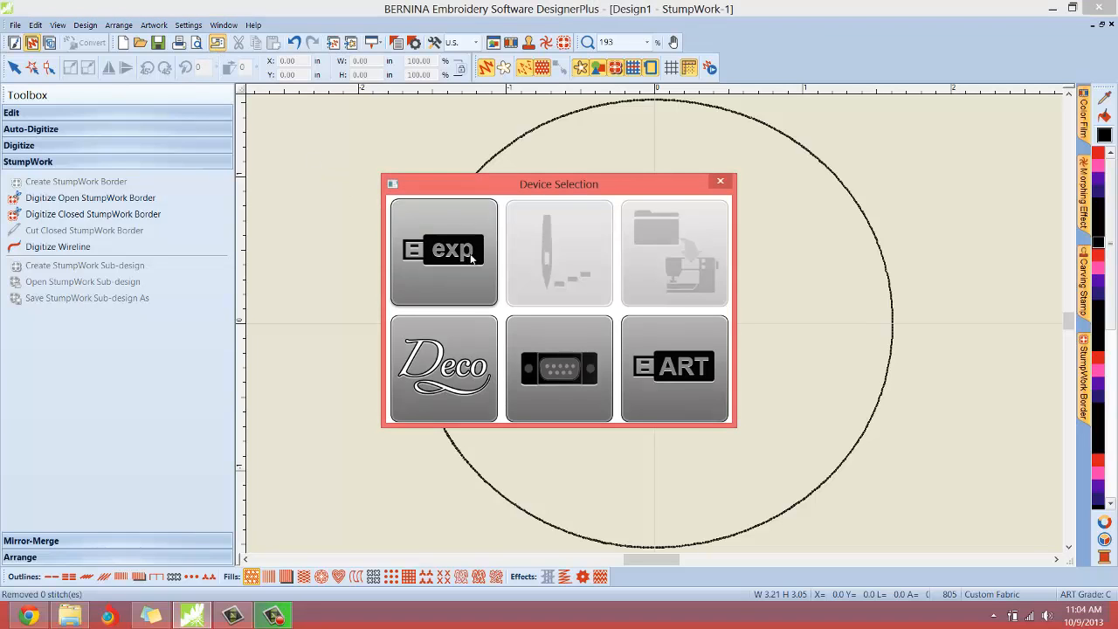
{"action": "left_click", "coordinate": [444, 251]}
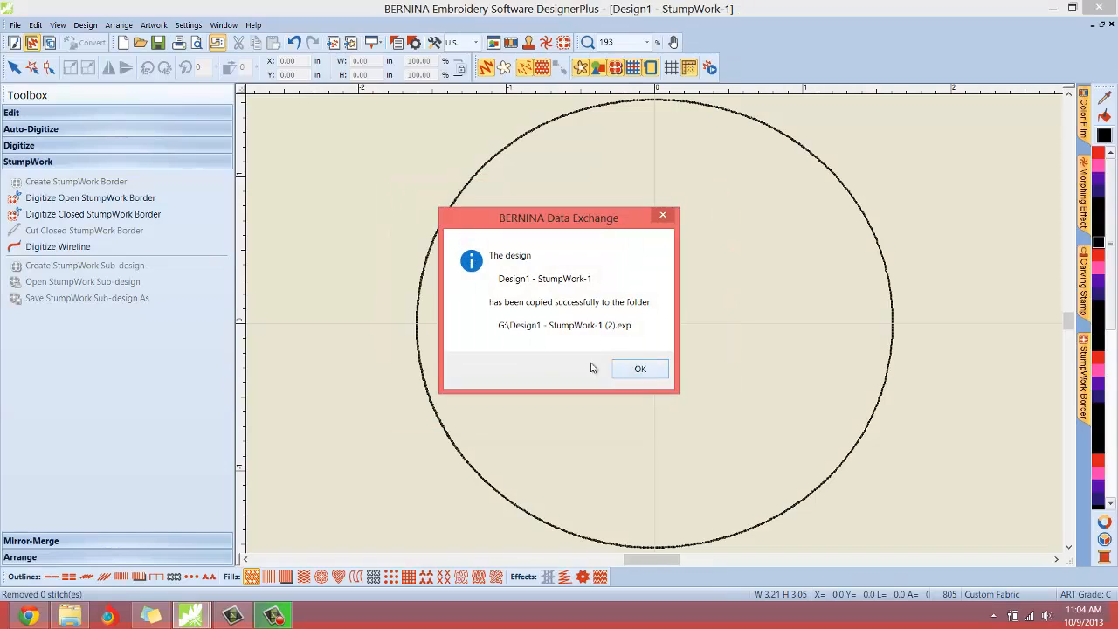
{"action": "mouse_move", "coordinate": [507, 345]}
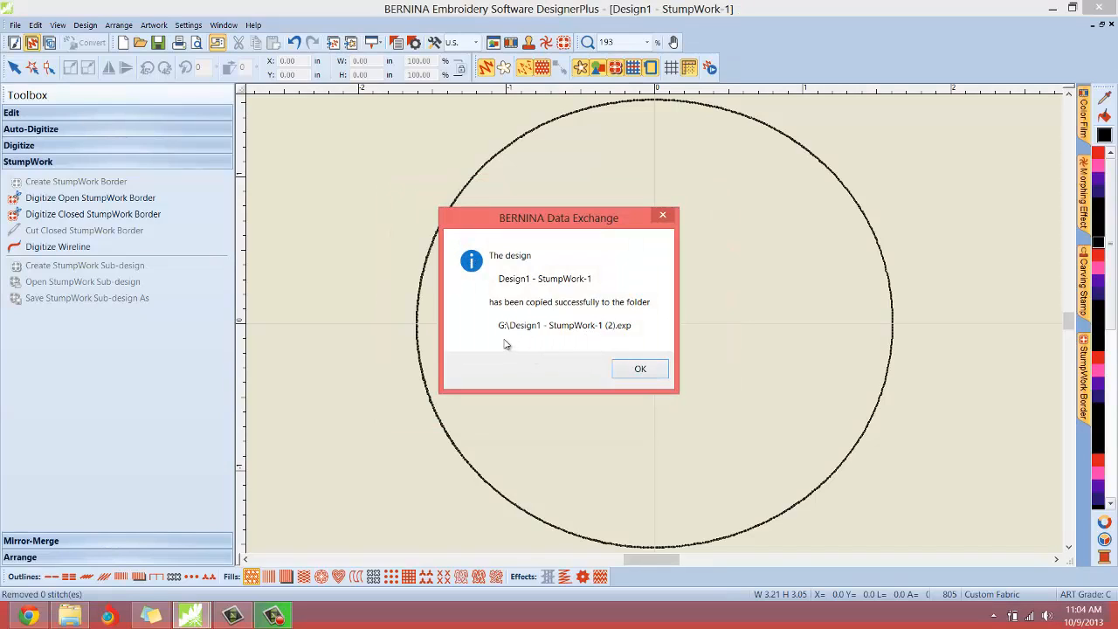
{"action": "mouse_move", "coordinate": [561, 331]}
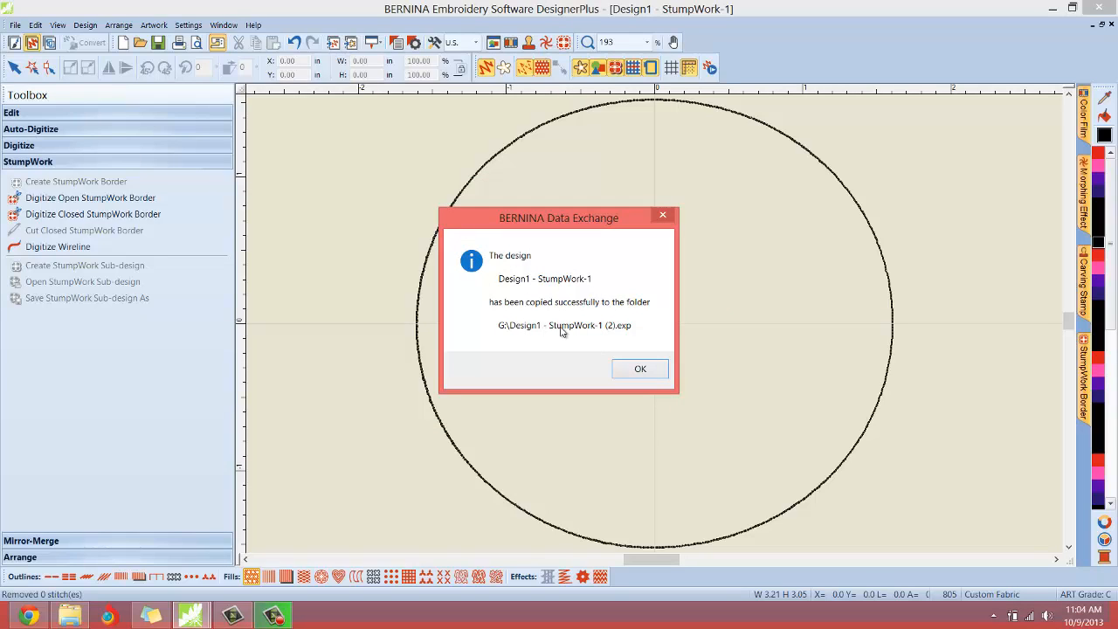
{"action": "mouse_move", "coordinate": [612, 333]}
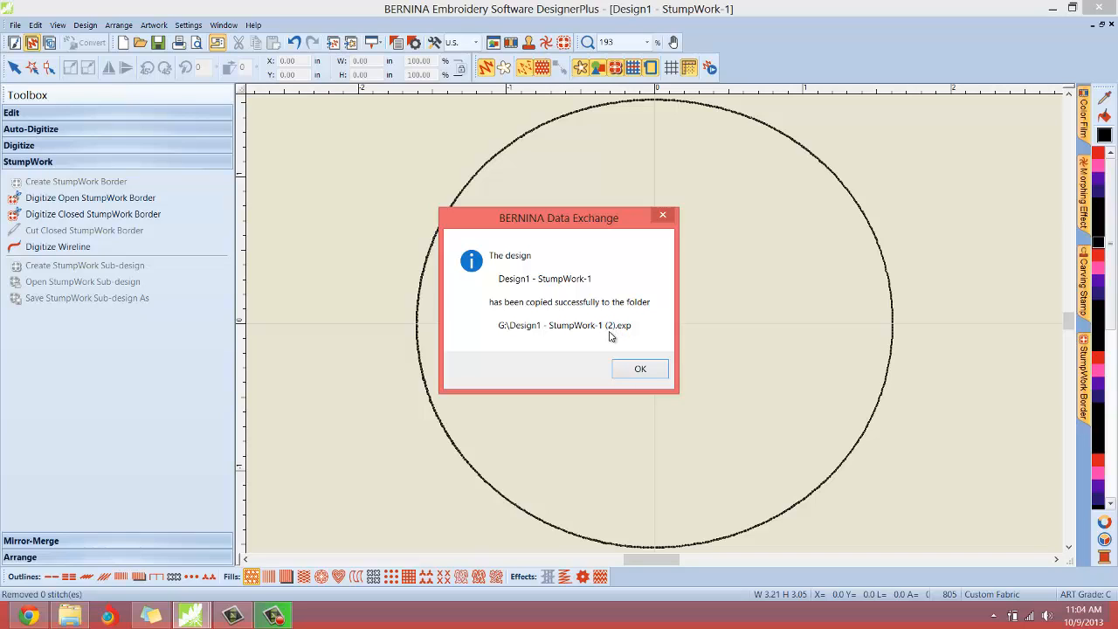
{"action": "left_click", "coordinate": [640, 368]}
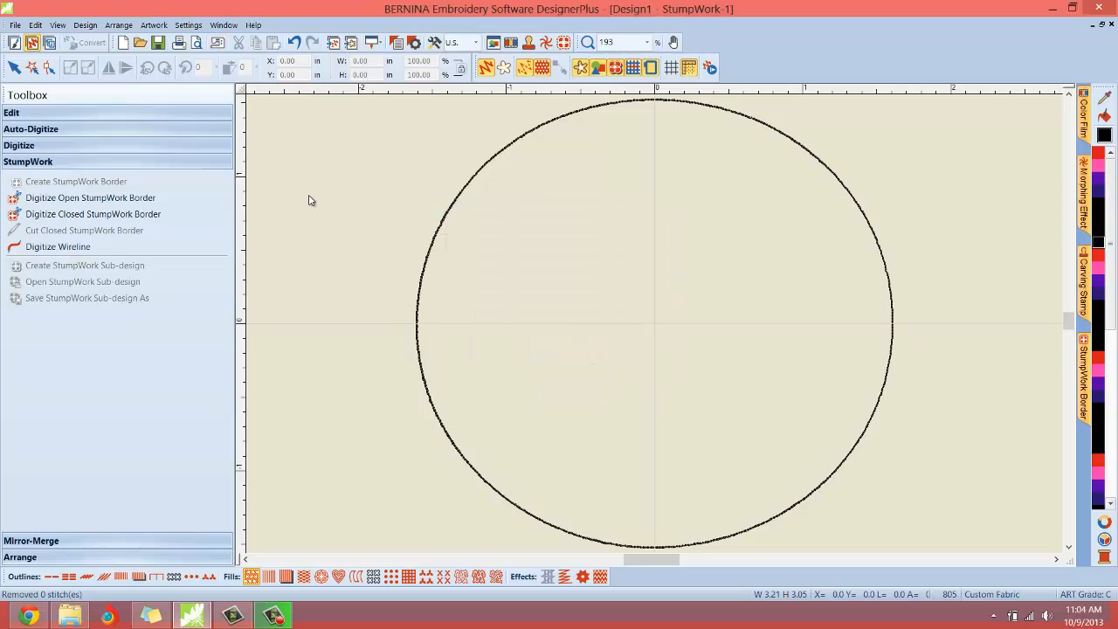